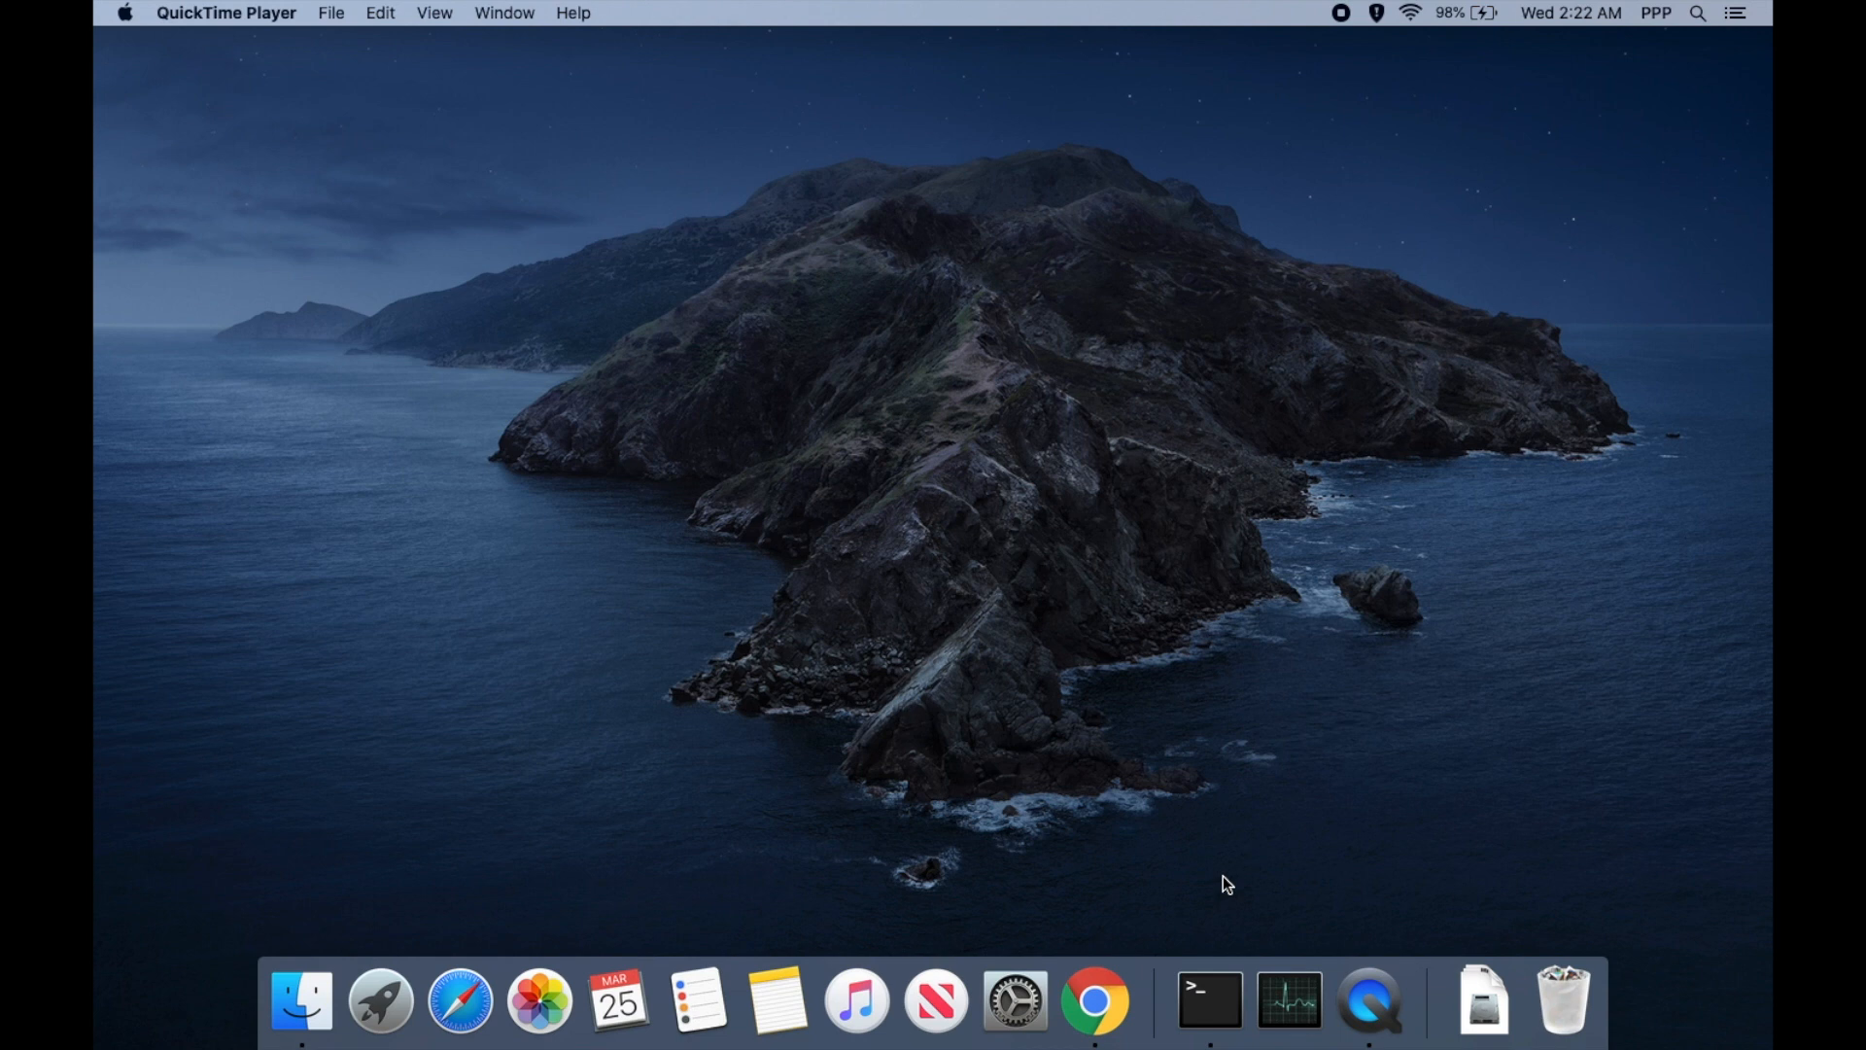
Browse to 10.0.0.49:8888 in Chrome and get ERR_CONNECTION_REFUSED.
click(1092, 999)
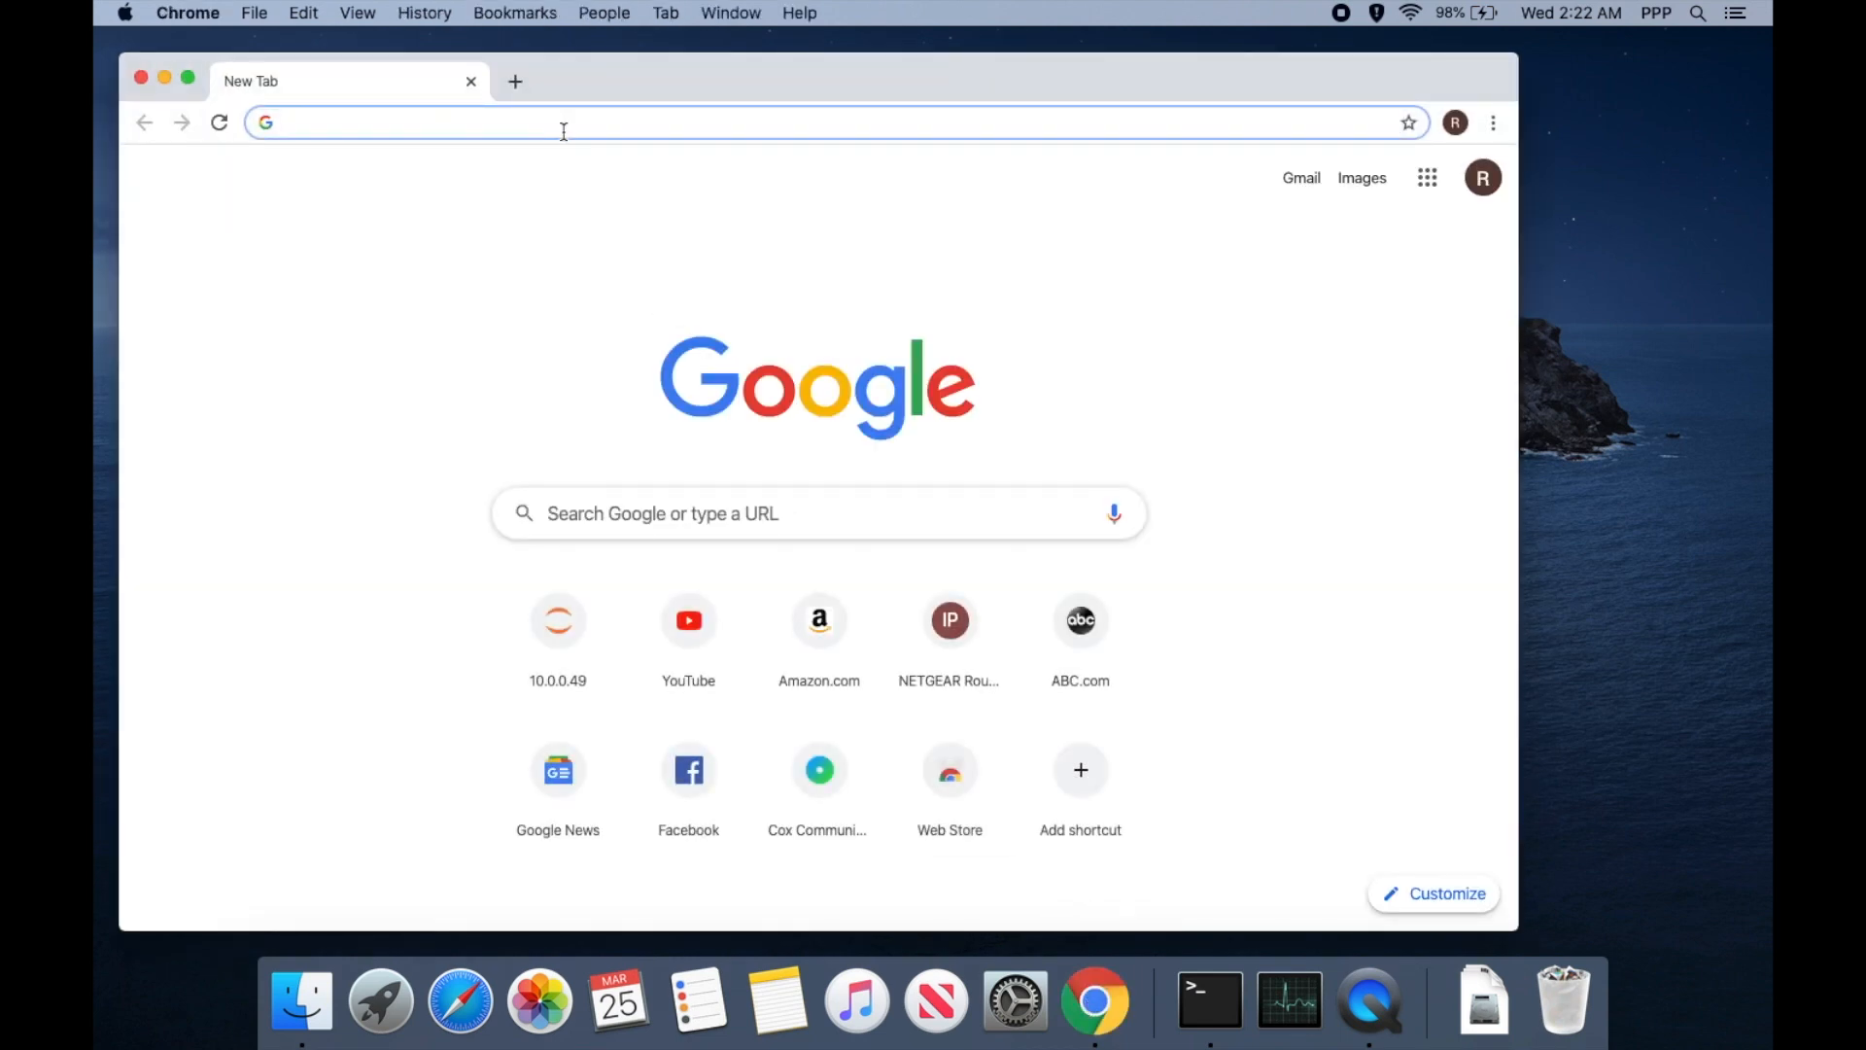
text(10.0.0.49:8888)
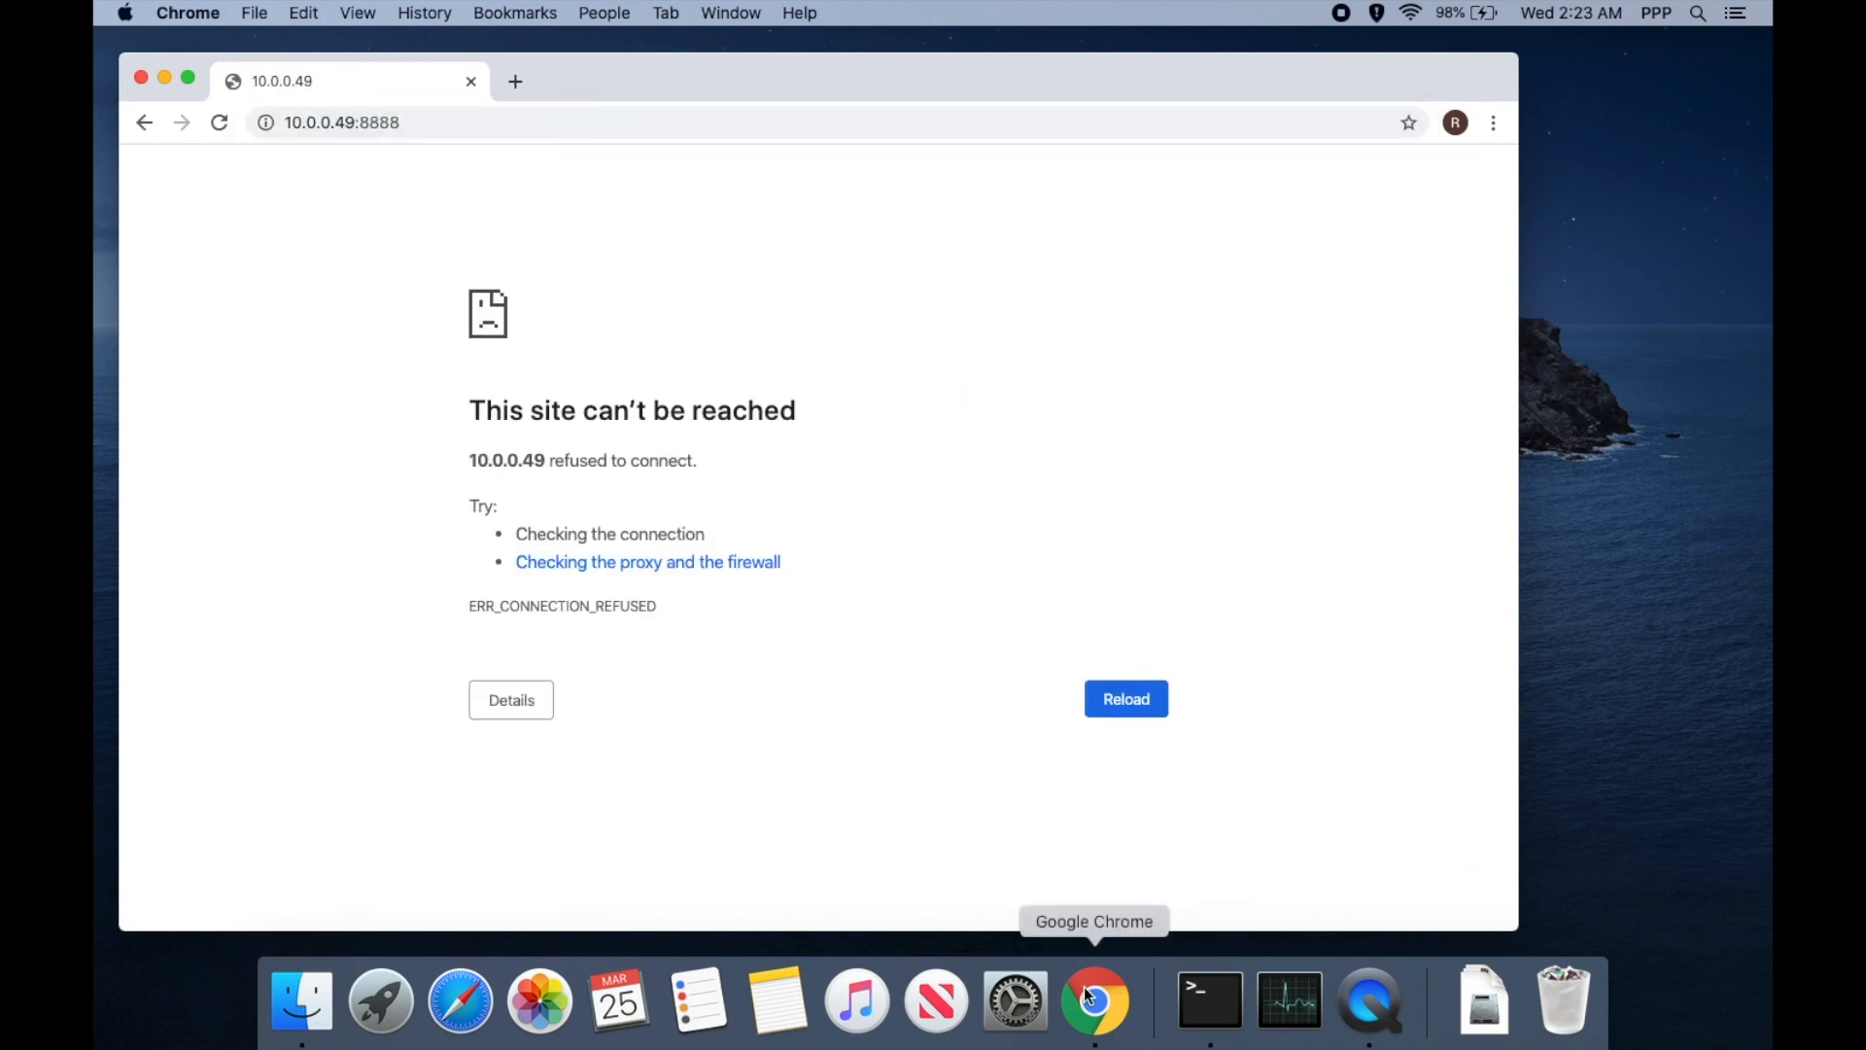
click(1209, 999)
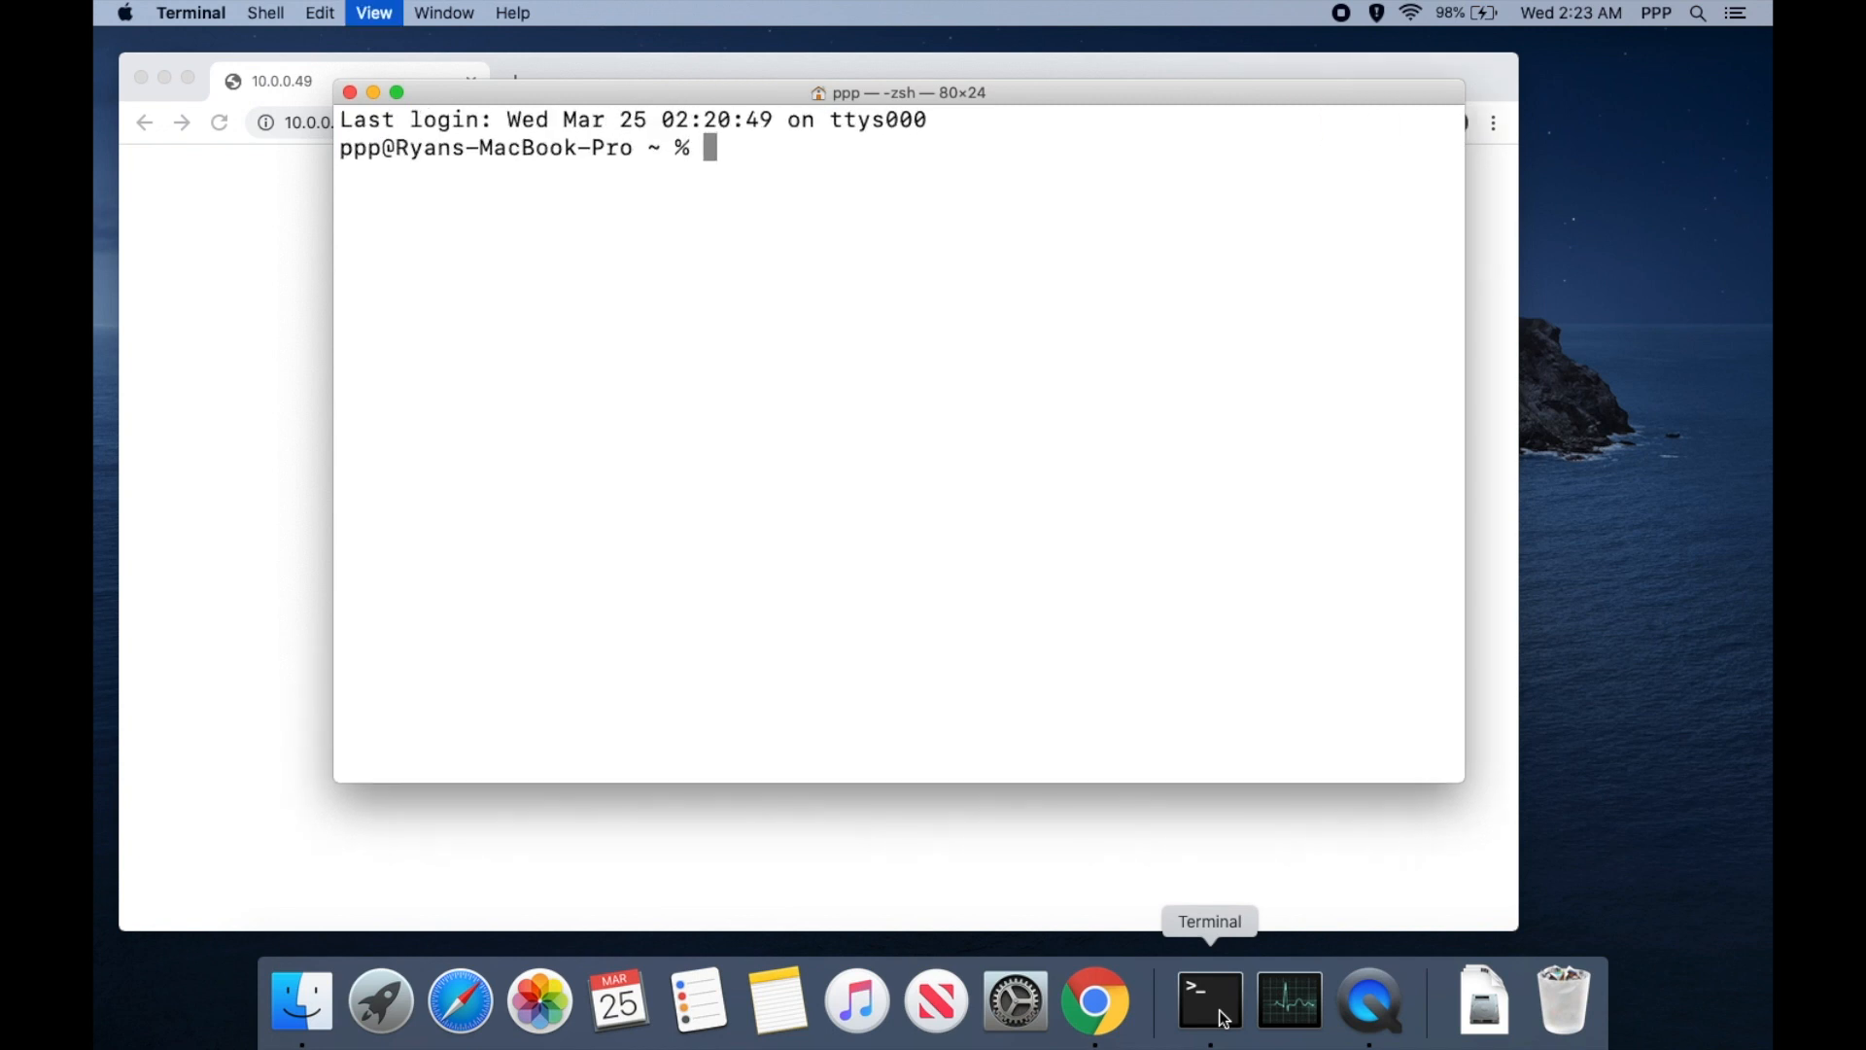
text(ssh pi@10.0.0.49)
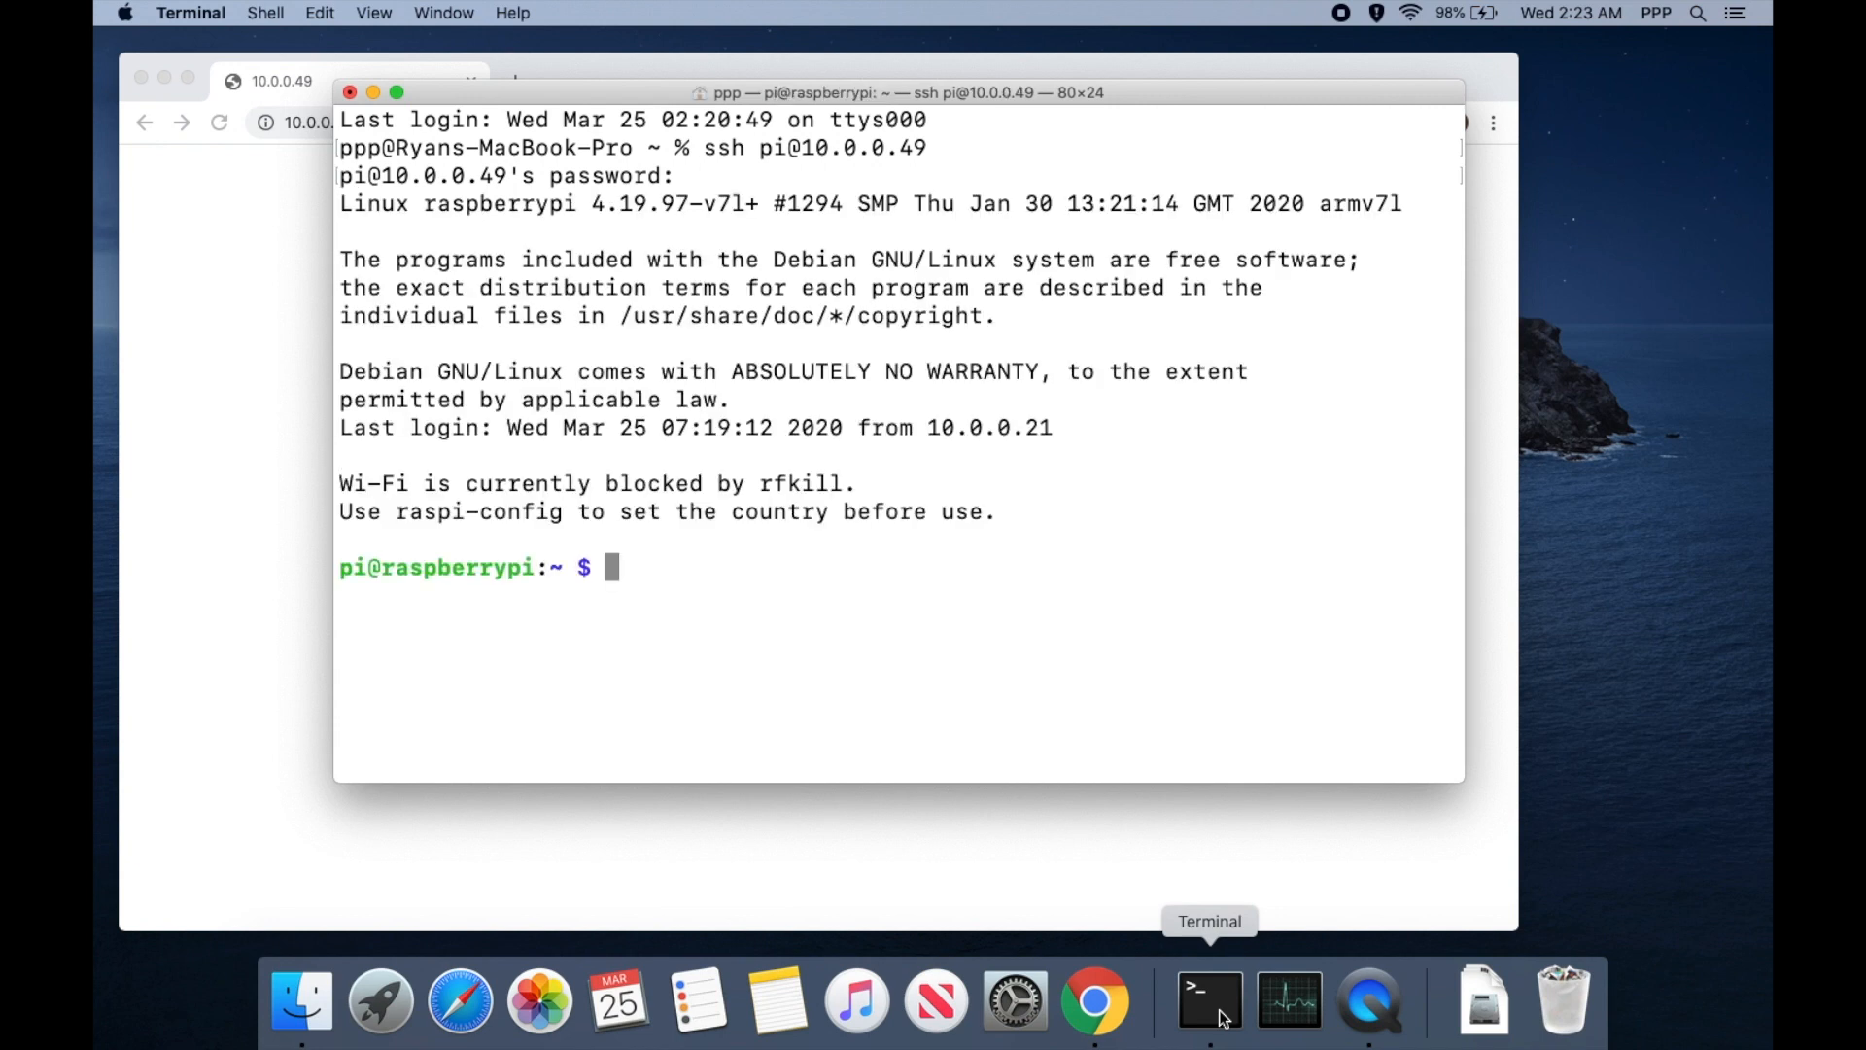
text(jupyter no)
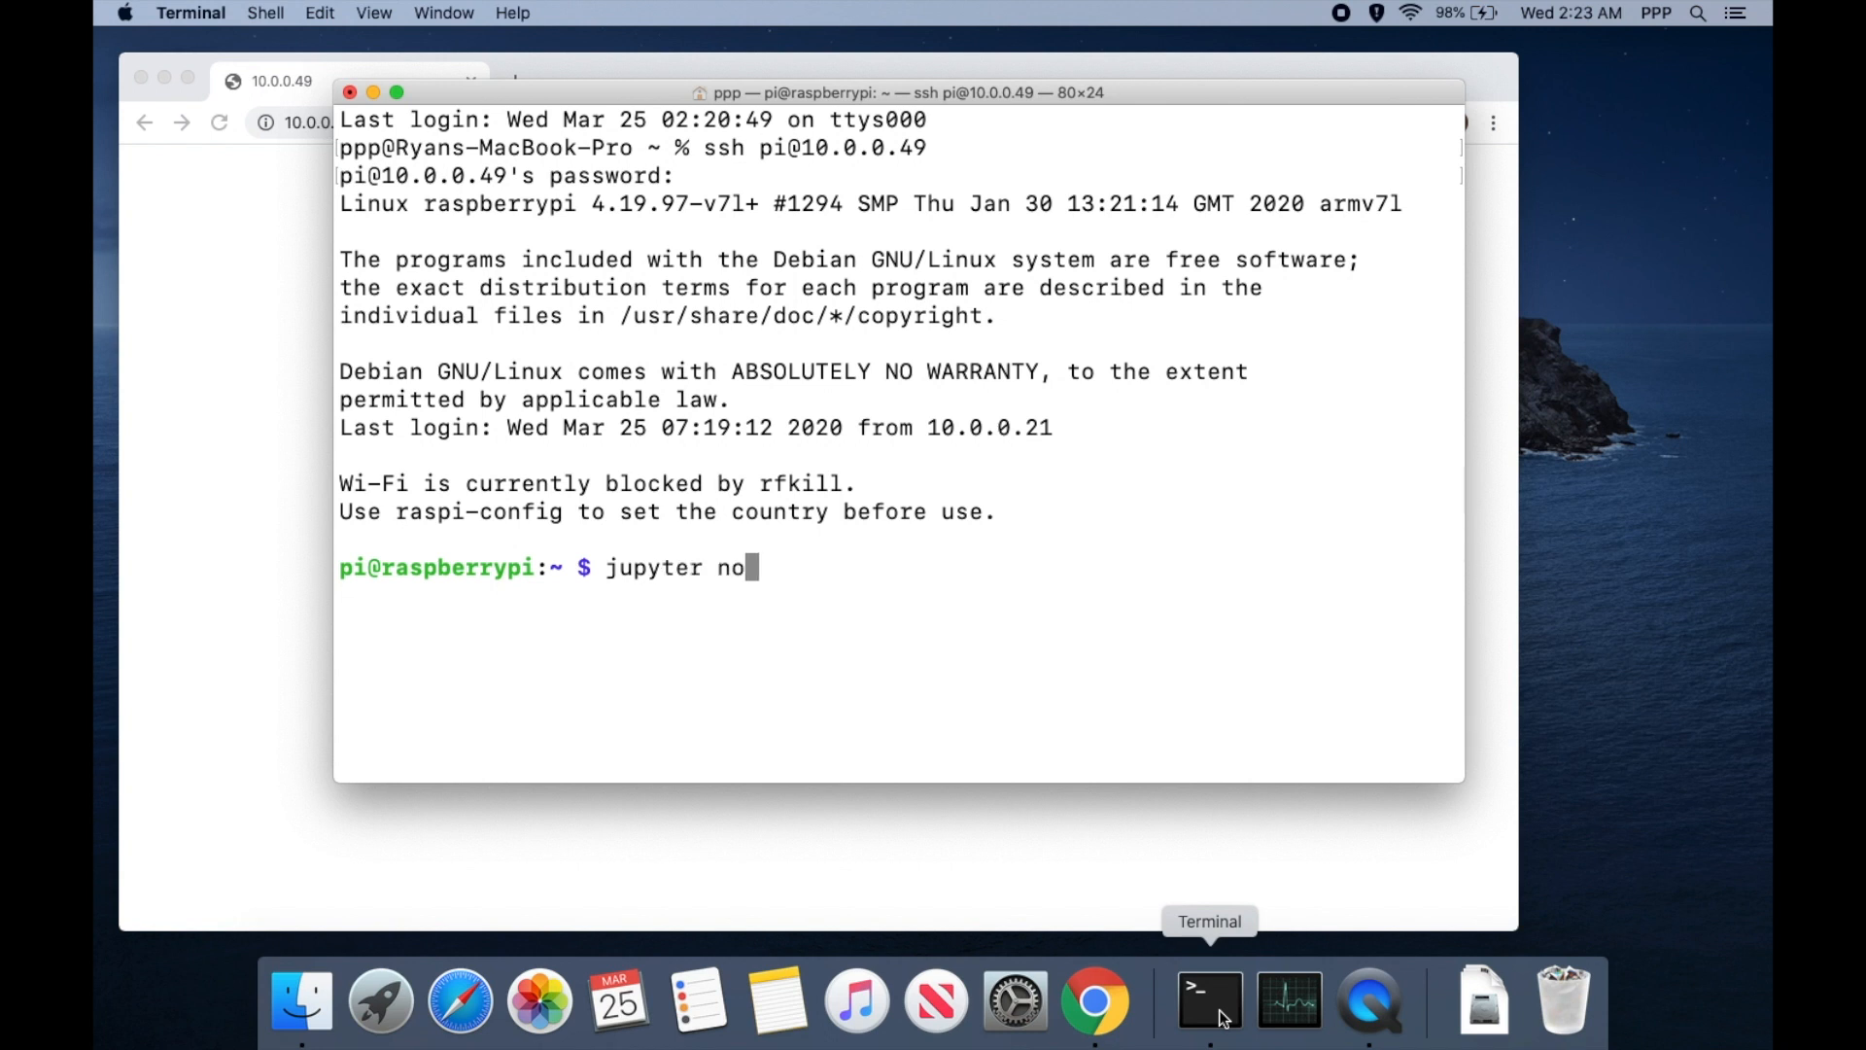
text(tebp)
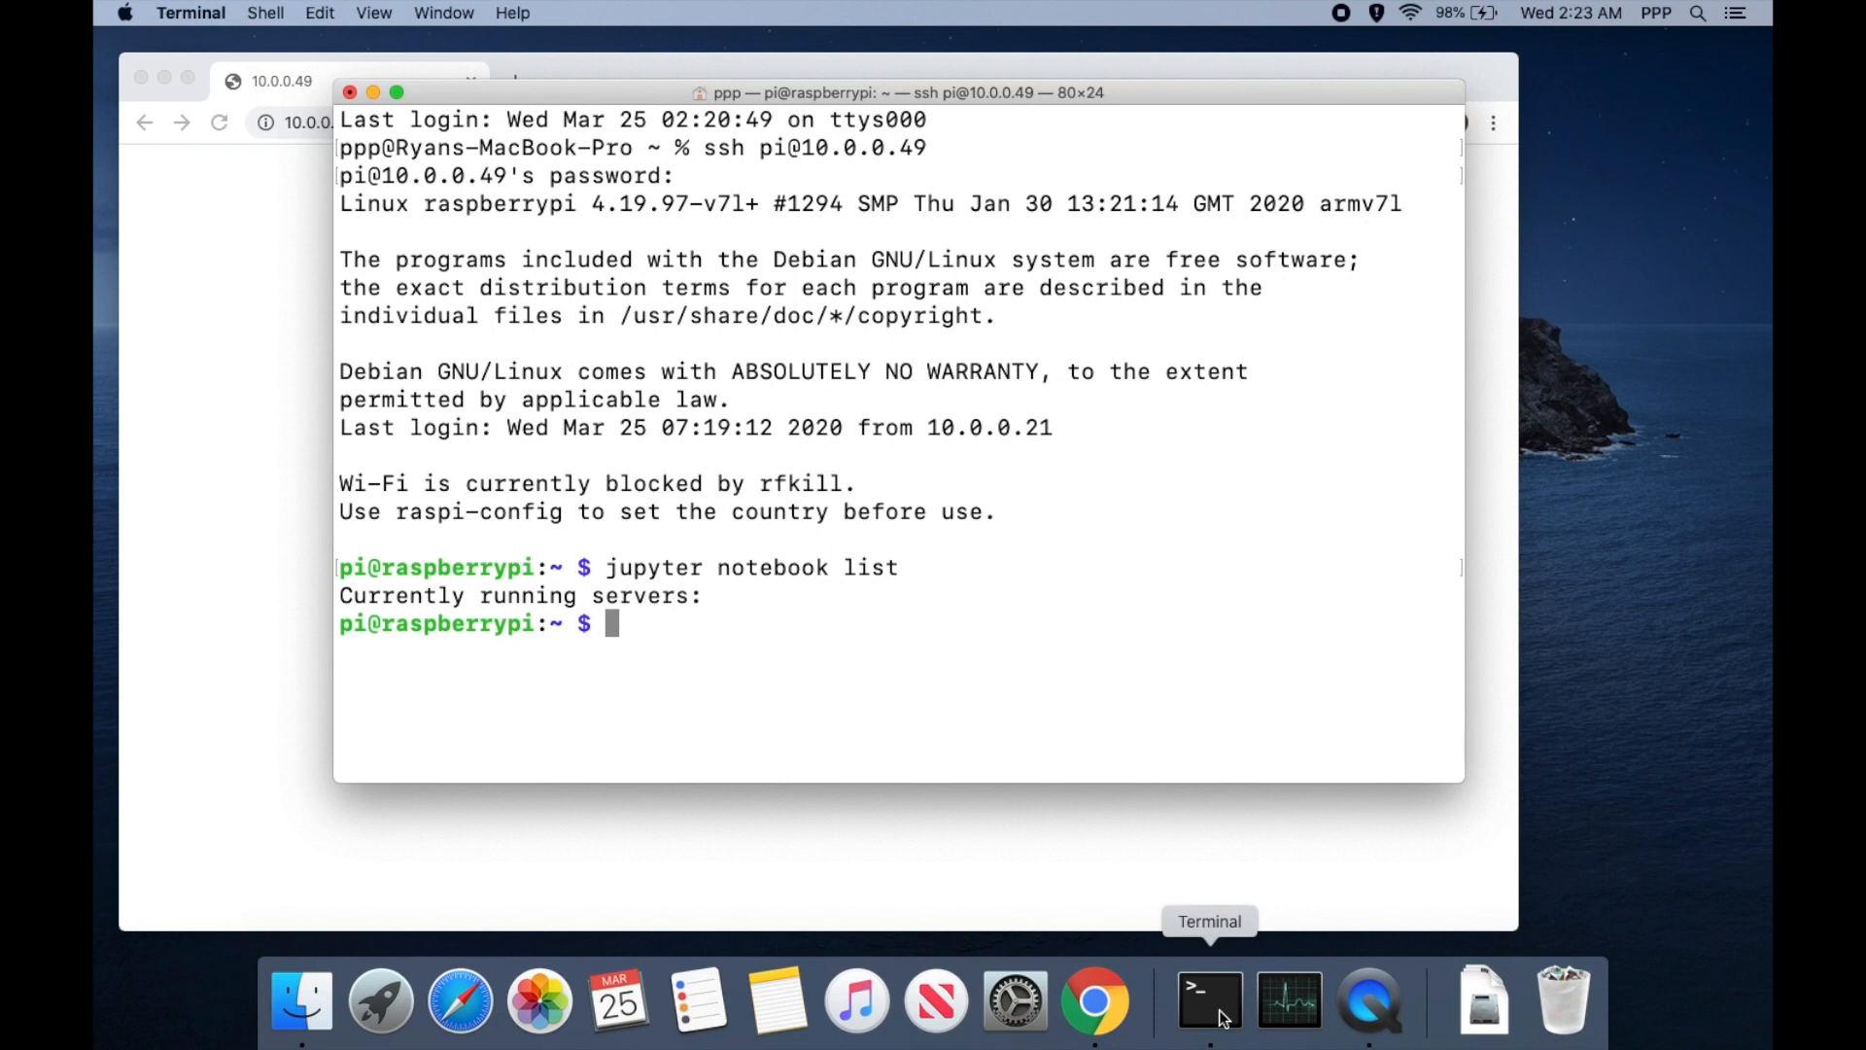
Enter 'sudo nano /etc/rc.local' to edit the boot script as root.
text(su)
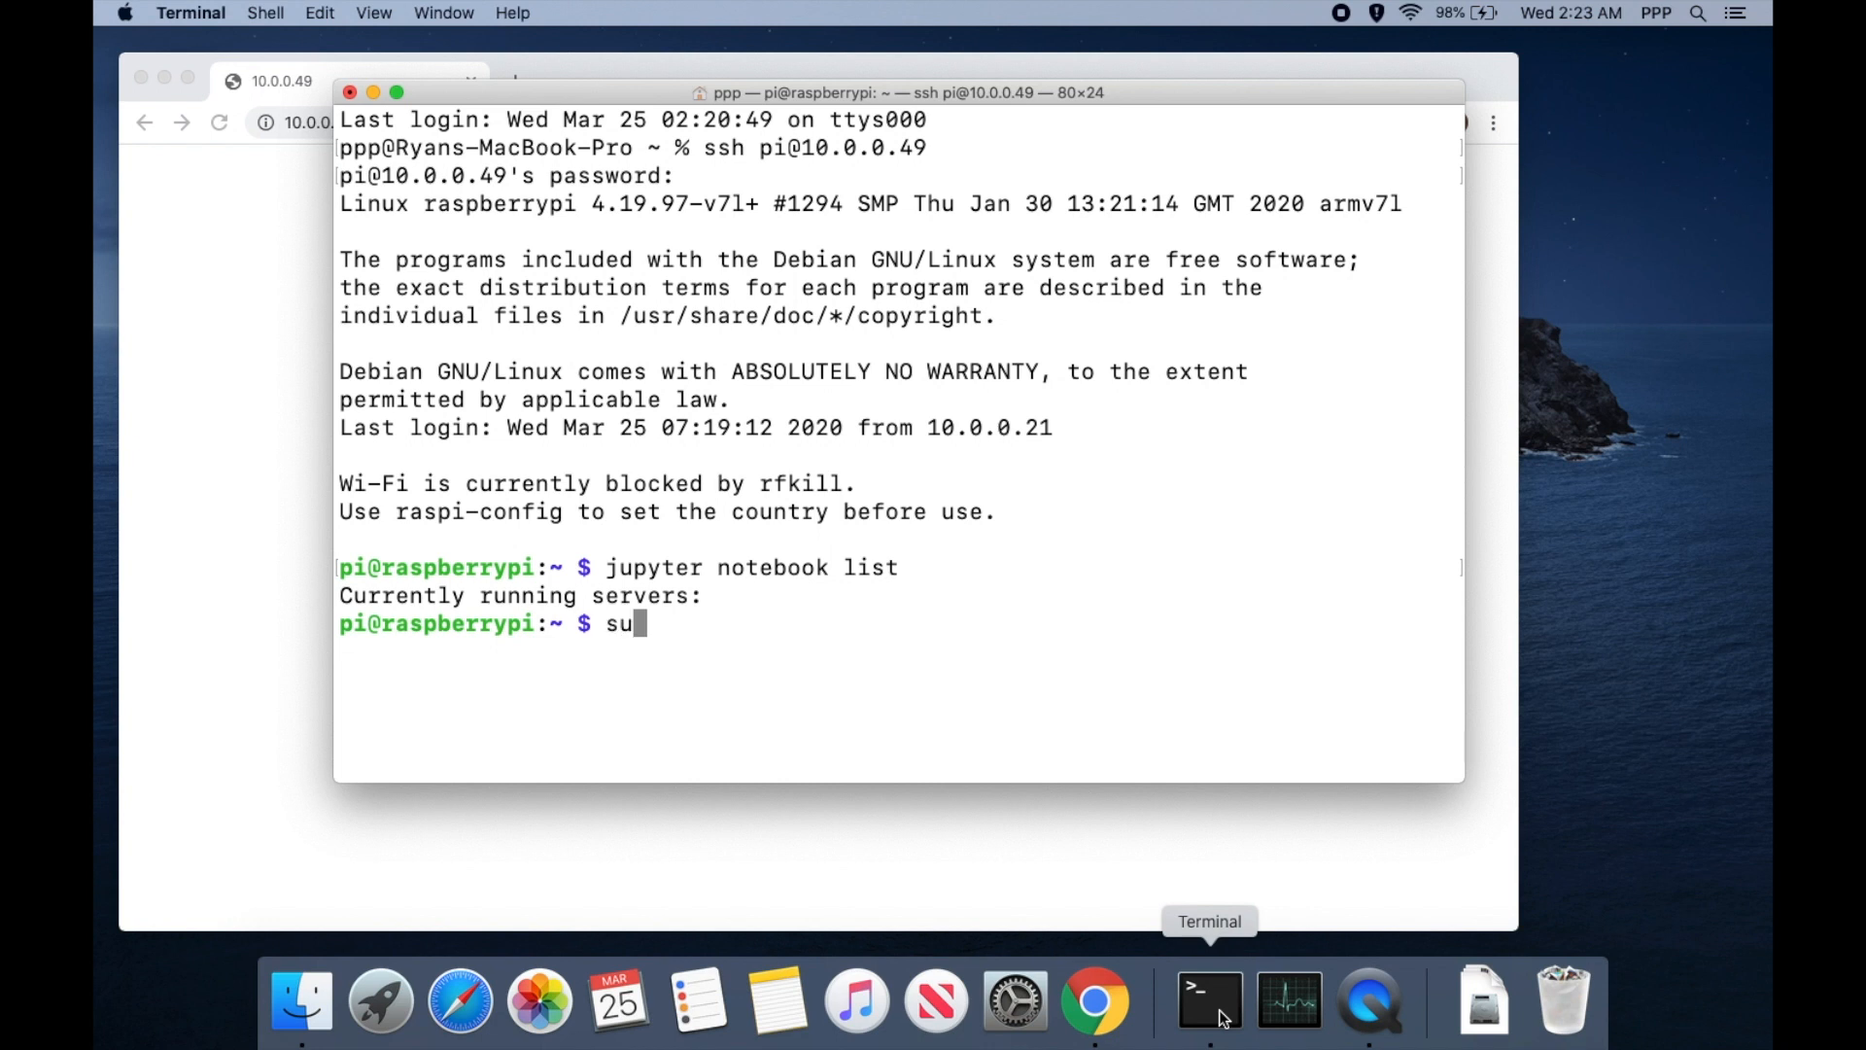
text(do)
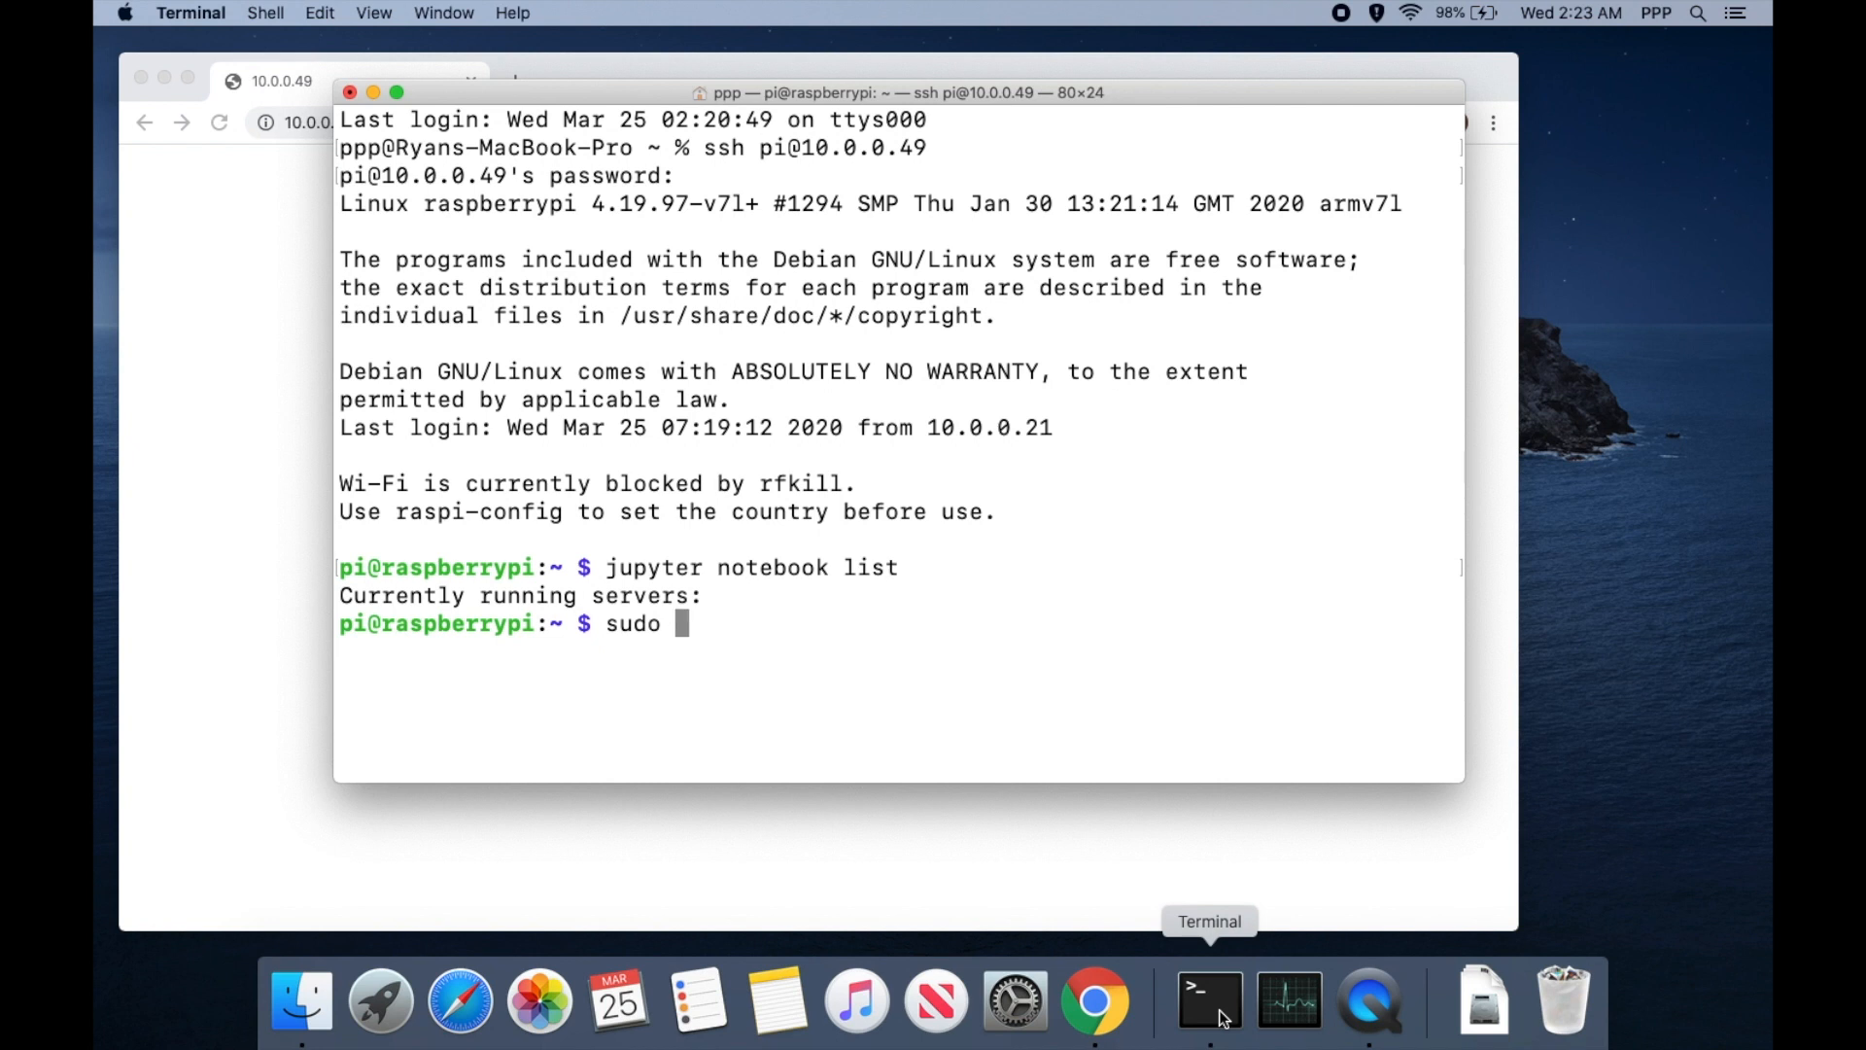
text(n)
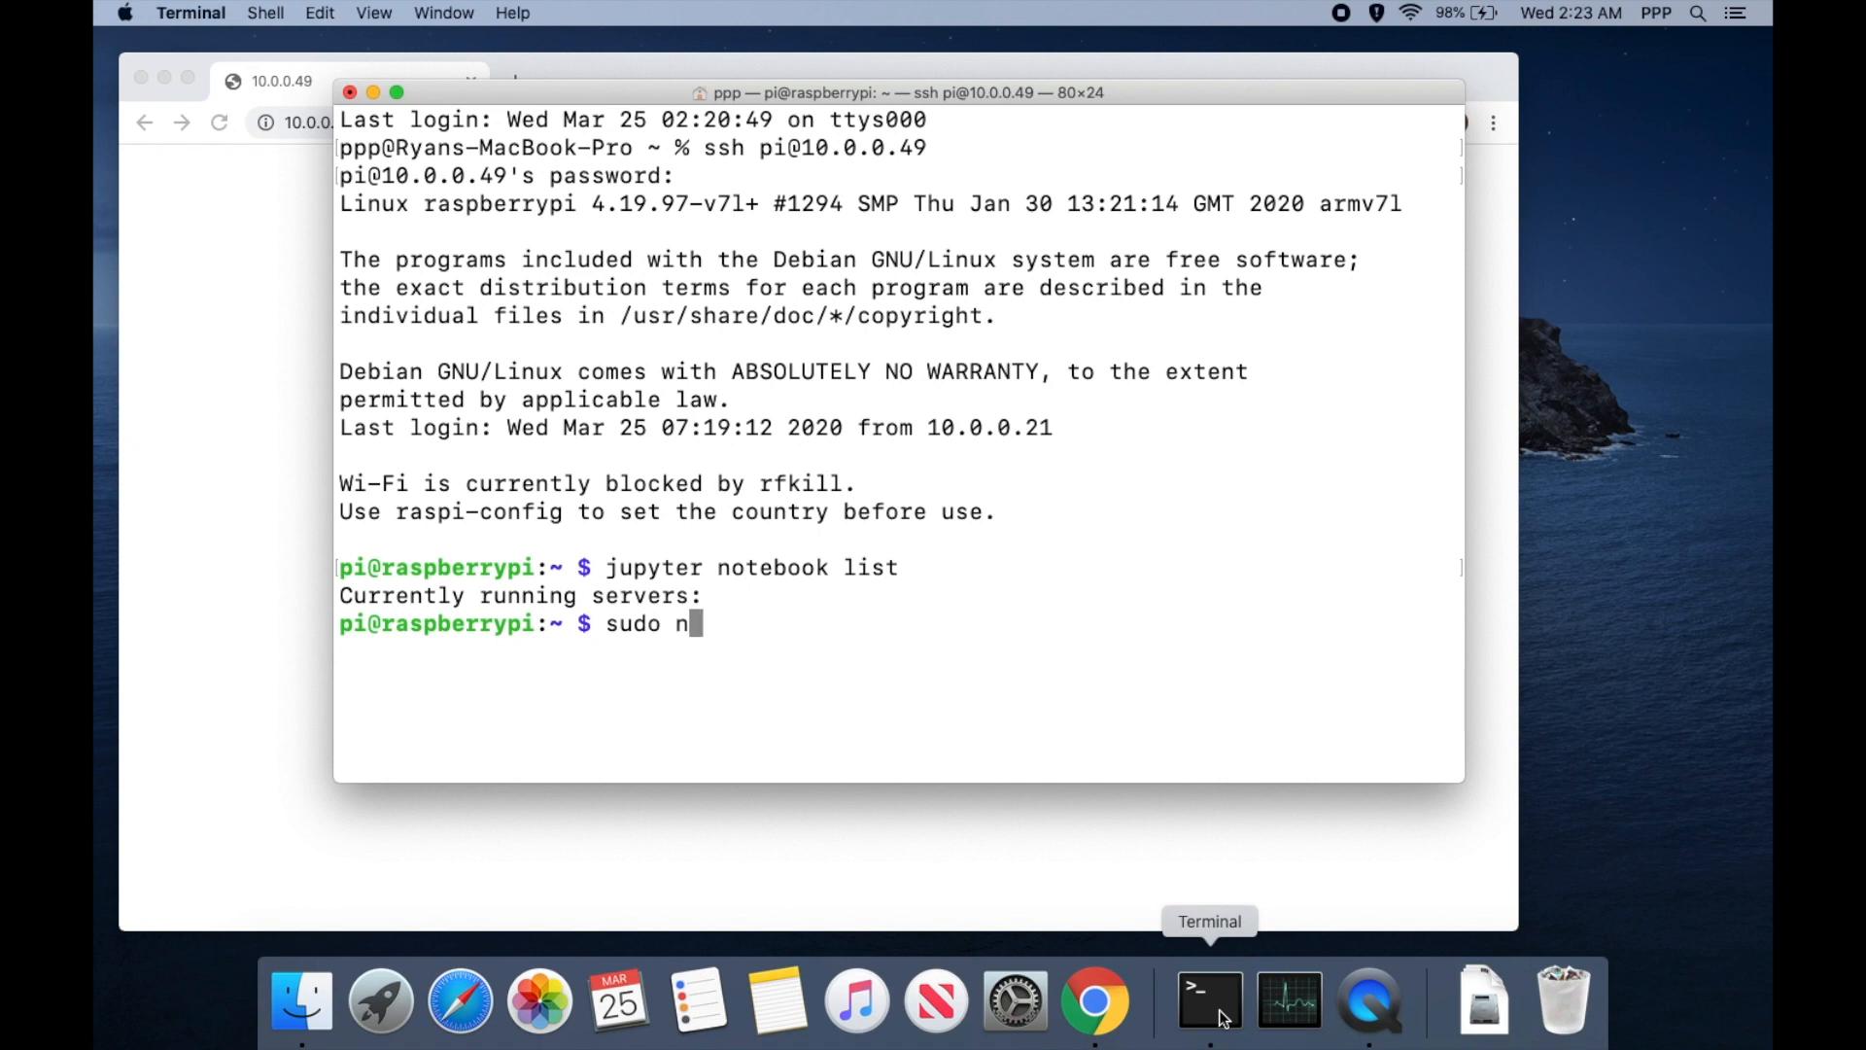
text(ano)
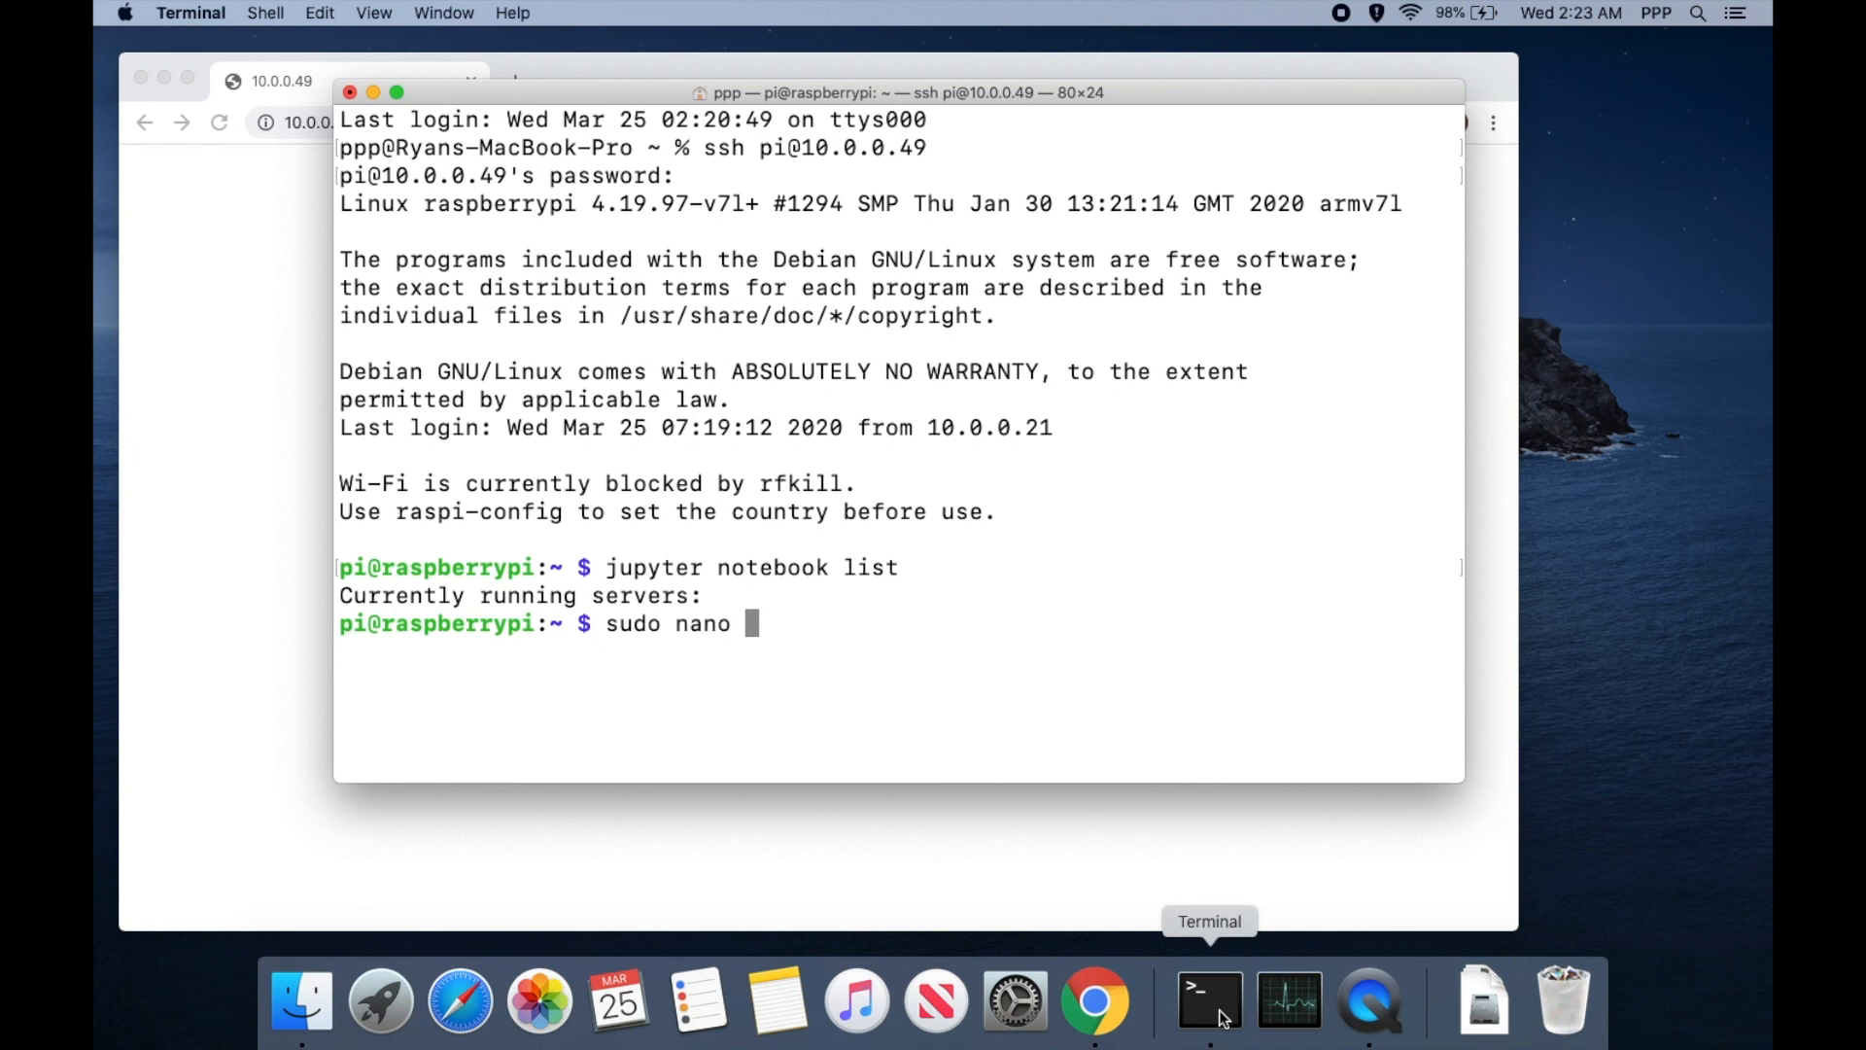
text(/etc)
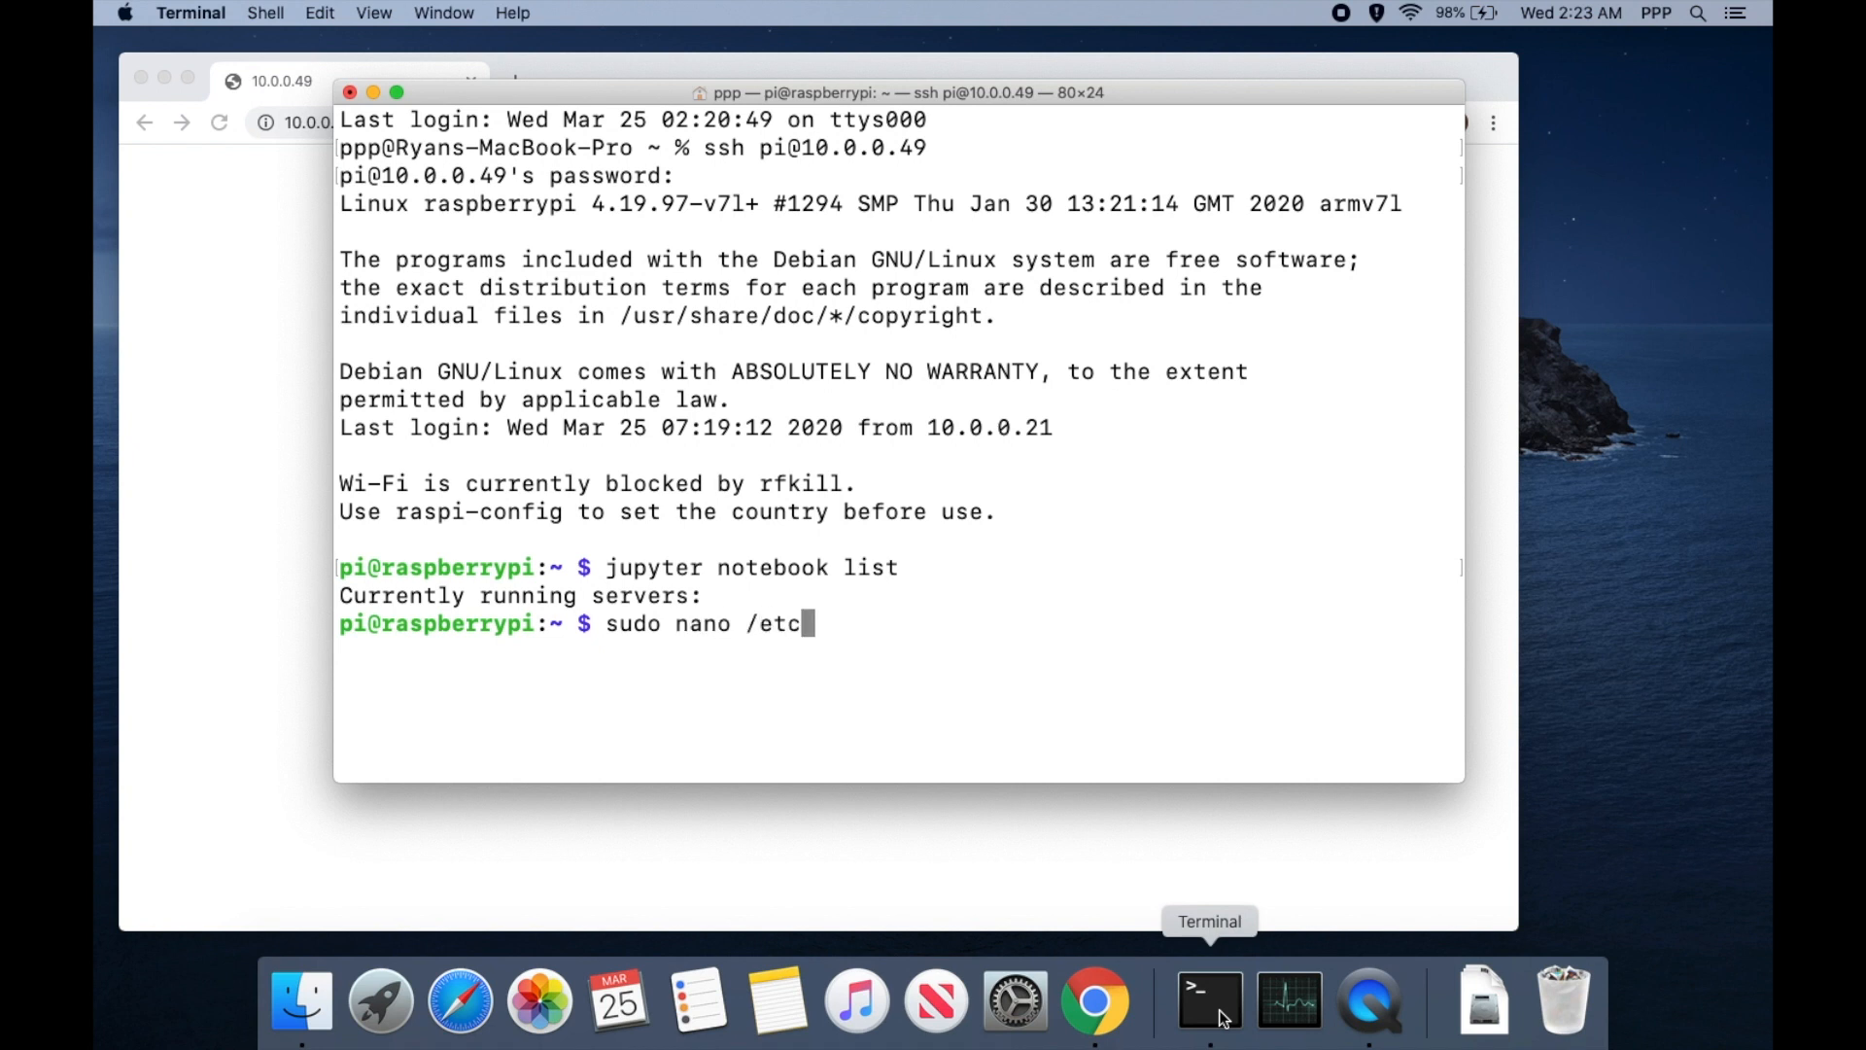
text(/rc)
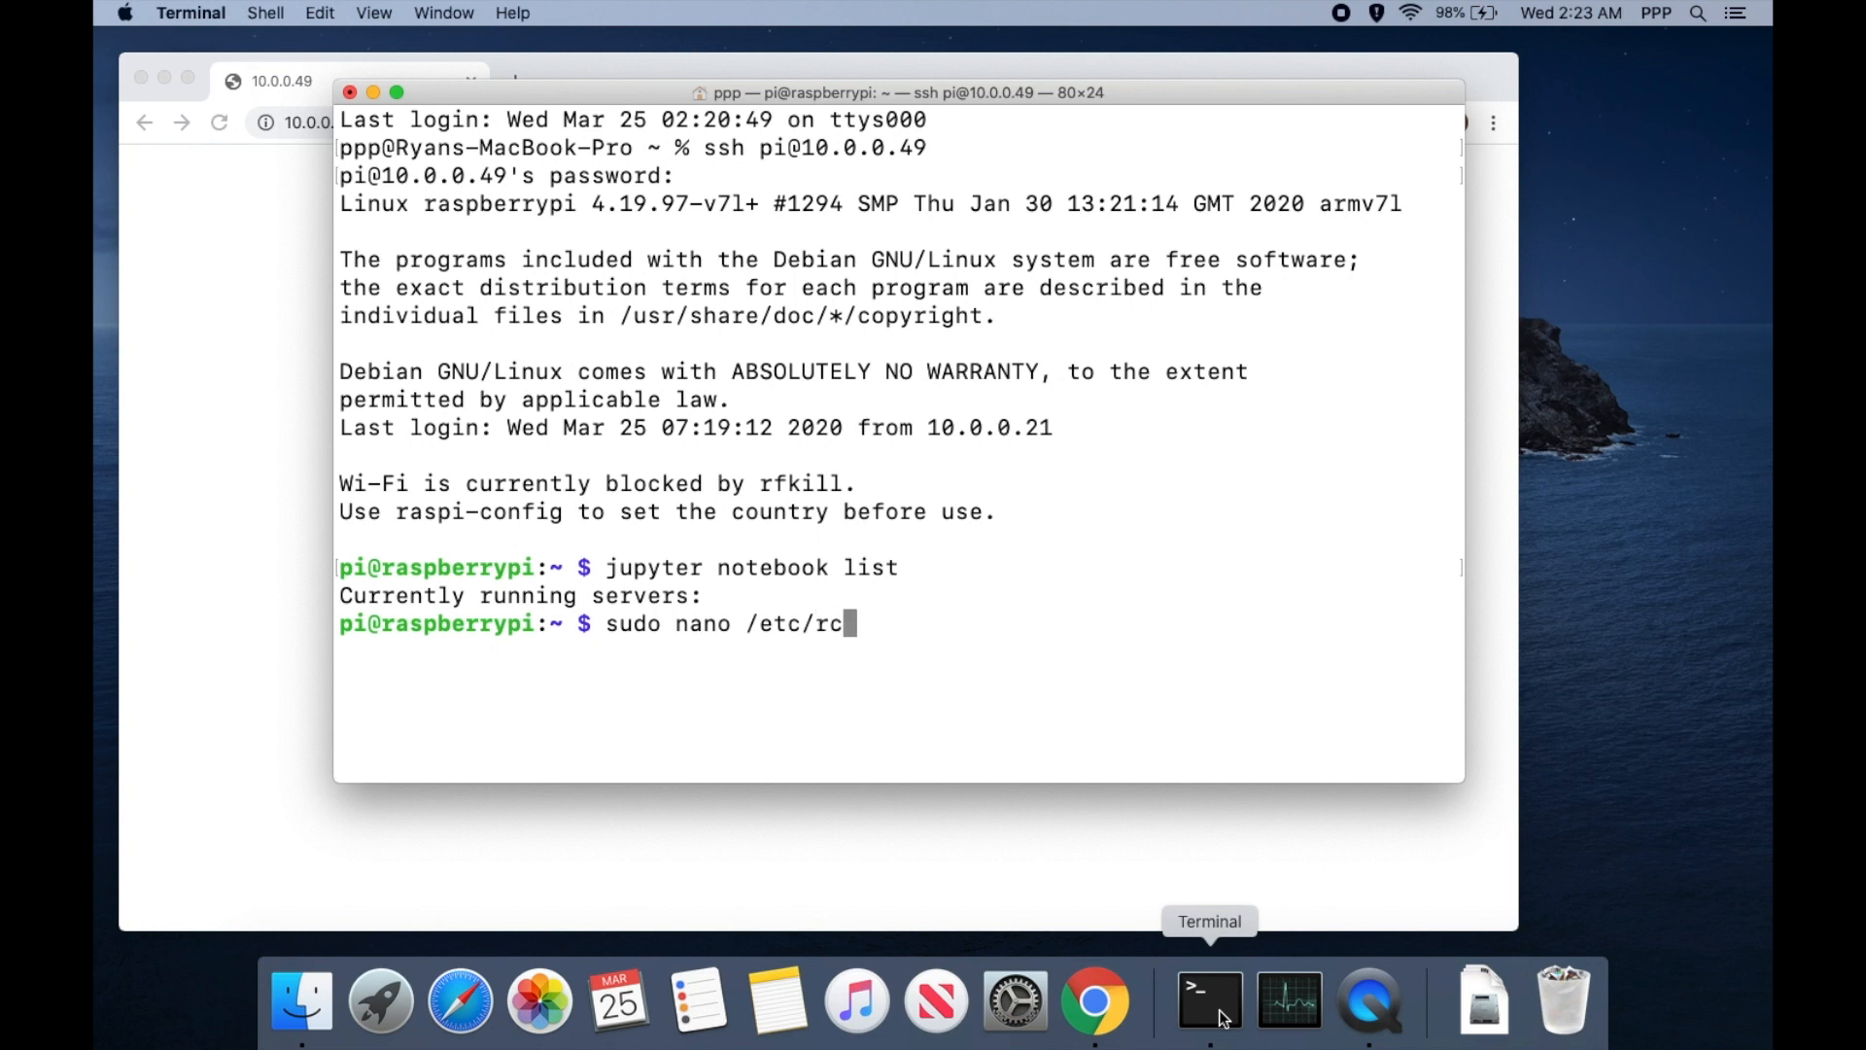
text(.local)
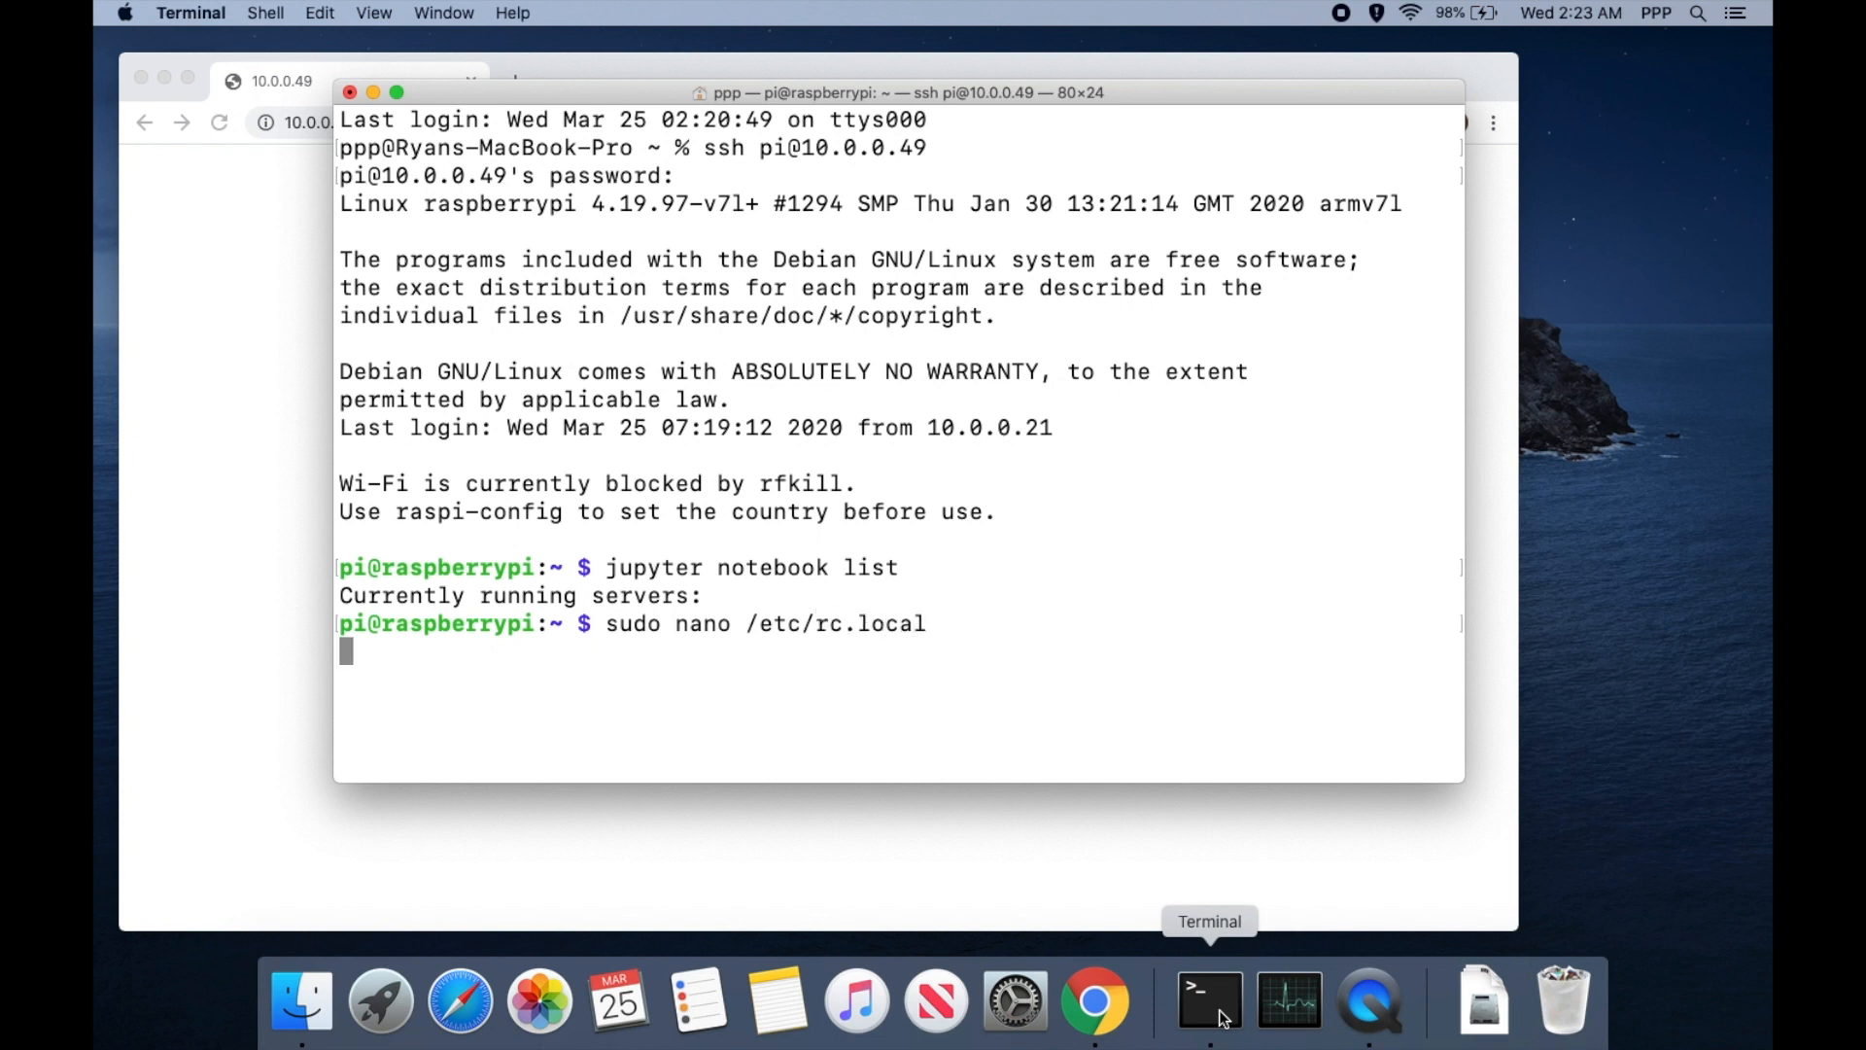
In nano, comment out the IP-printing block with # and start a 'cd' line above exit 0.
key(Return)
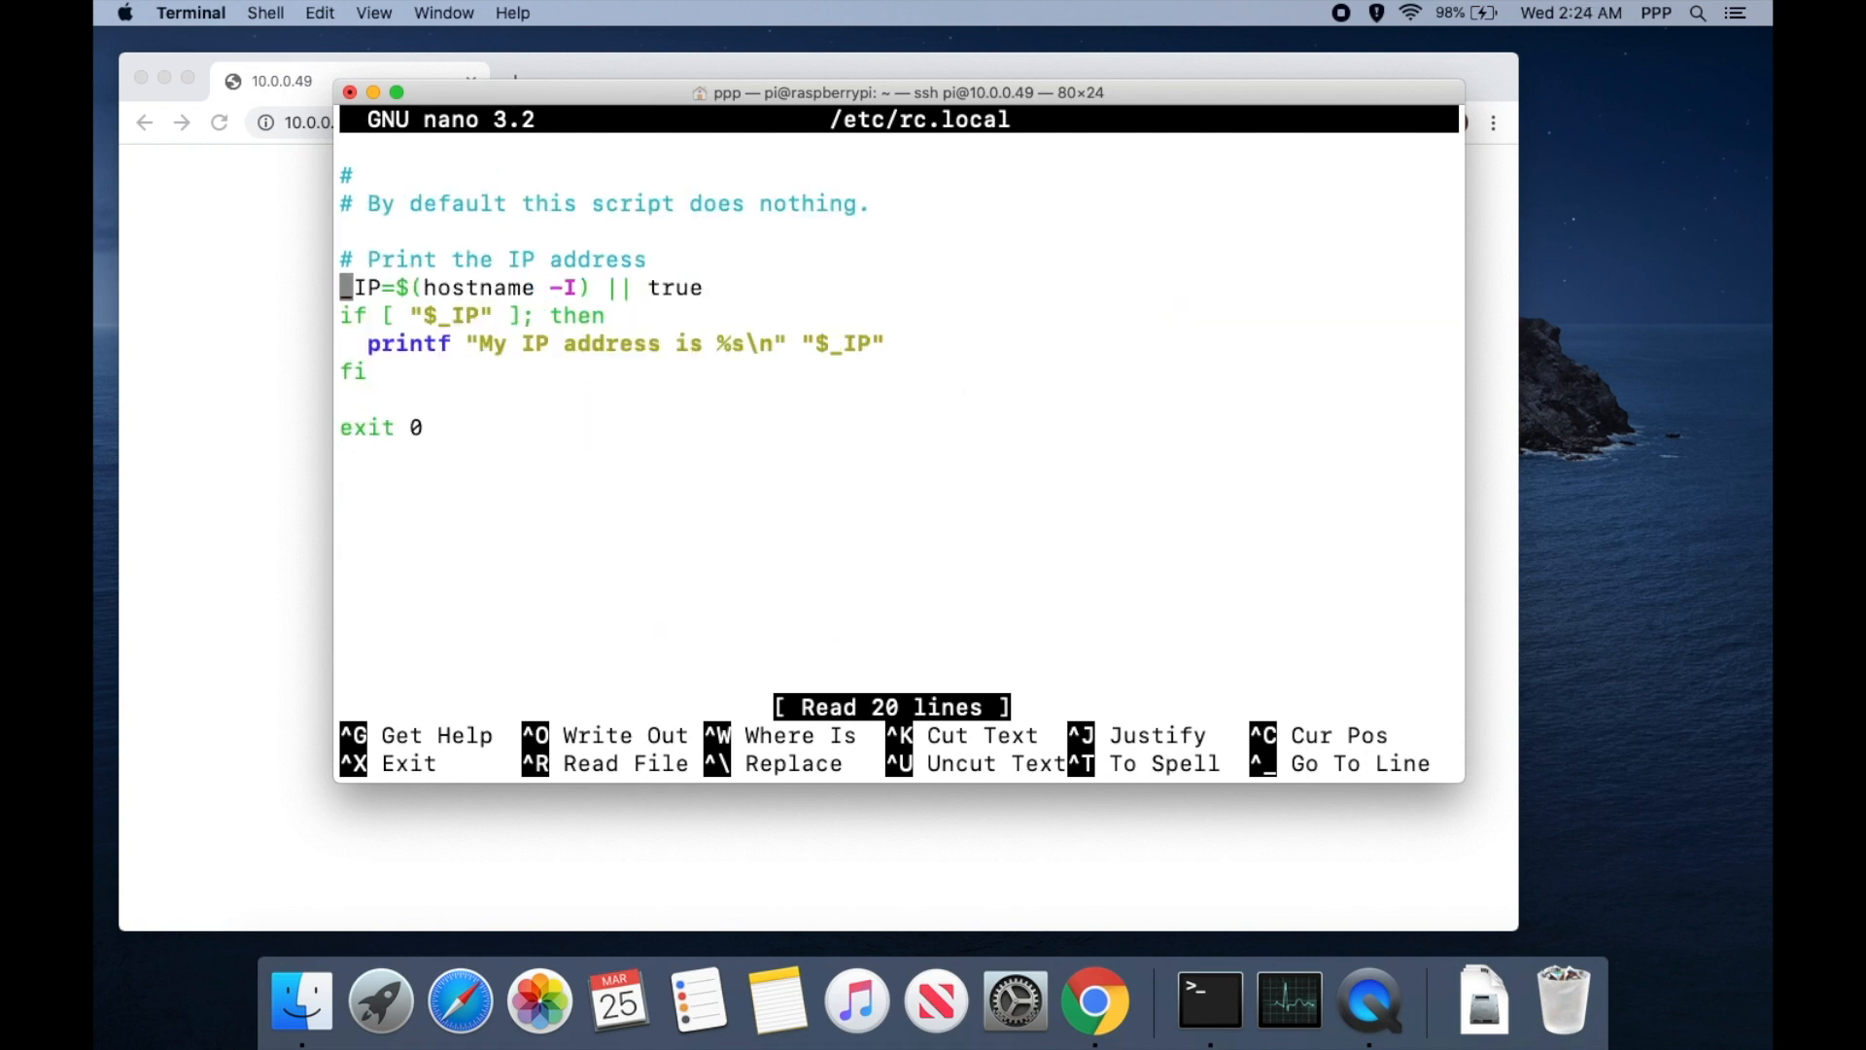
text(#)
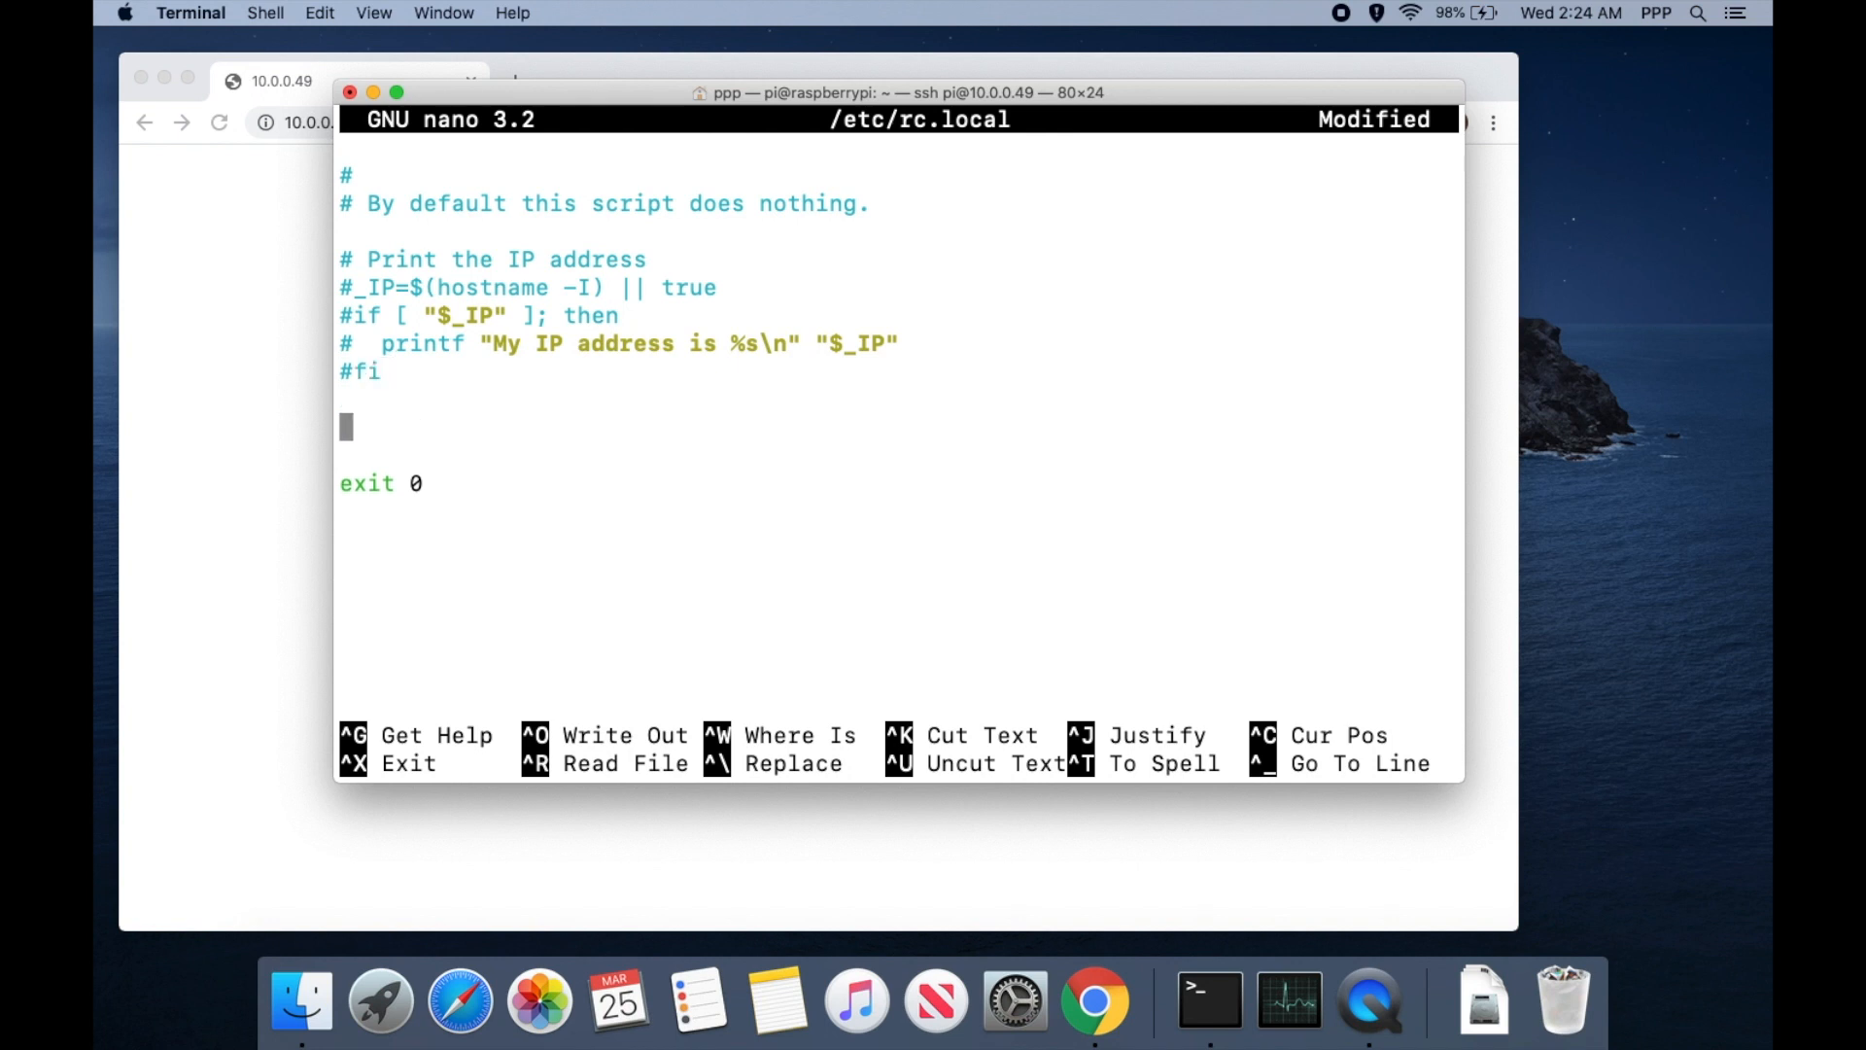
text(cd)
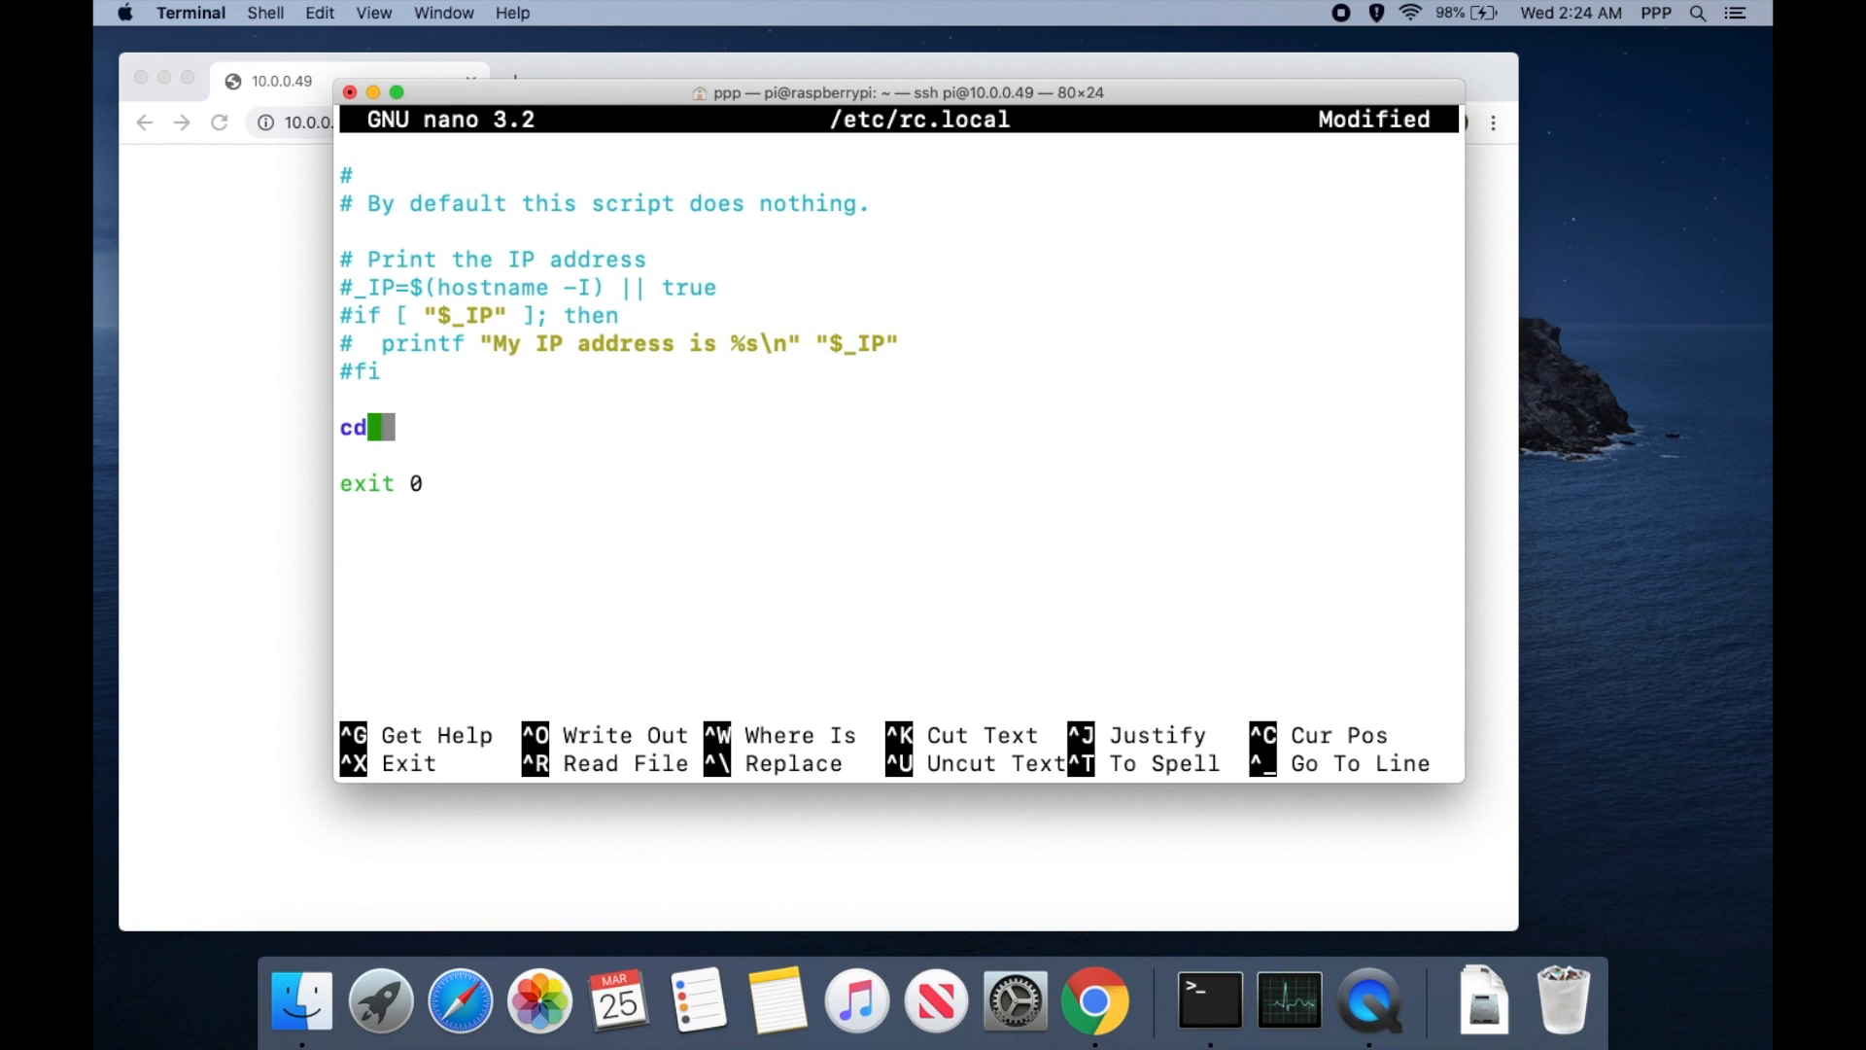
Complete 'cd /home/pi' and begin the next line with 'sudo -u pi'.
text(/)
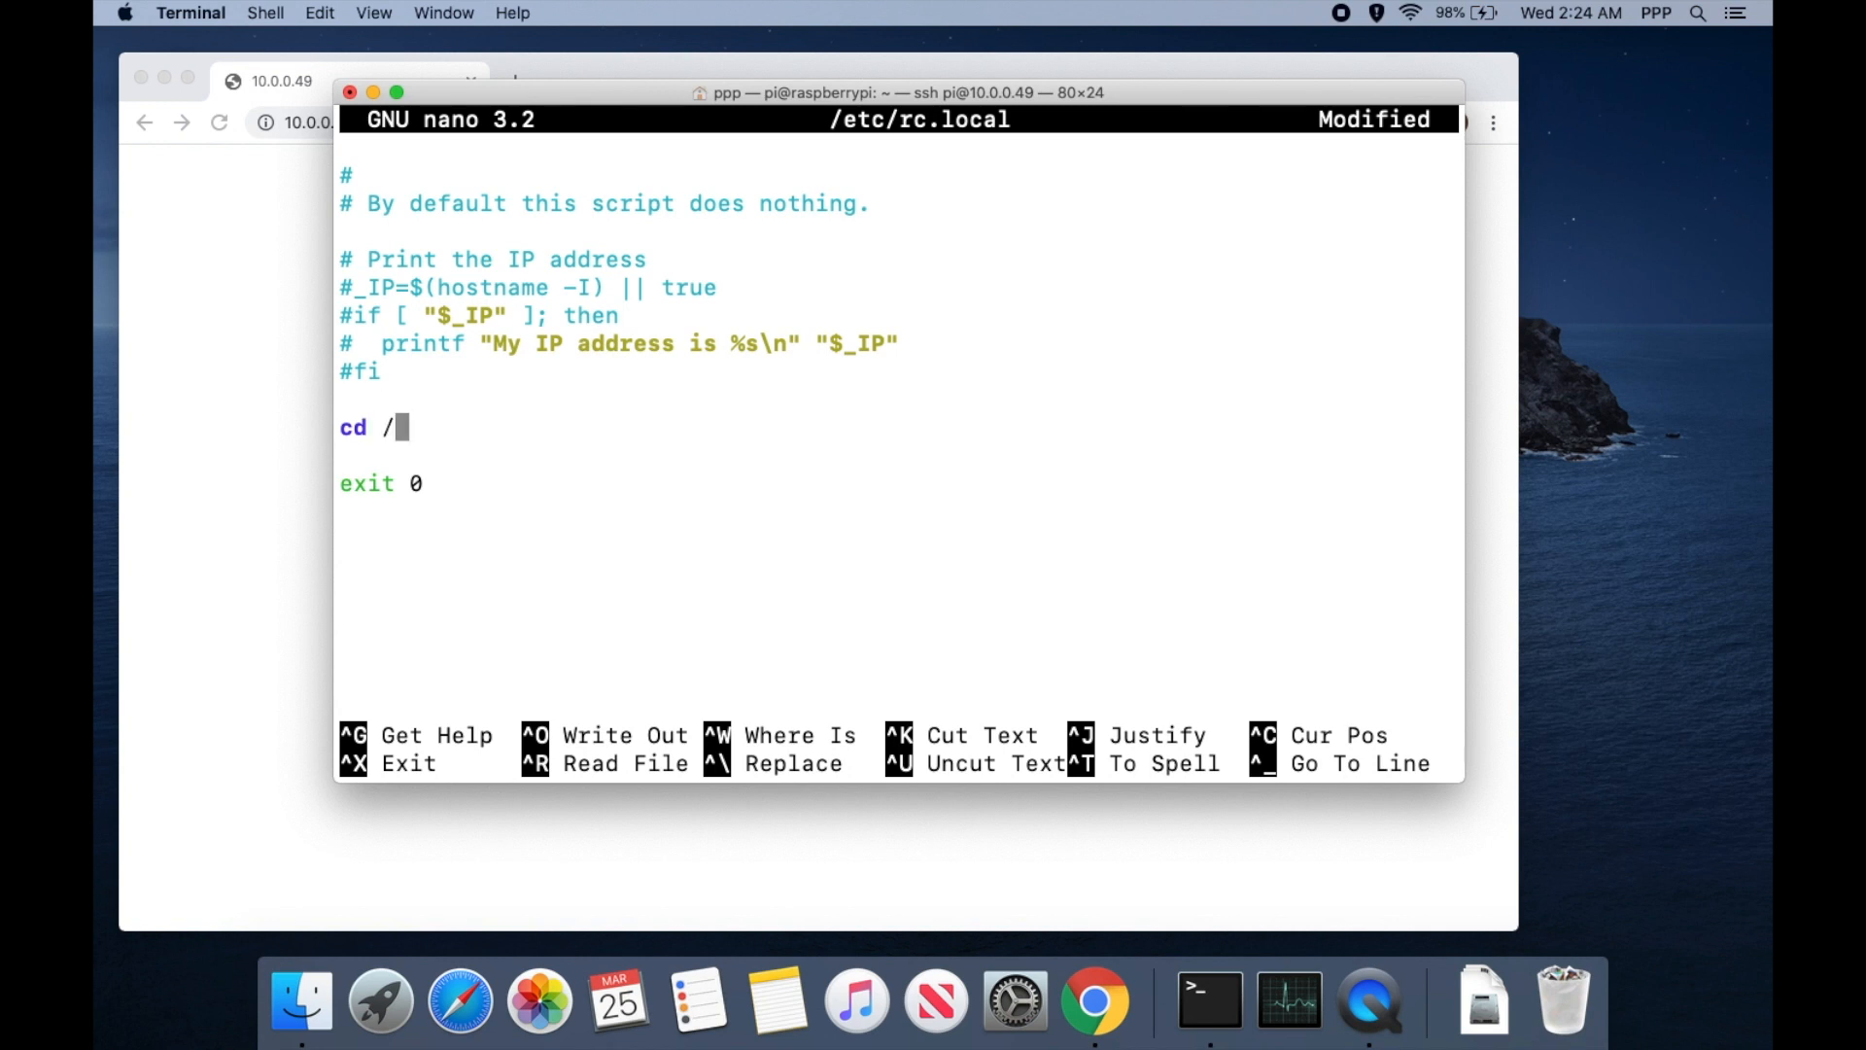
text(home/pi)
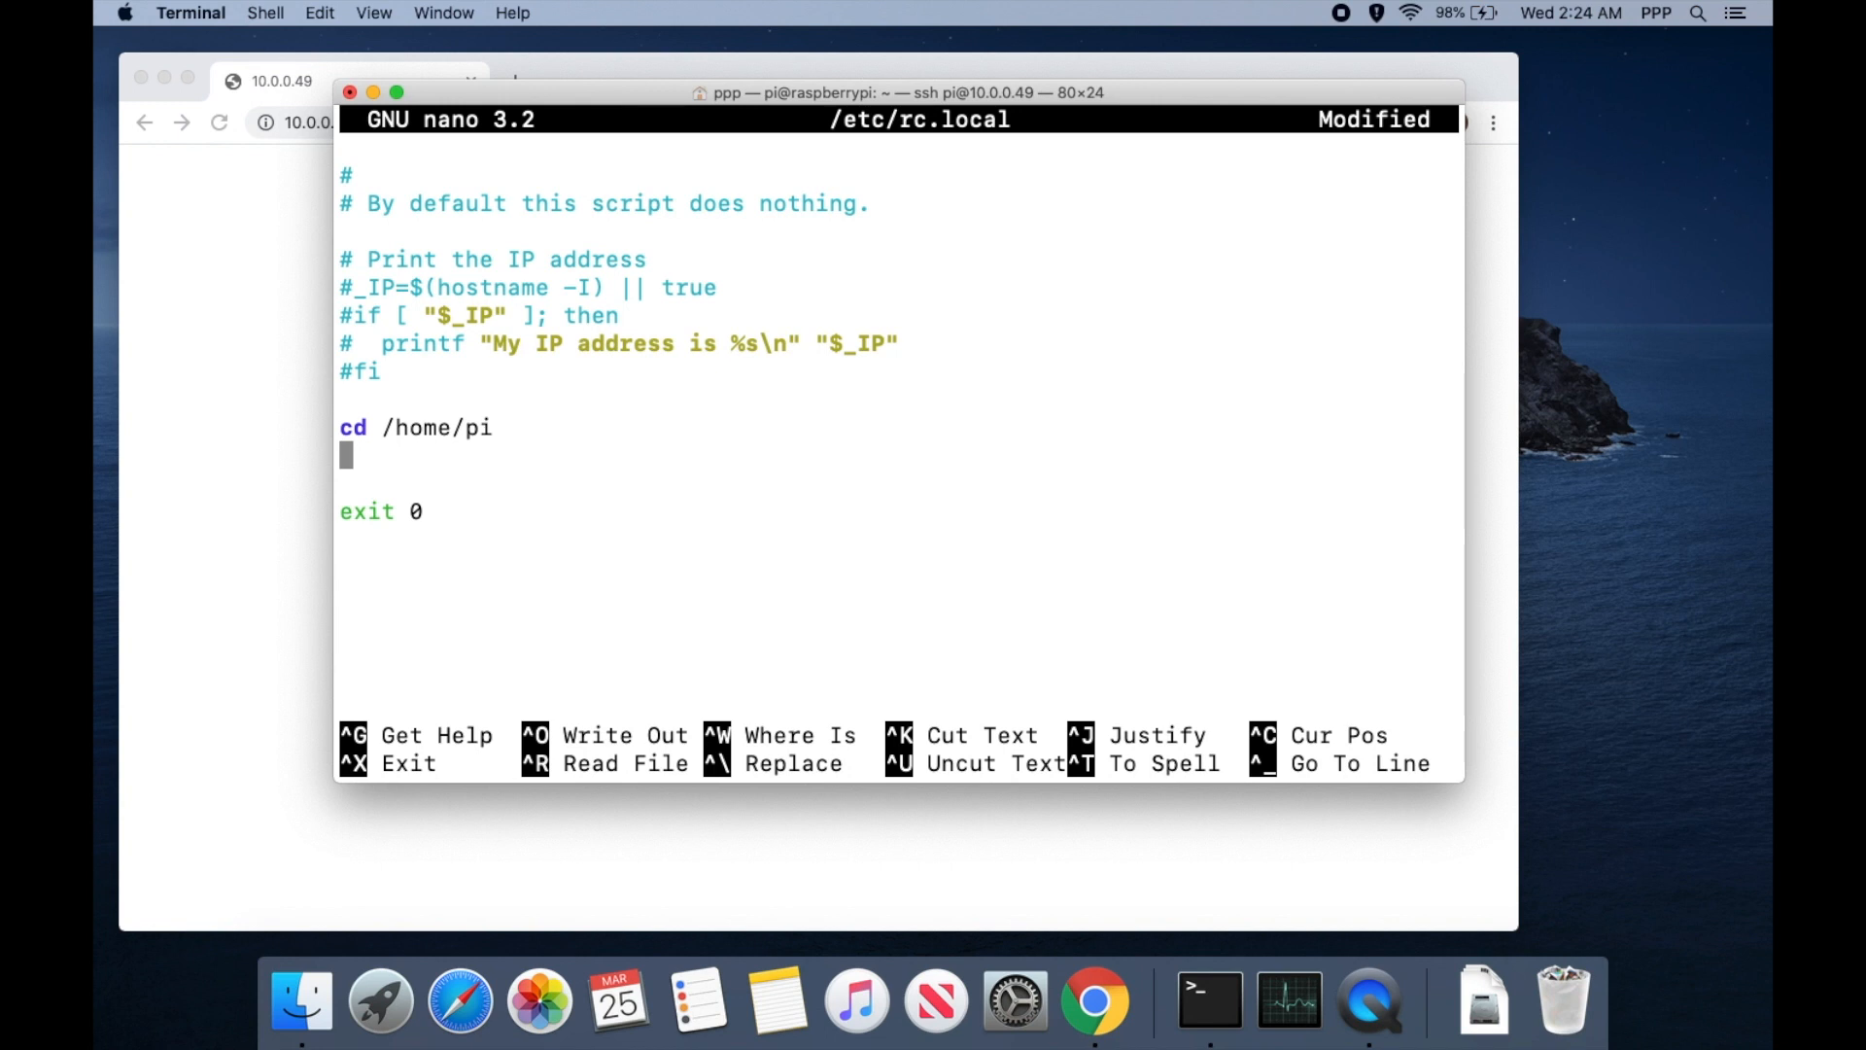
text(sudo -)
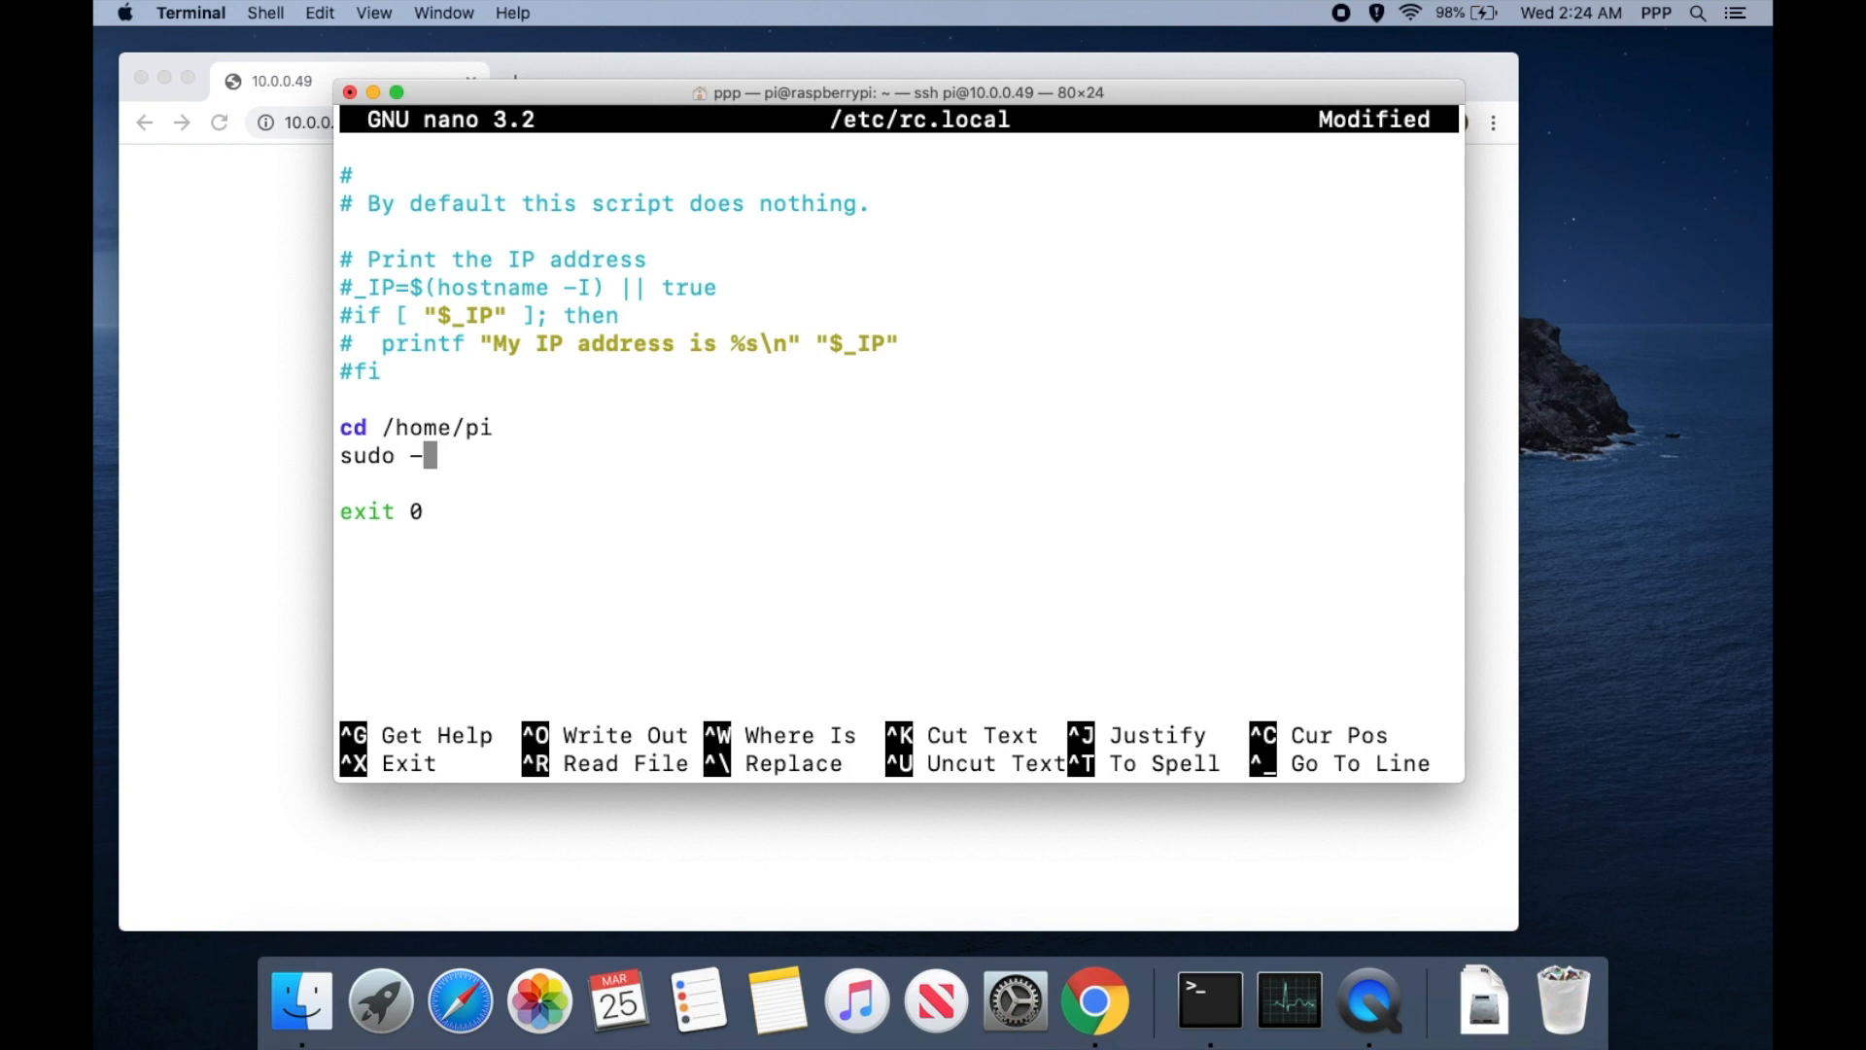
text(u pi)
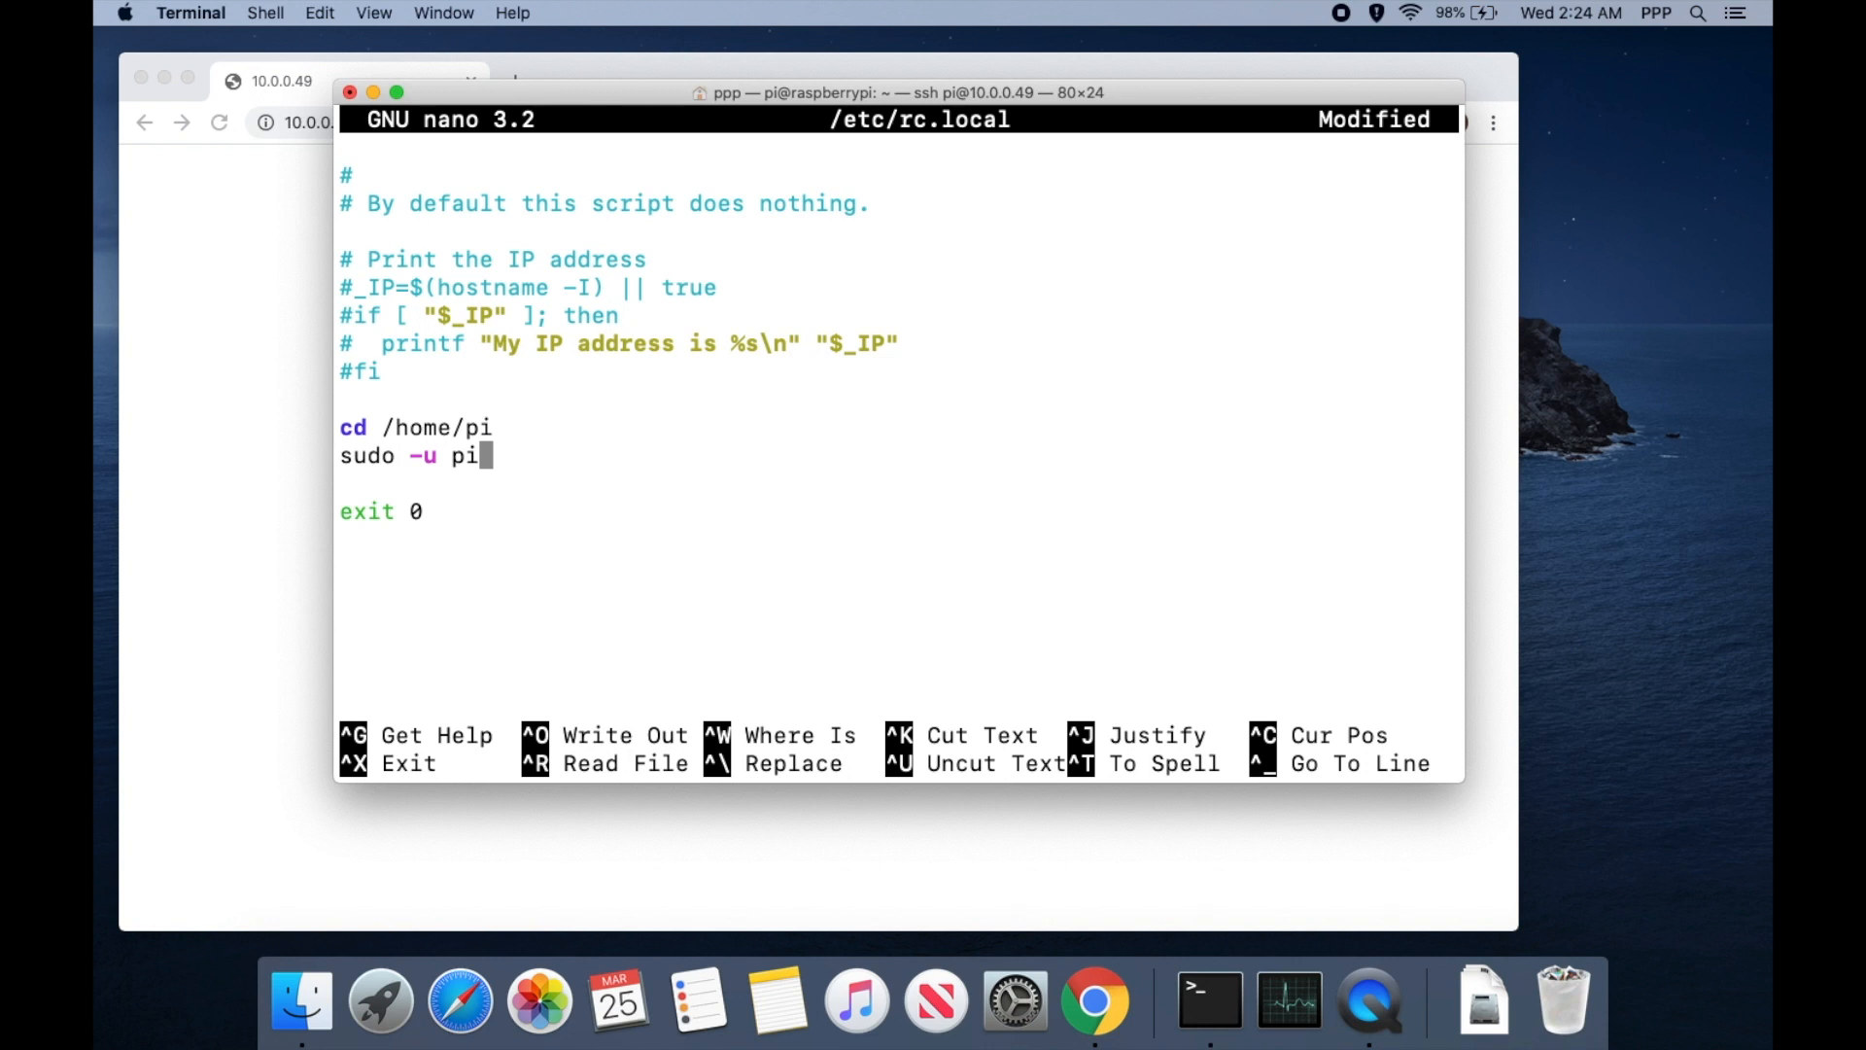
Finish the line as 'sudo -u pi jupyter notebook --no-browser &'.
text(j)
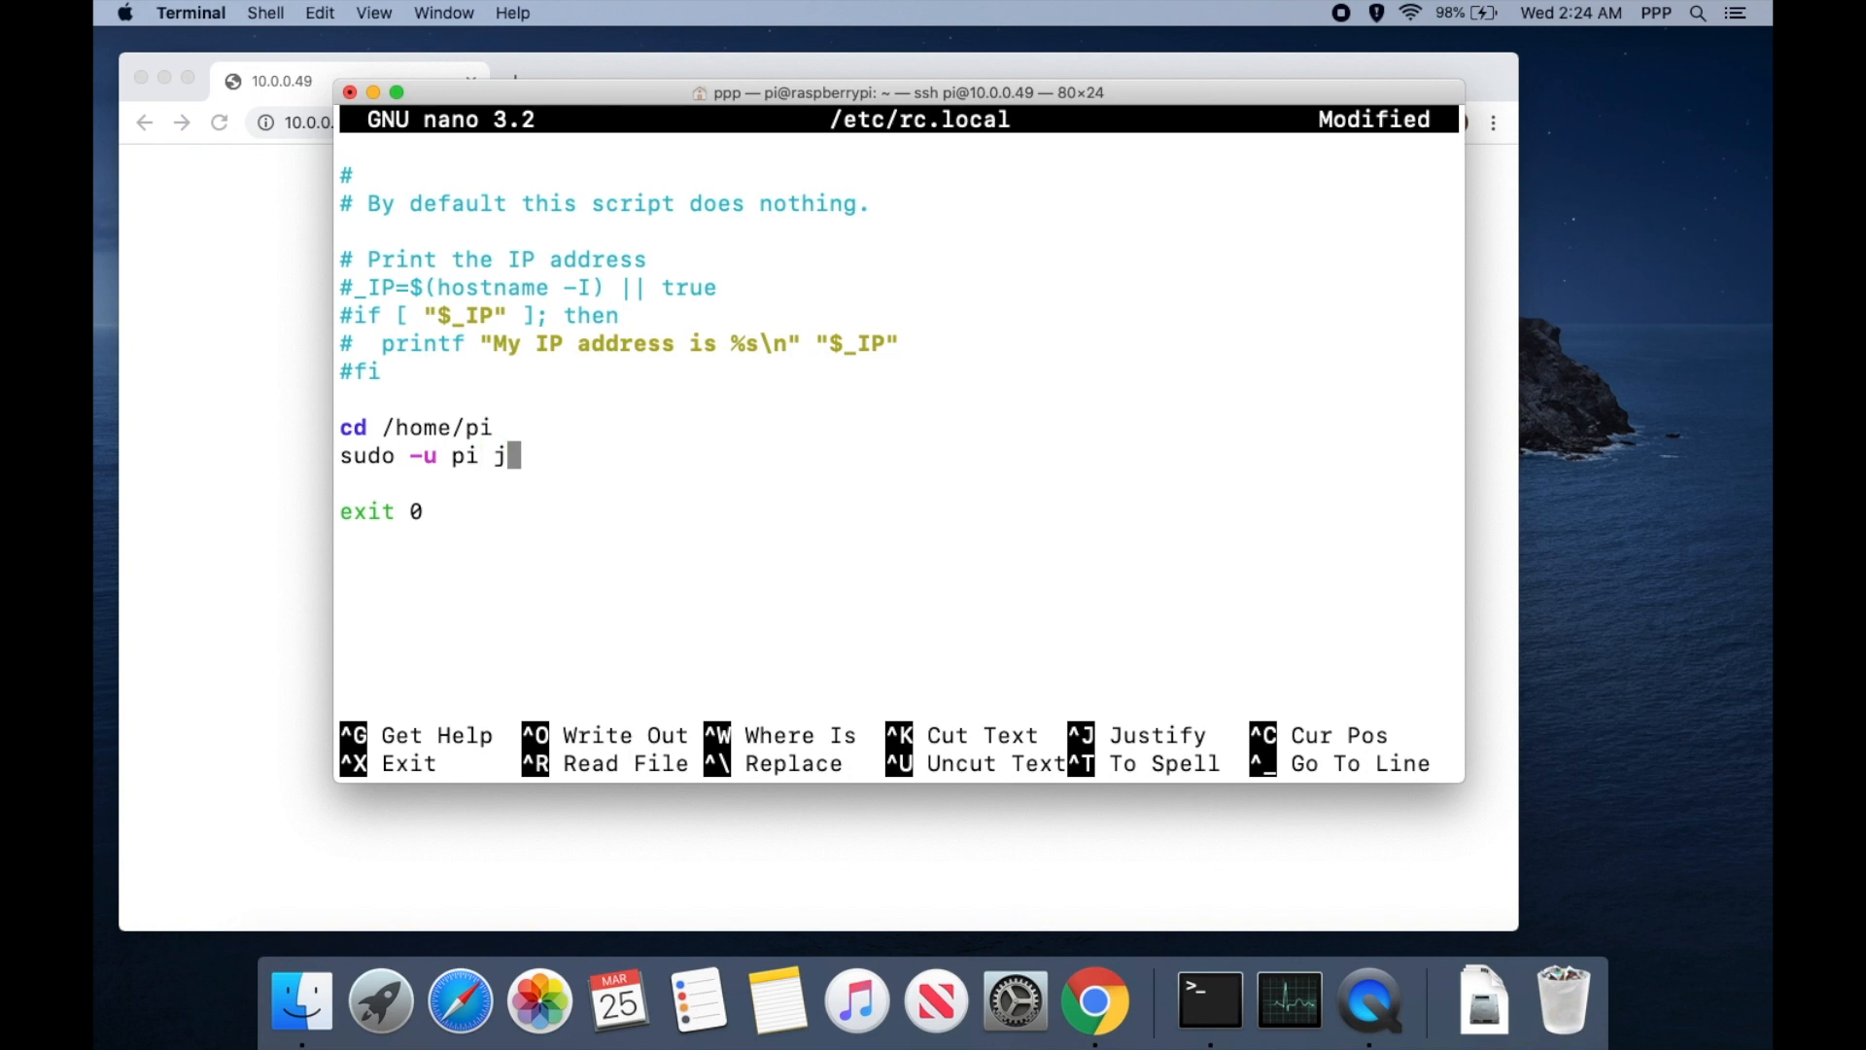
text(upyt)
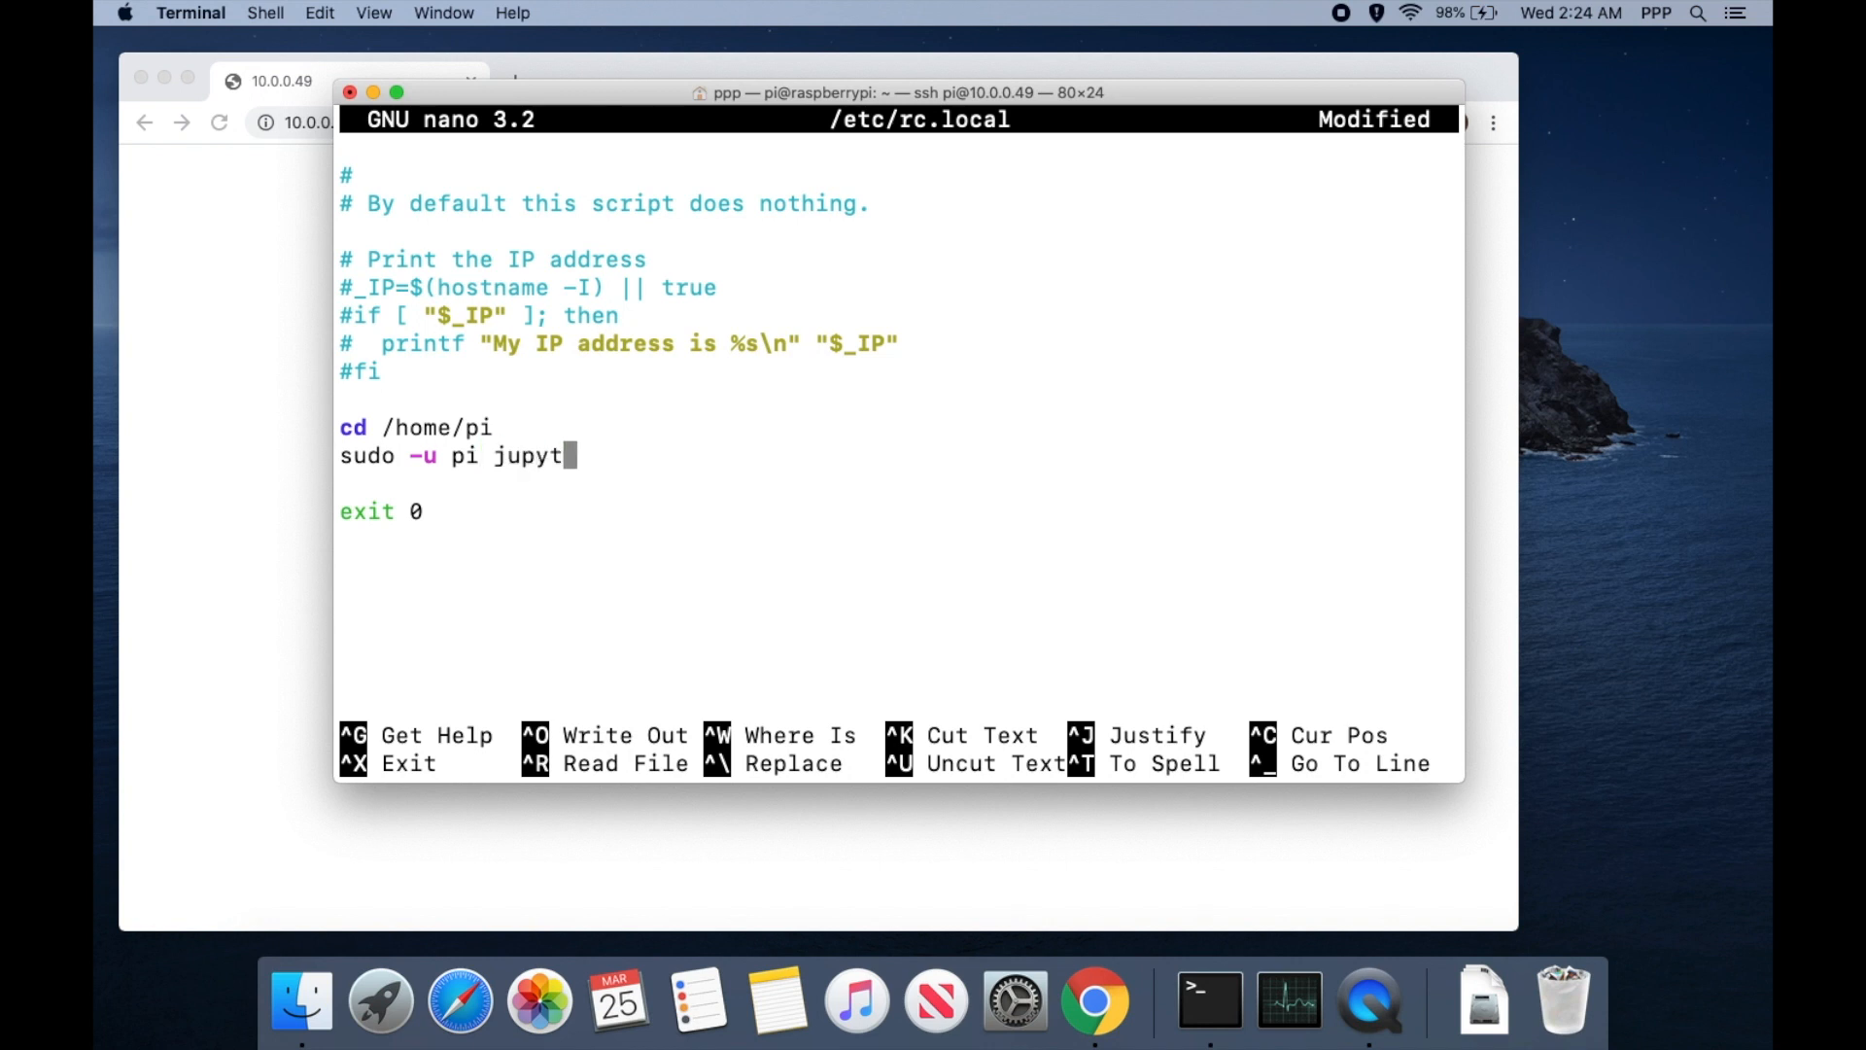
text(er note)
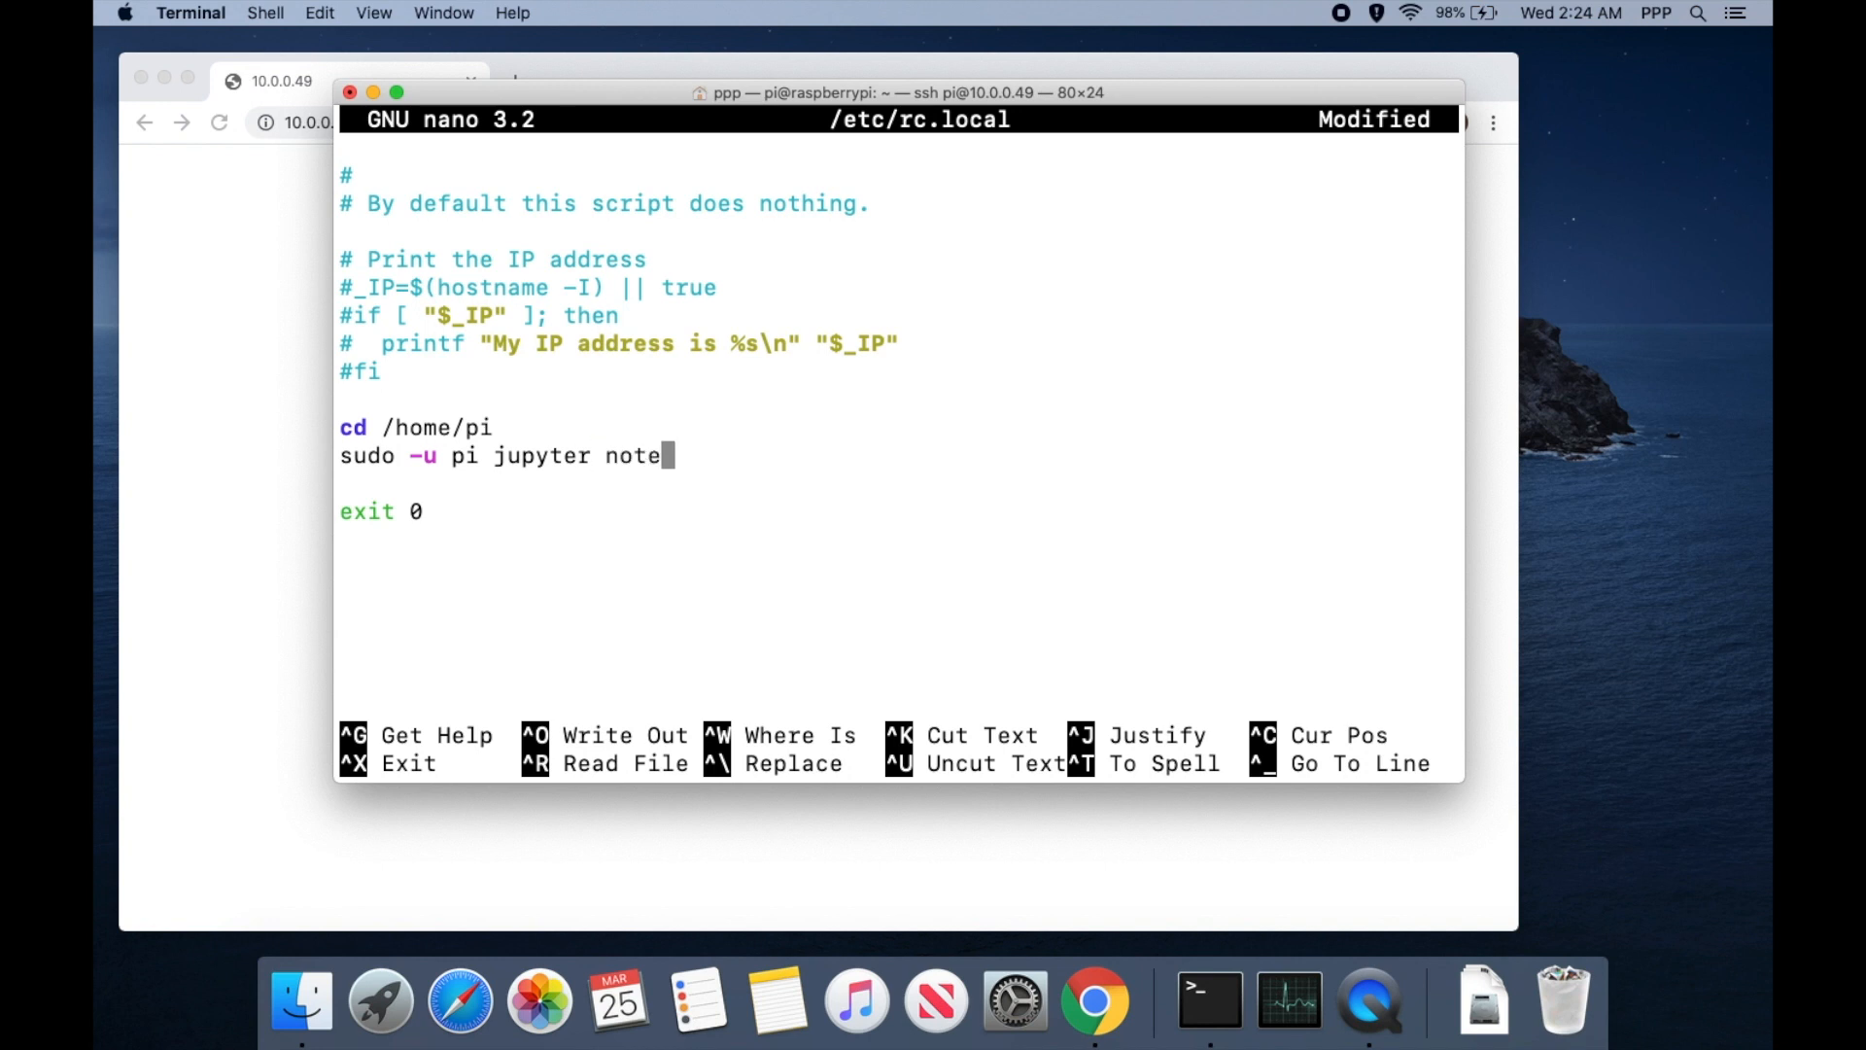
text(book)
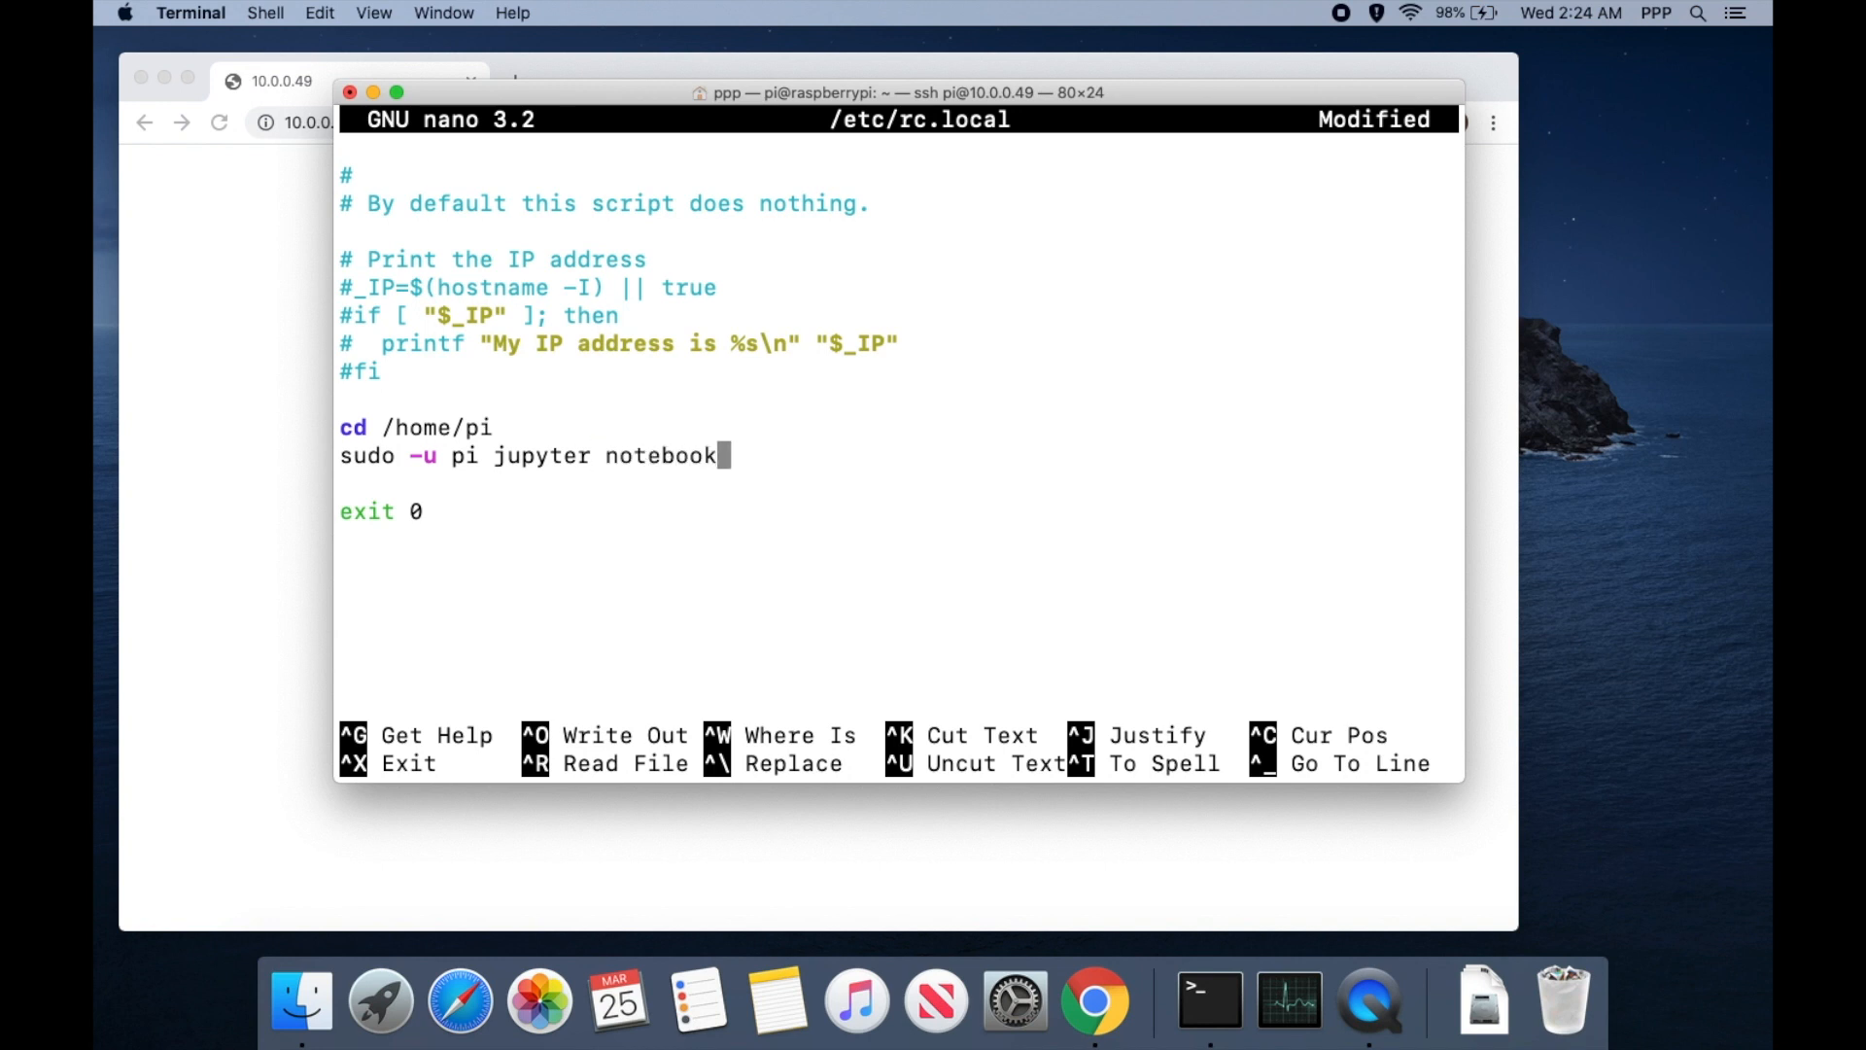
text(-)
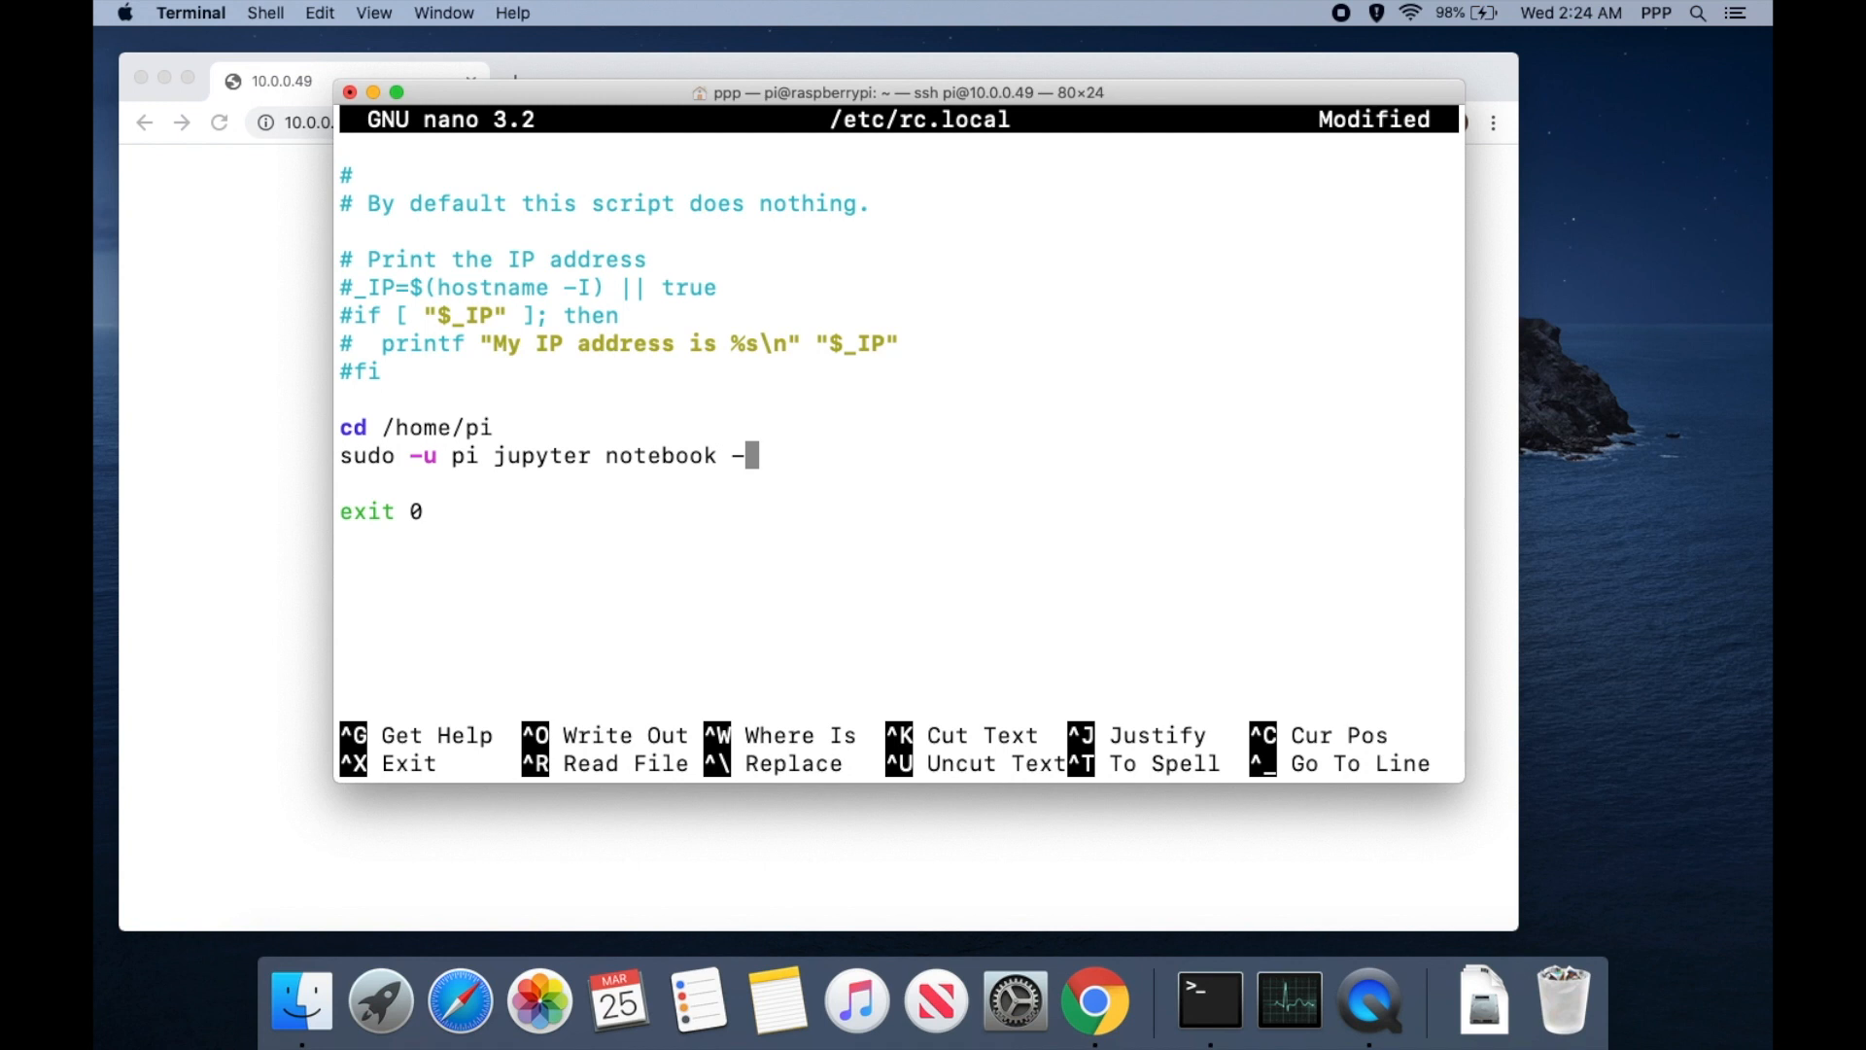
text(no-)
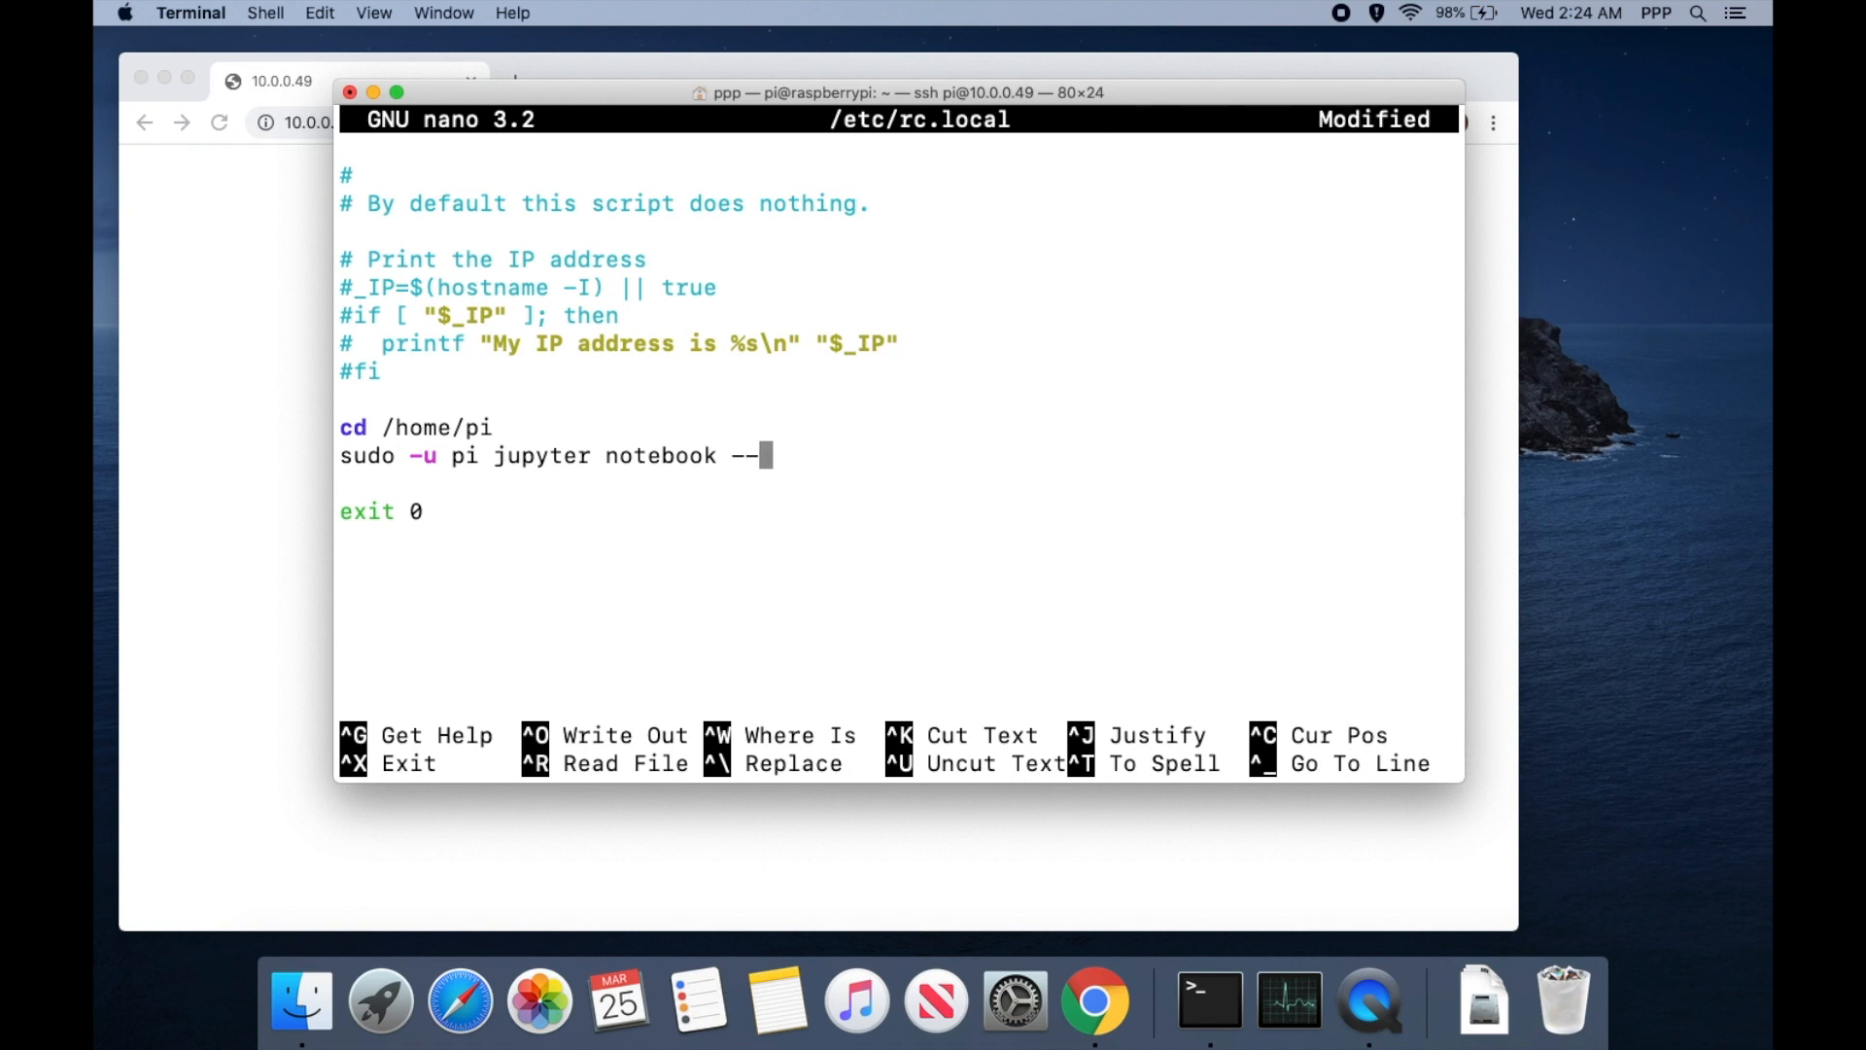
text(no)
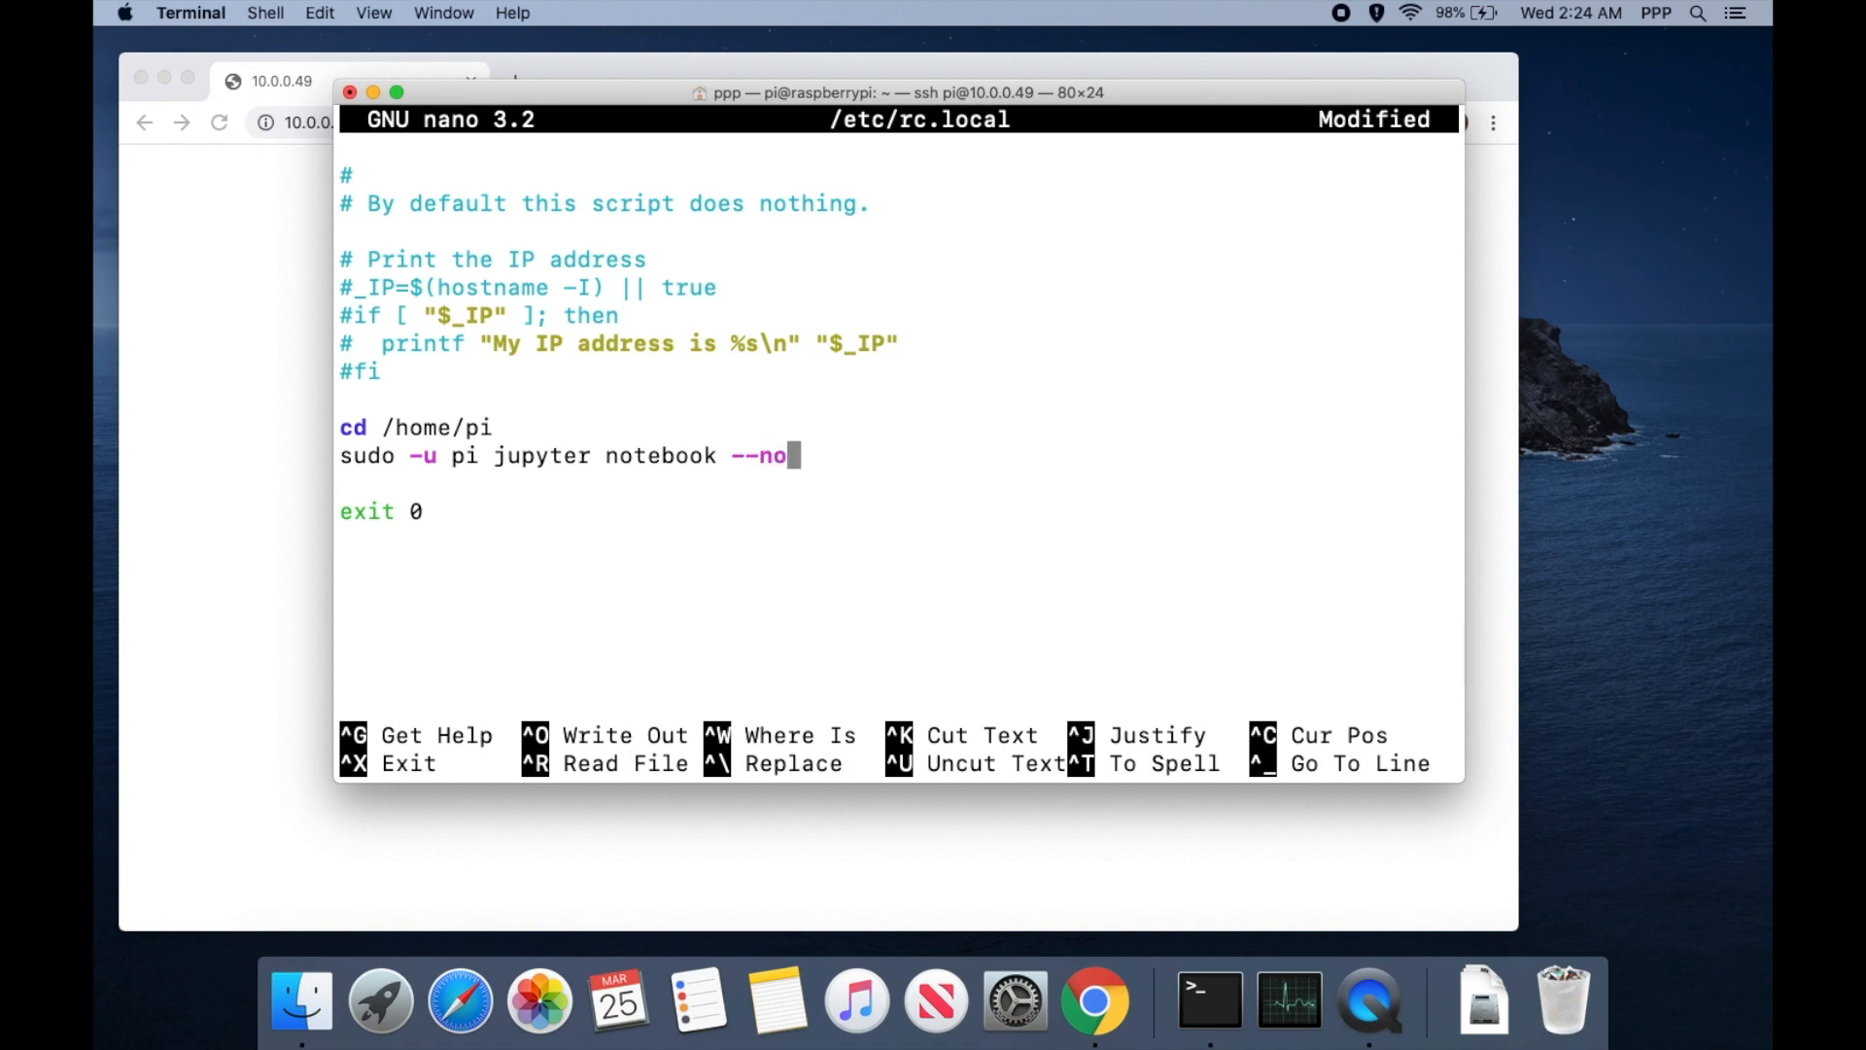
text(bro)
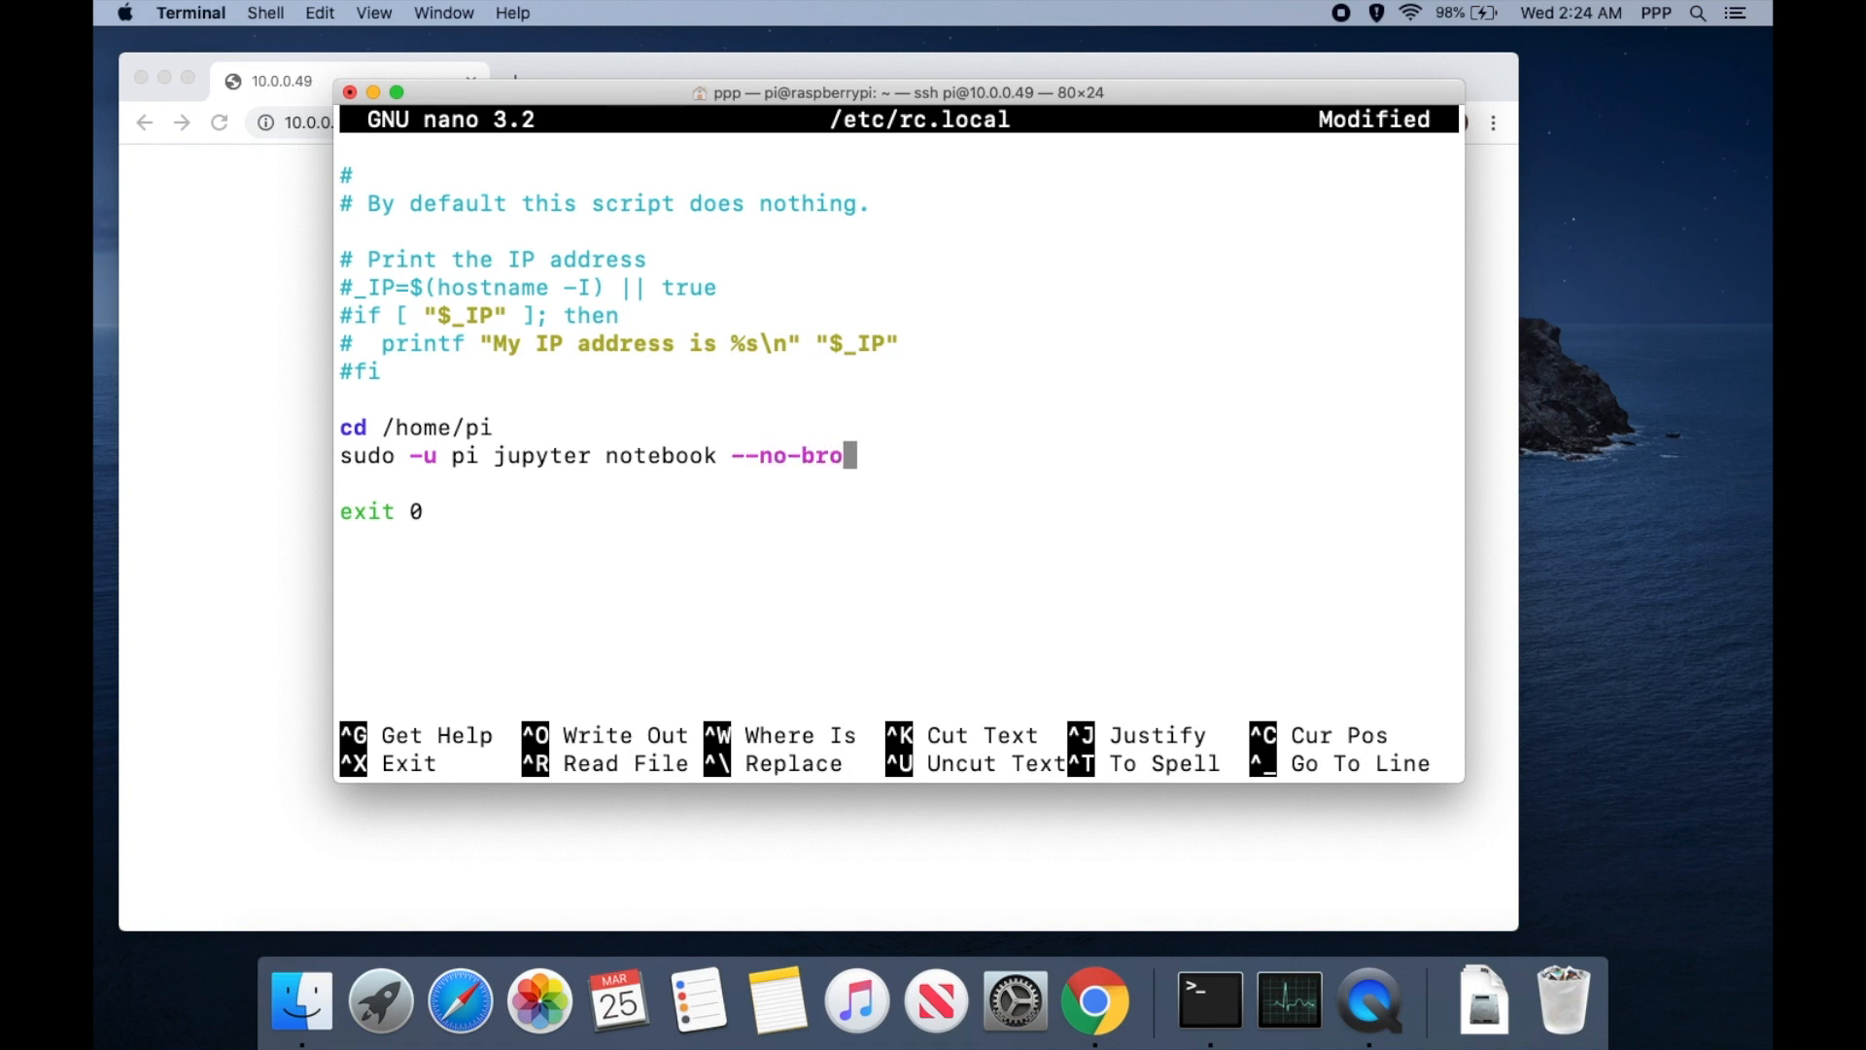
text(ser &)
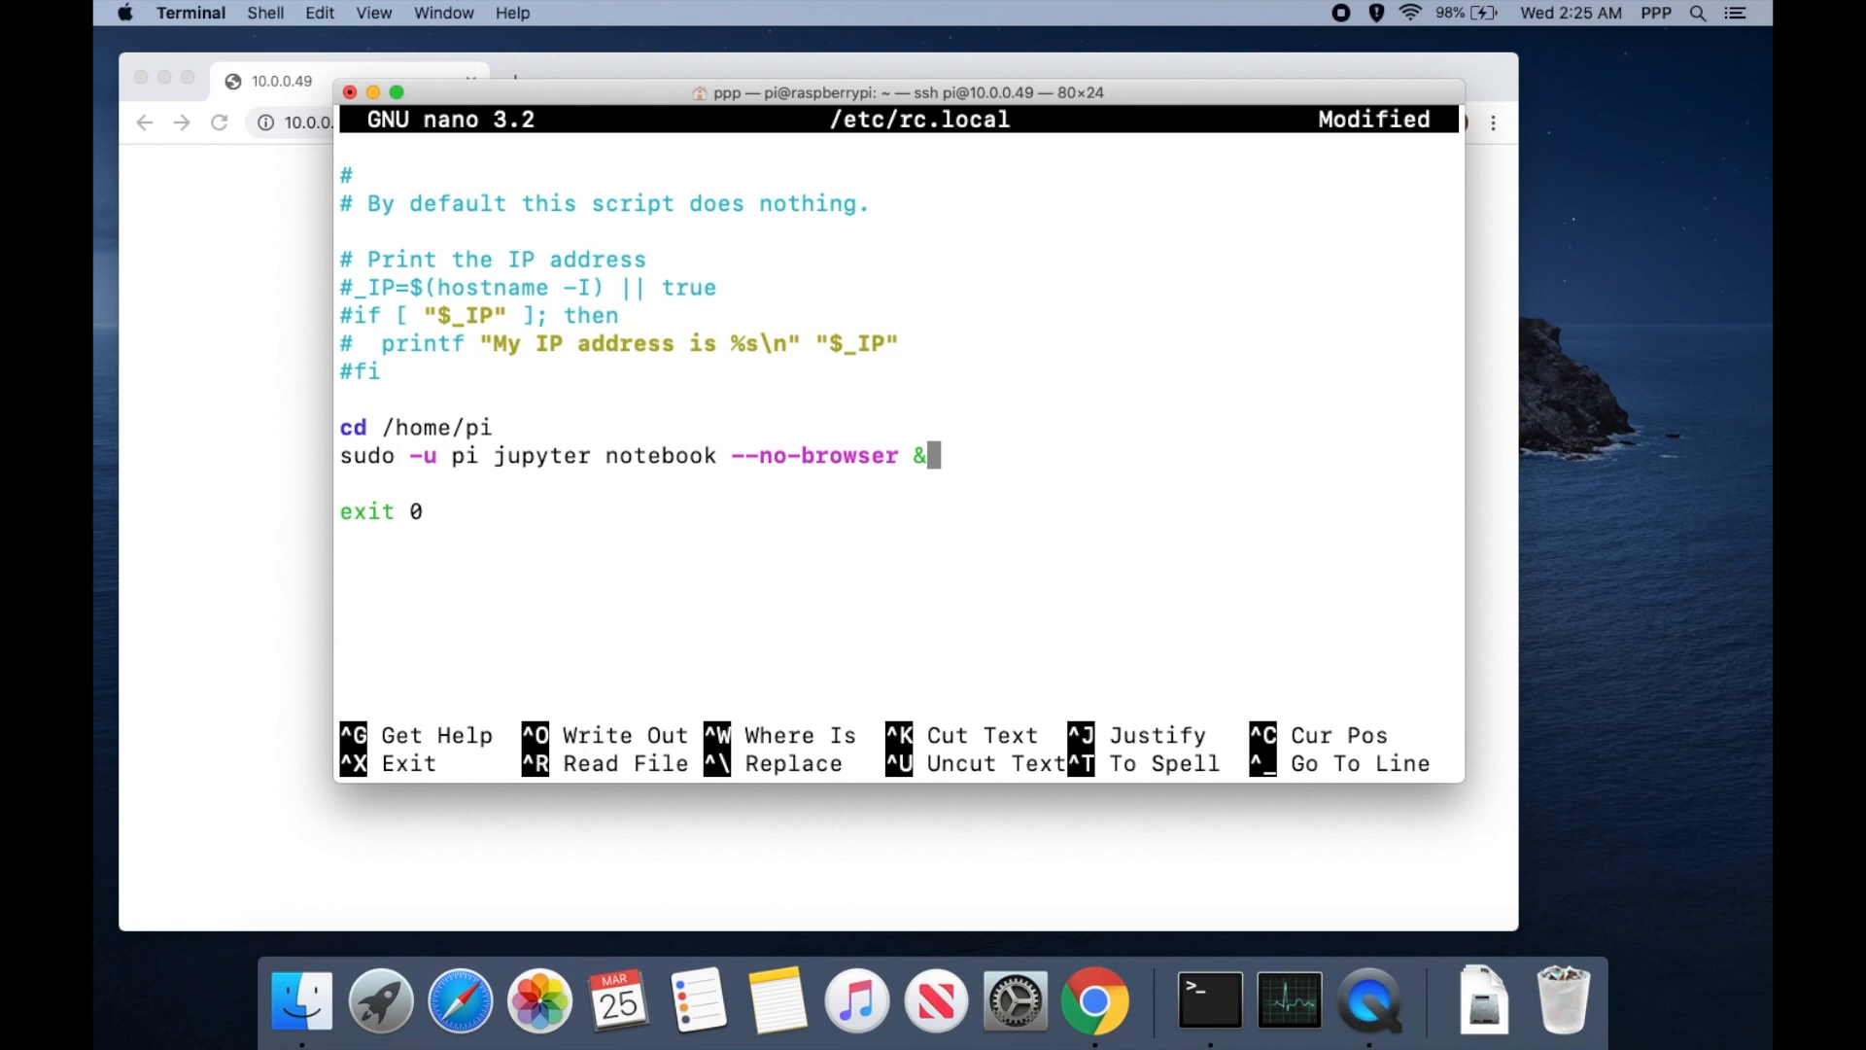
key(ctrl+x)
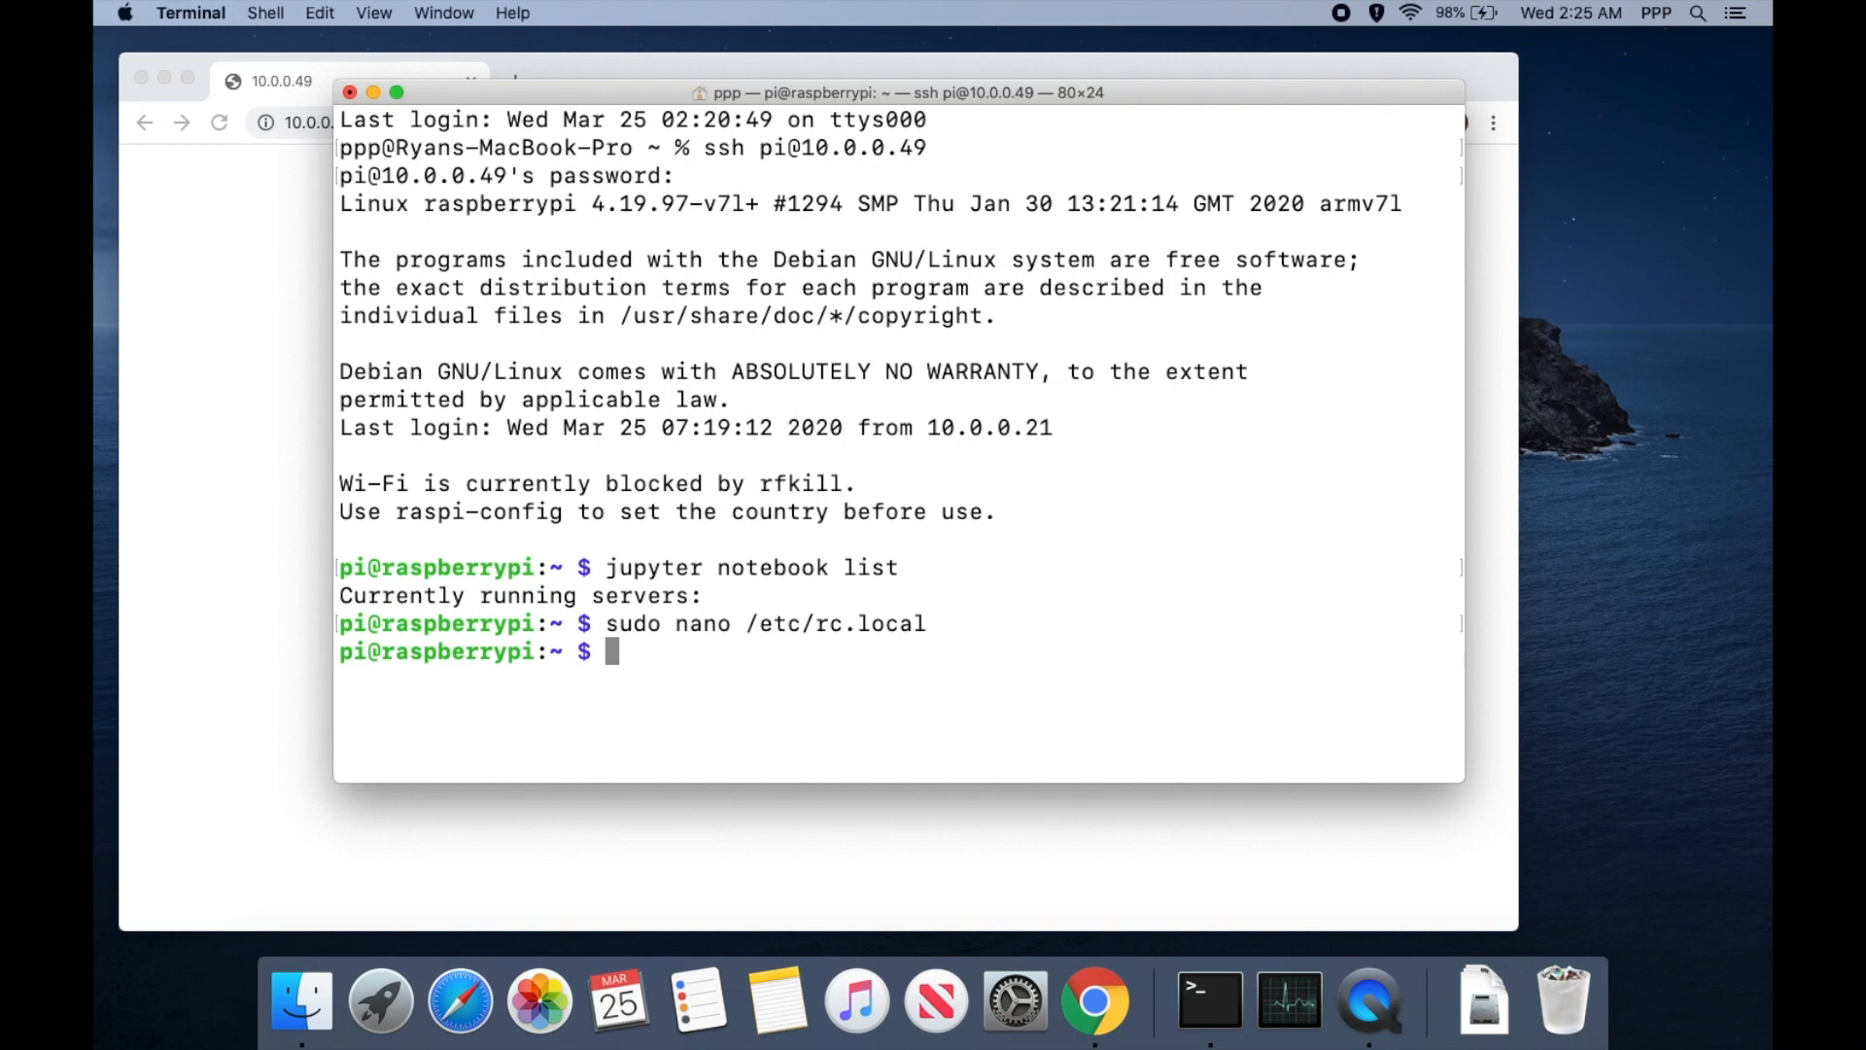
text(sudo reboot)
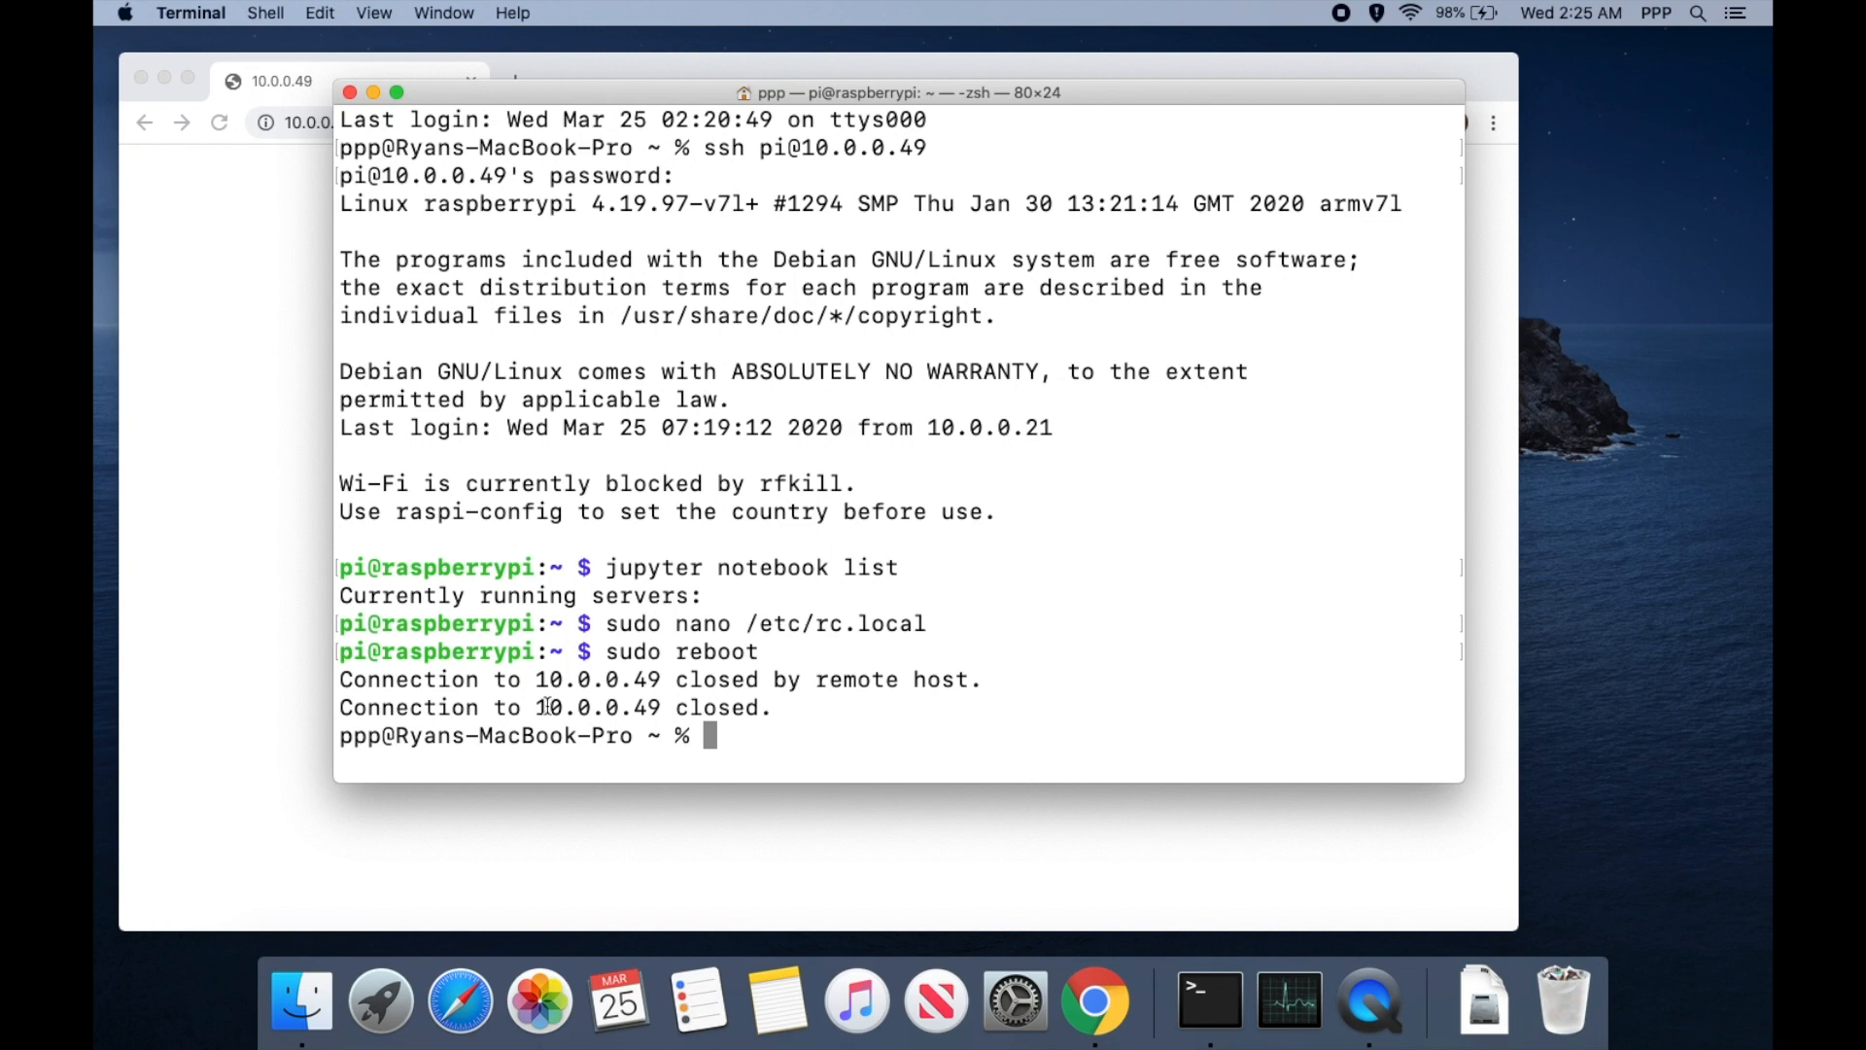
drag(898, 91, 1067, 105)
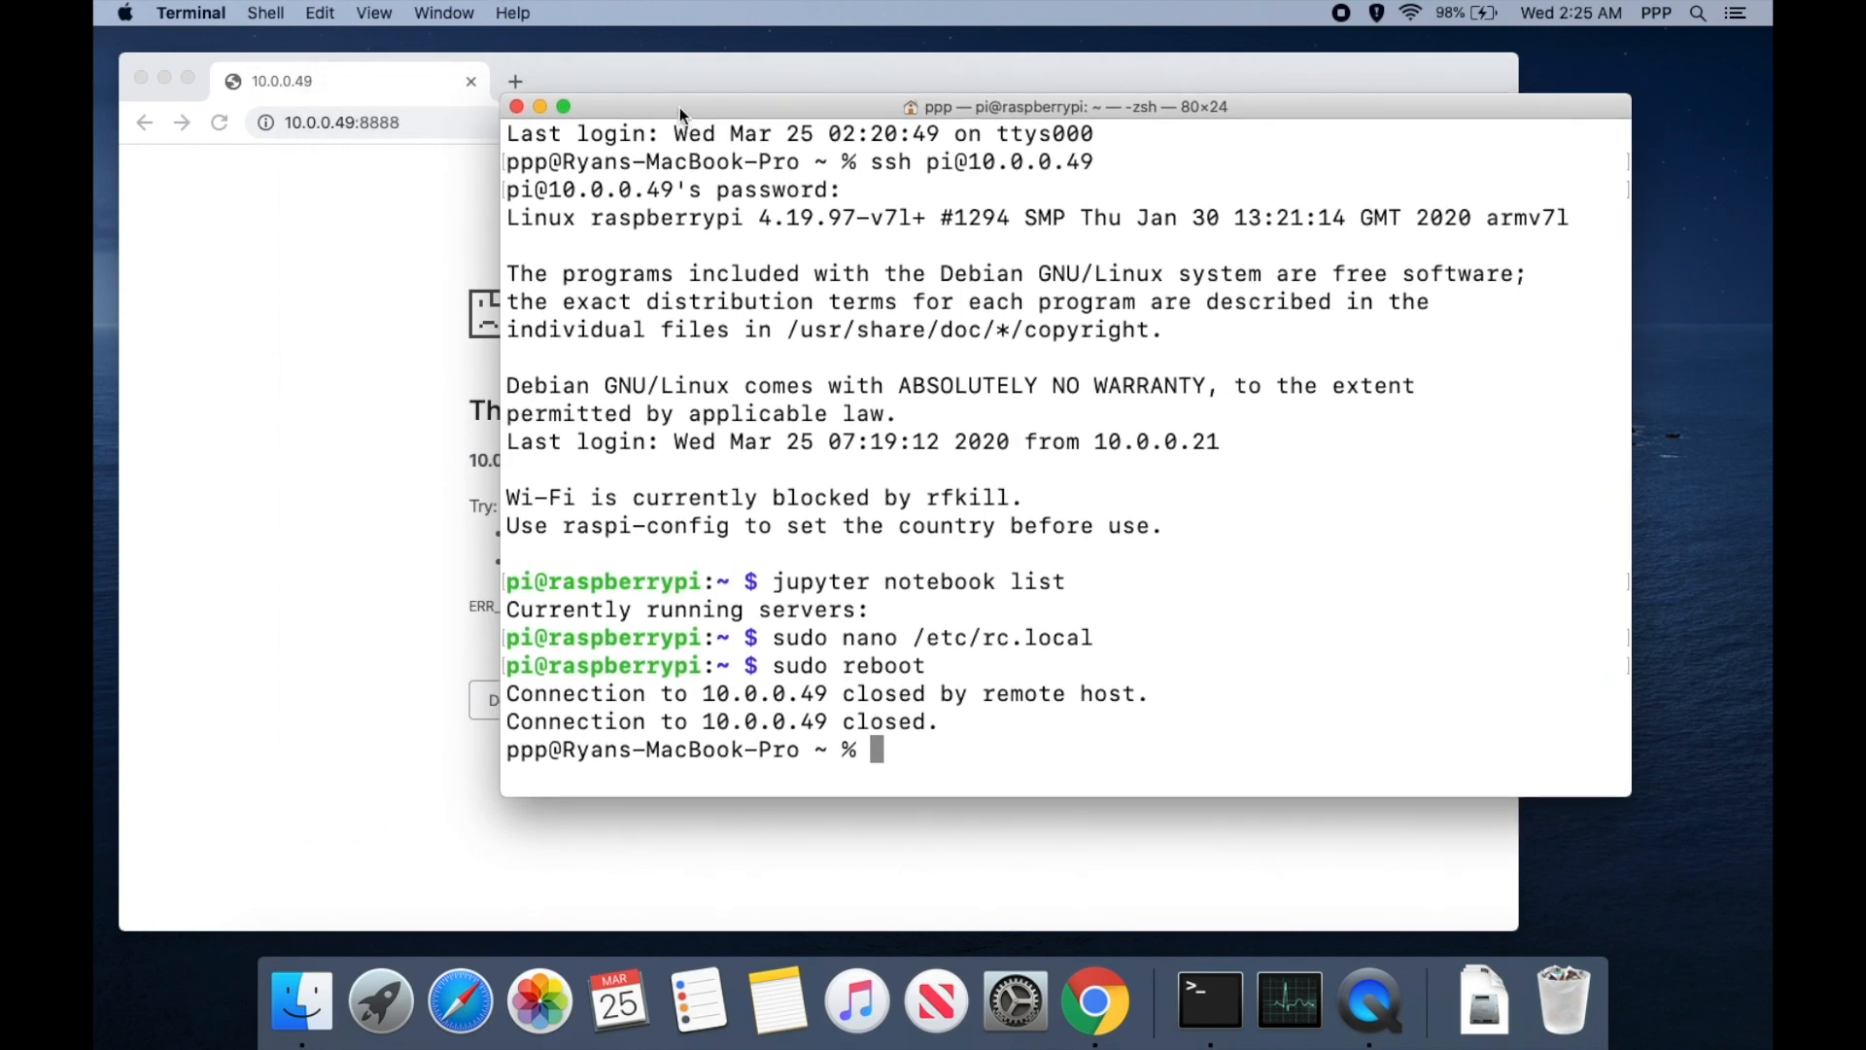
text(ssh pi@10.0.0.49)
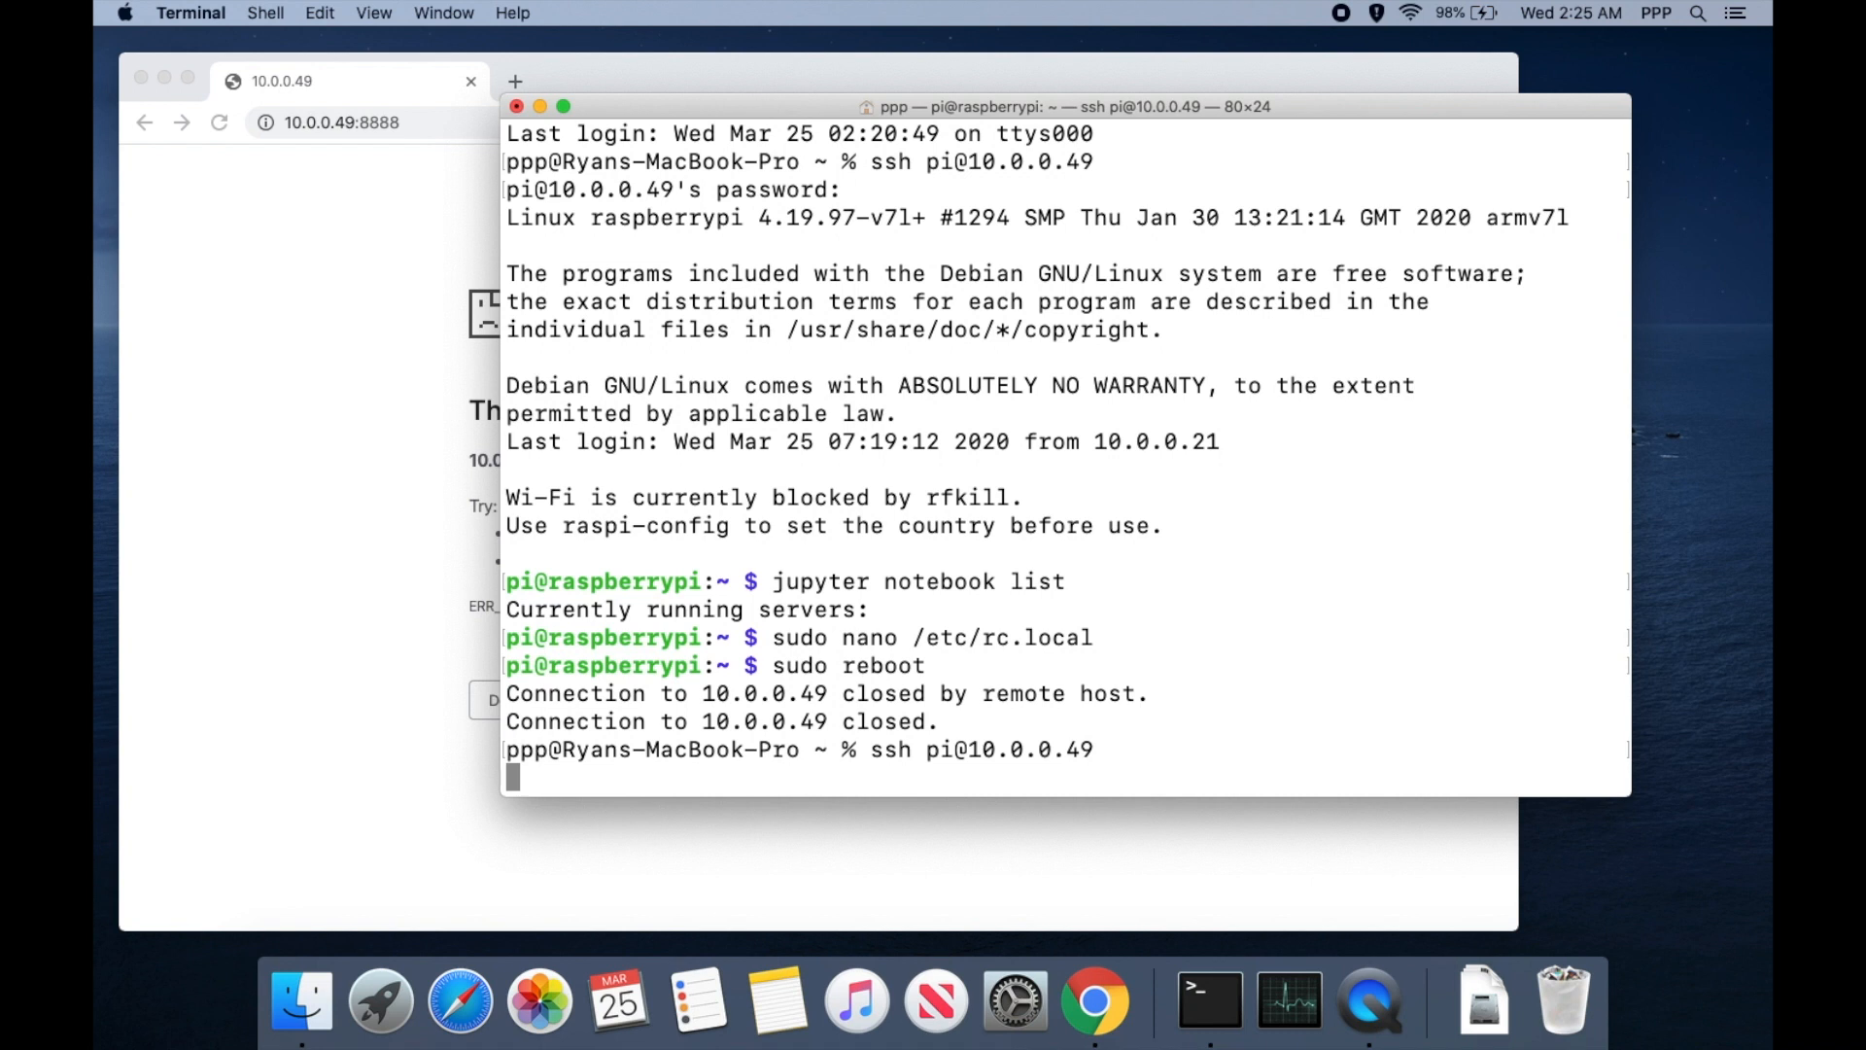
Log in and run 'jupyter notebook list', showing a server on port 8888.
key(Return)
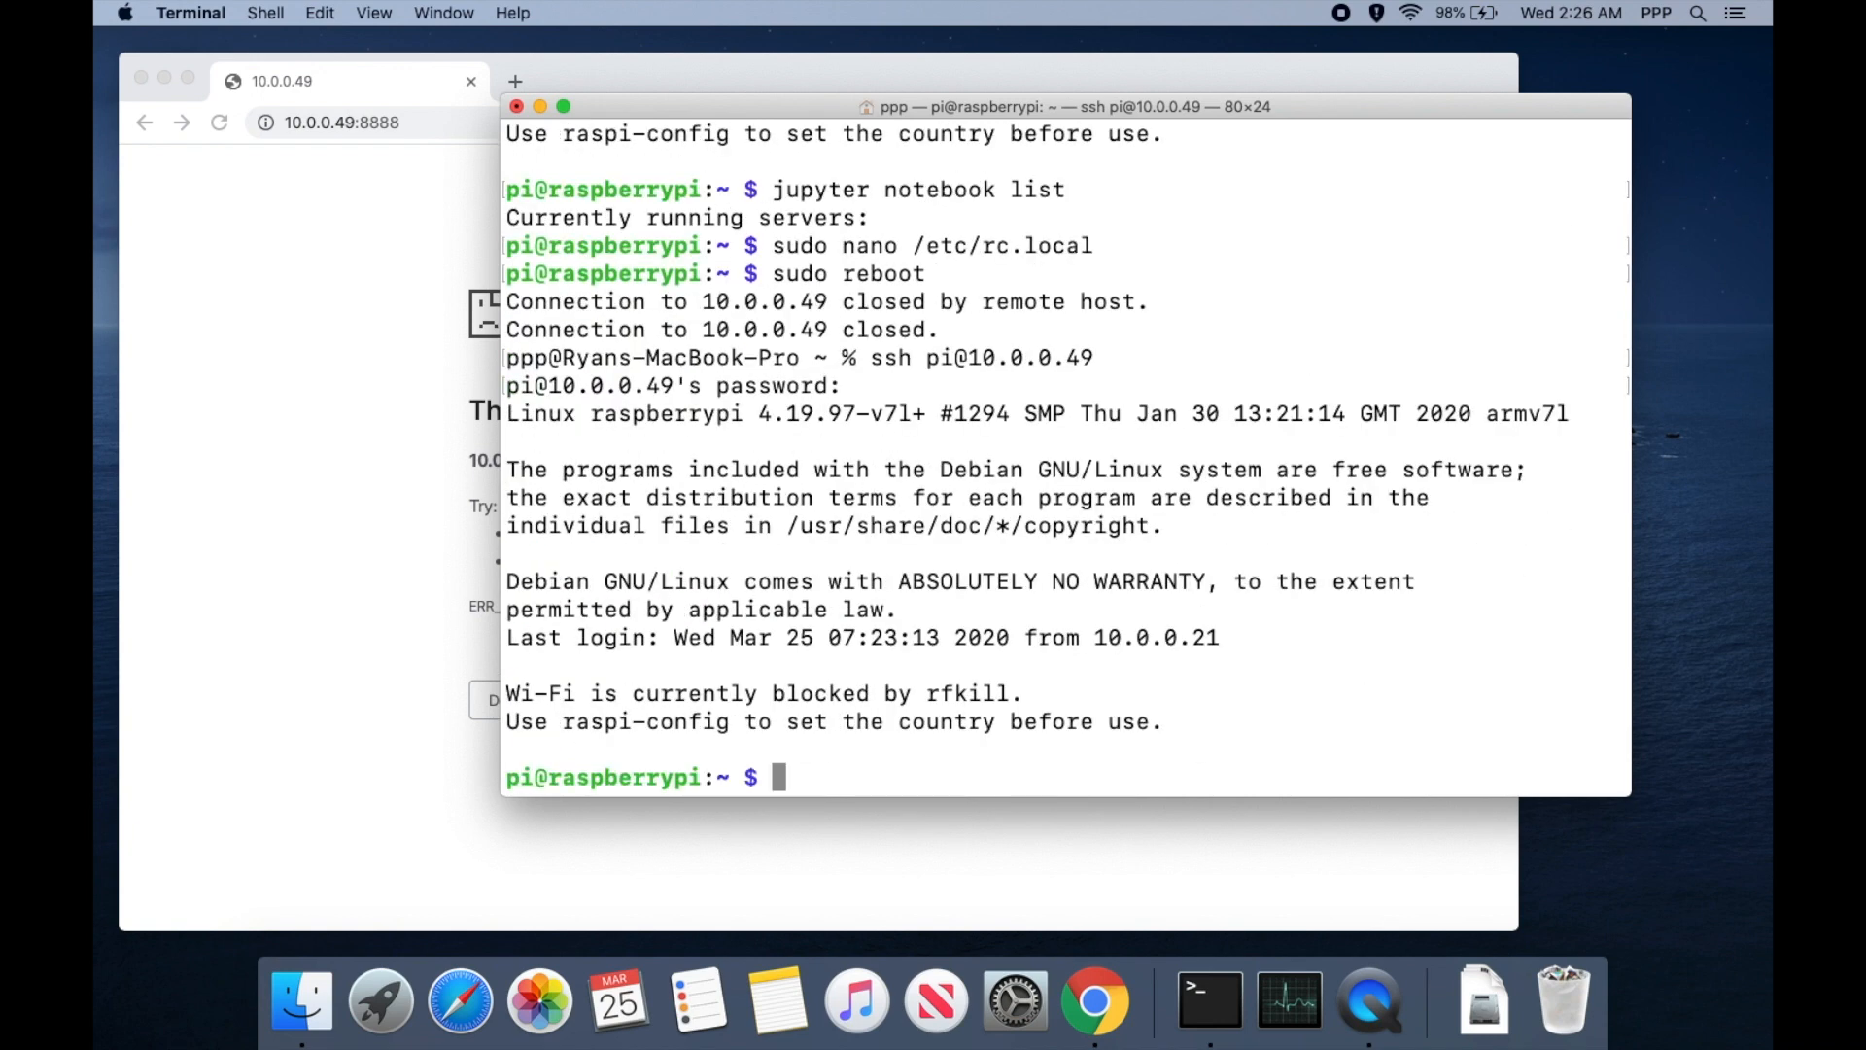
text(jupy)
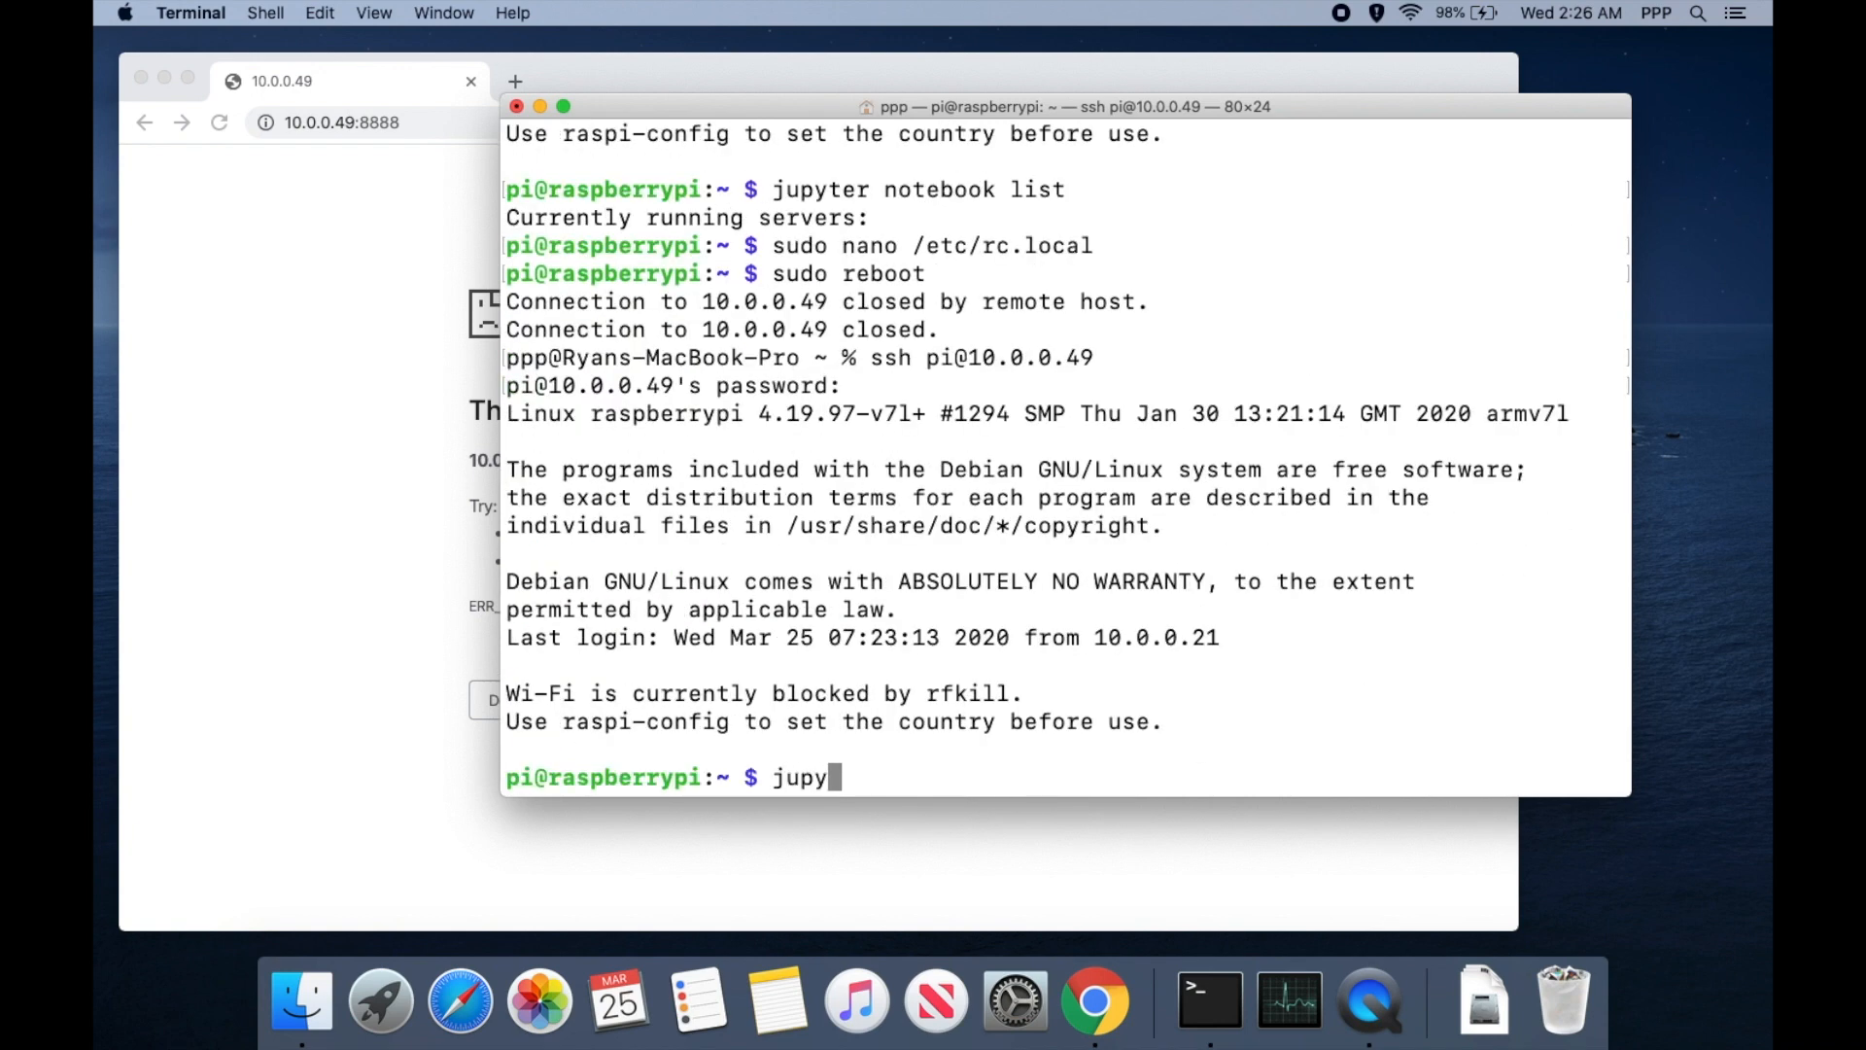
text(ter notebook list)
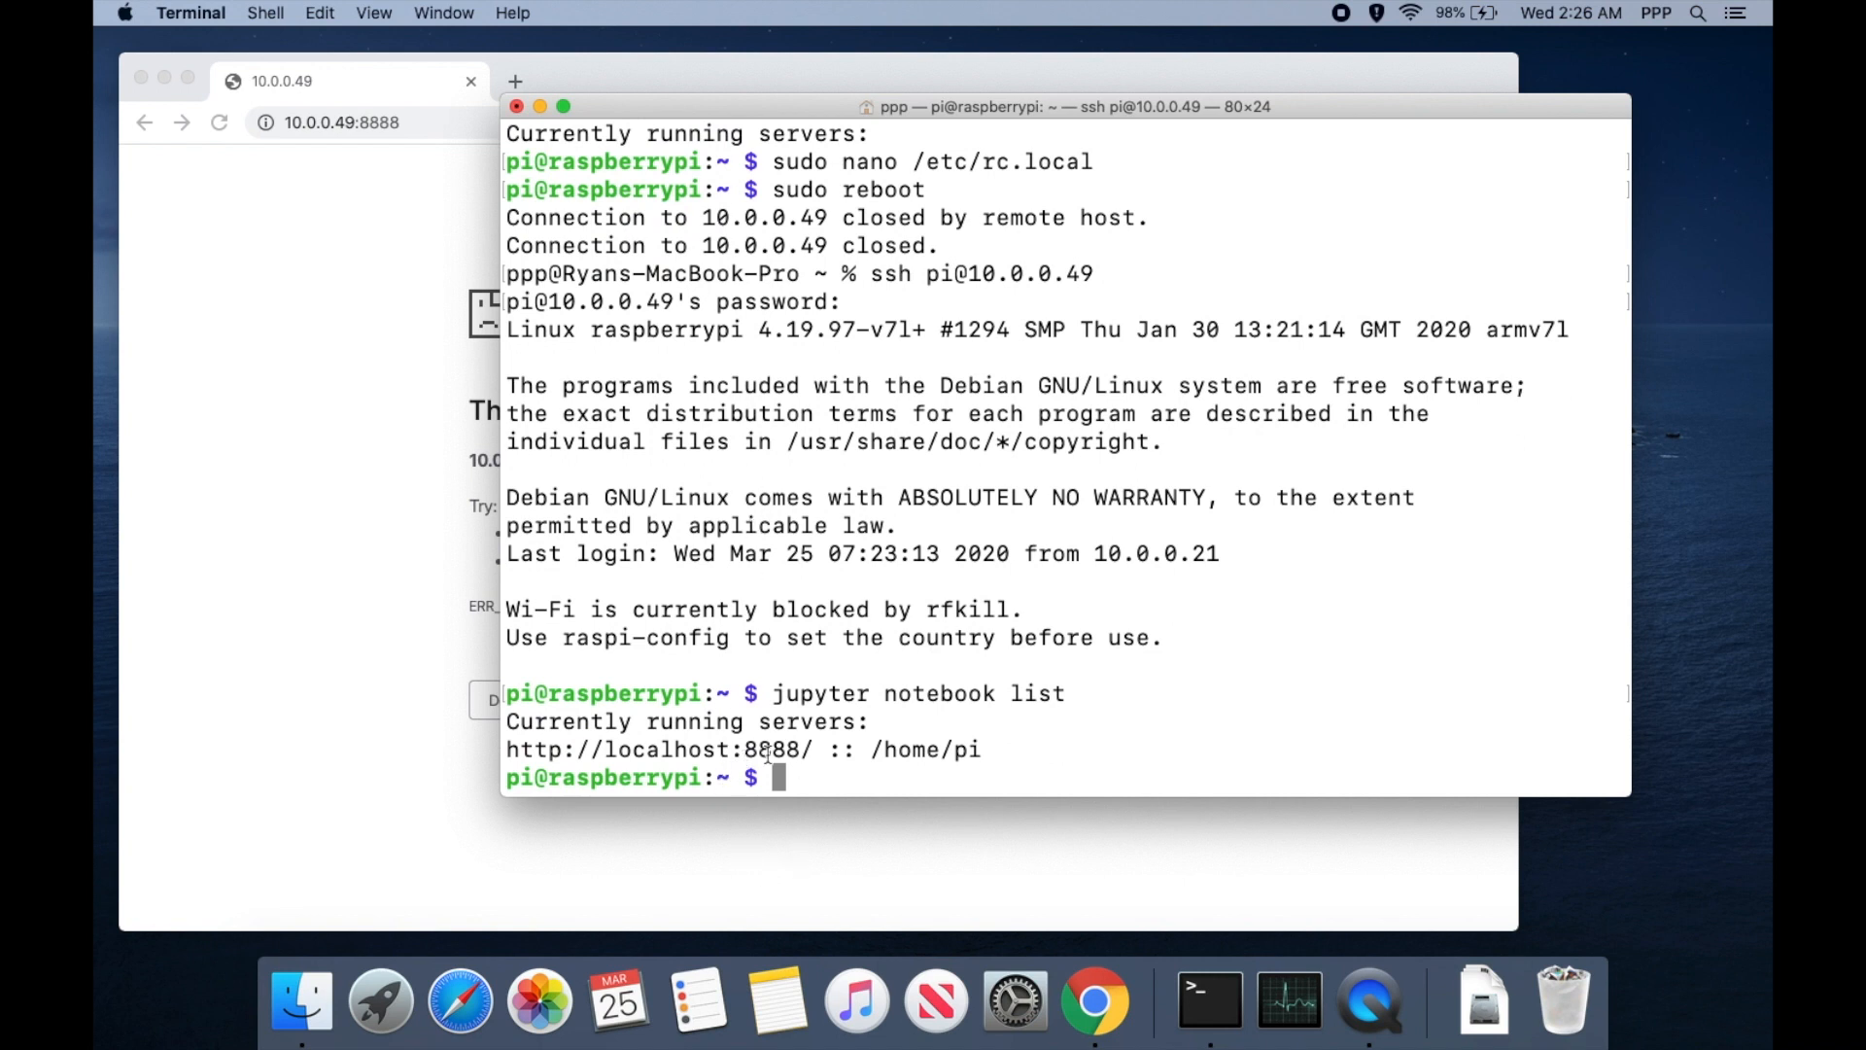
Reload 10.0.0.49:8888 in Chrome to load the Jupyter home page.
click(346, 82)
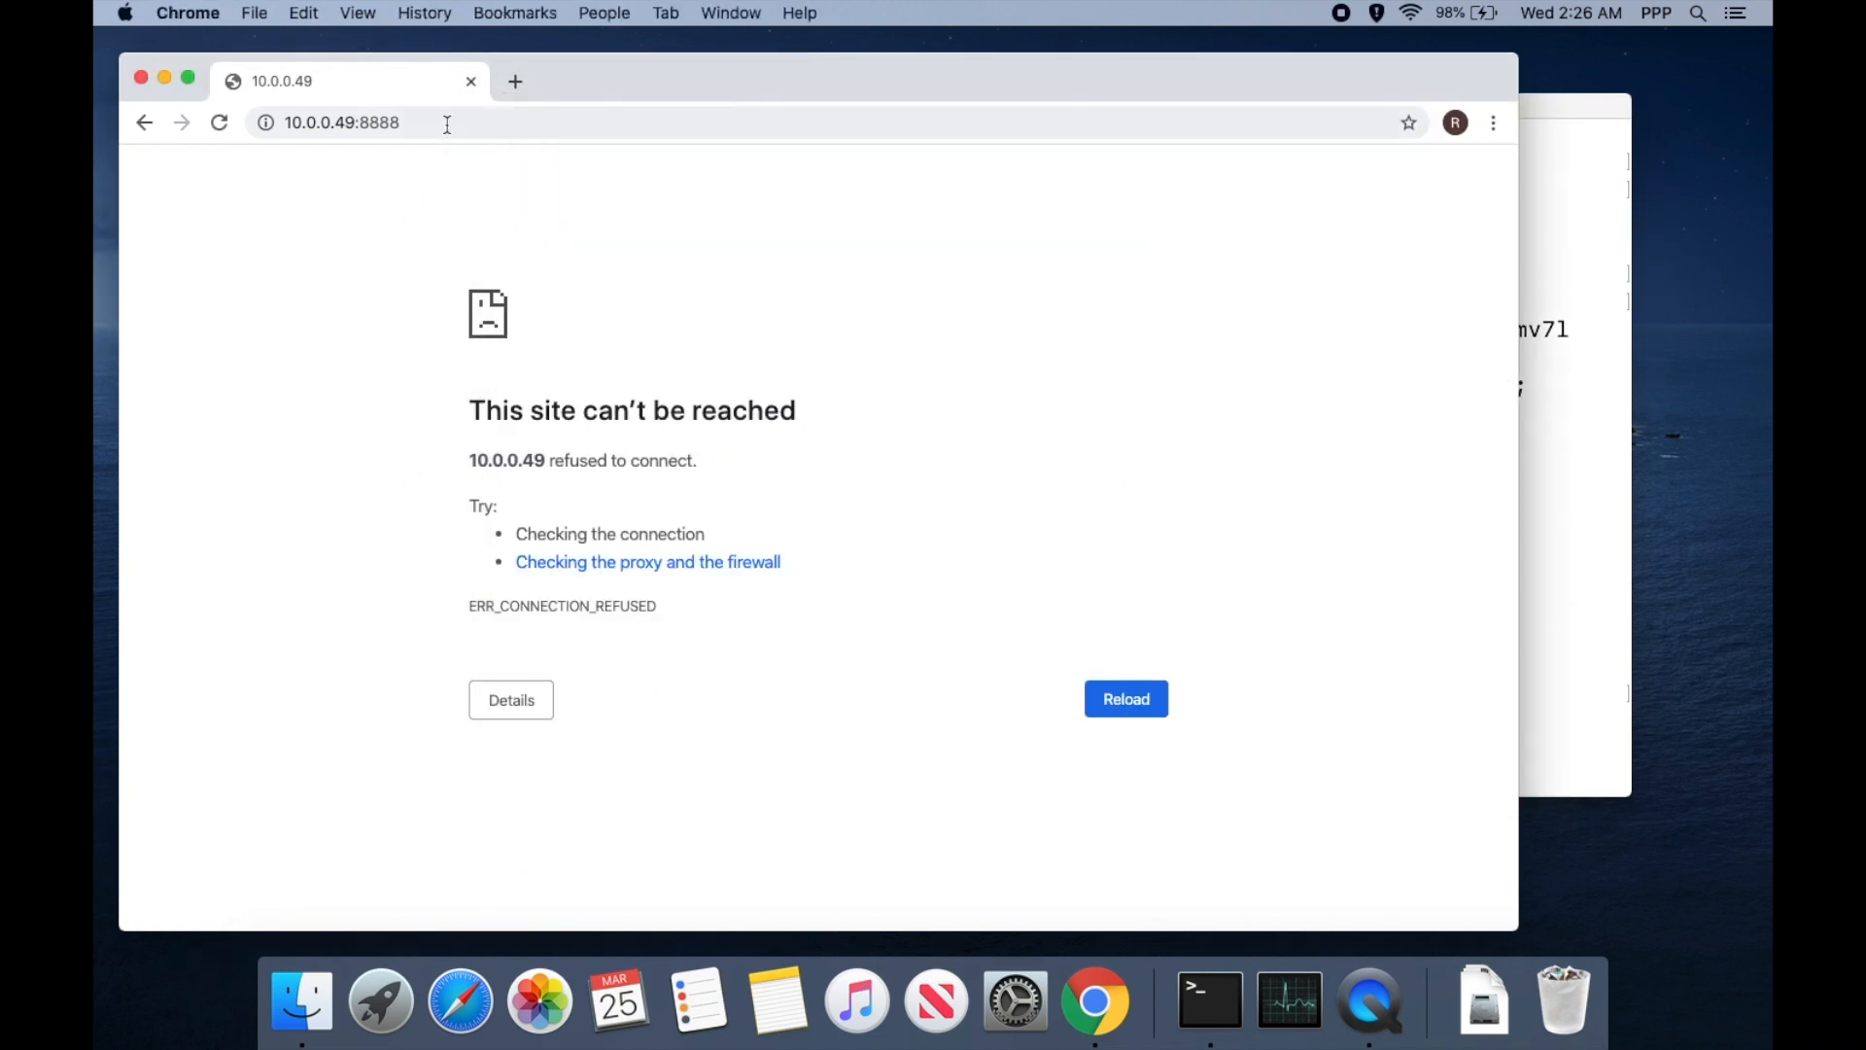
click(1126, 698)
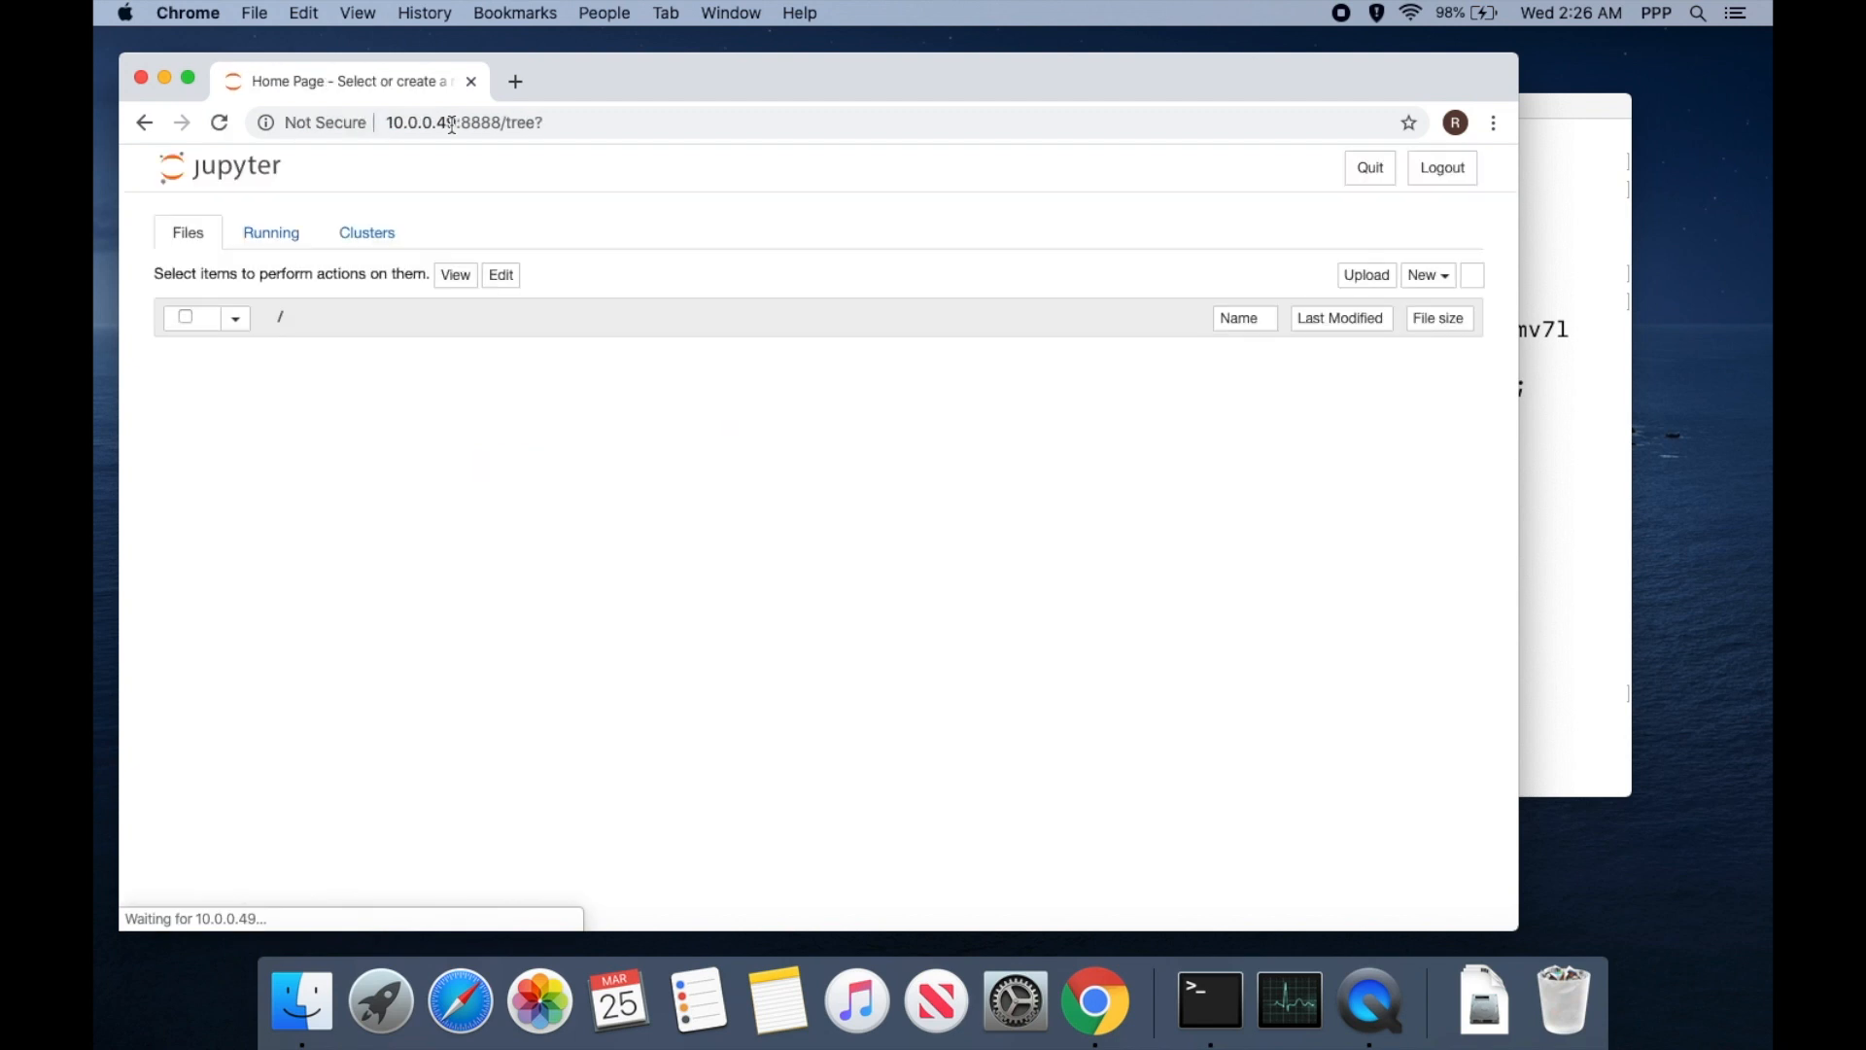